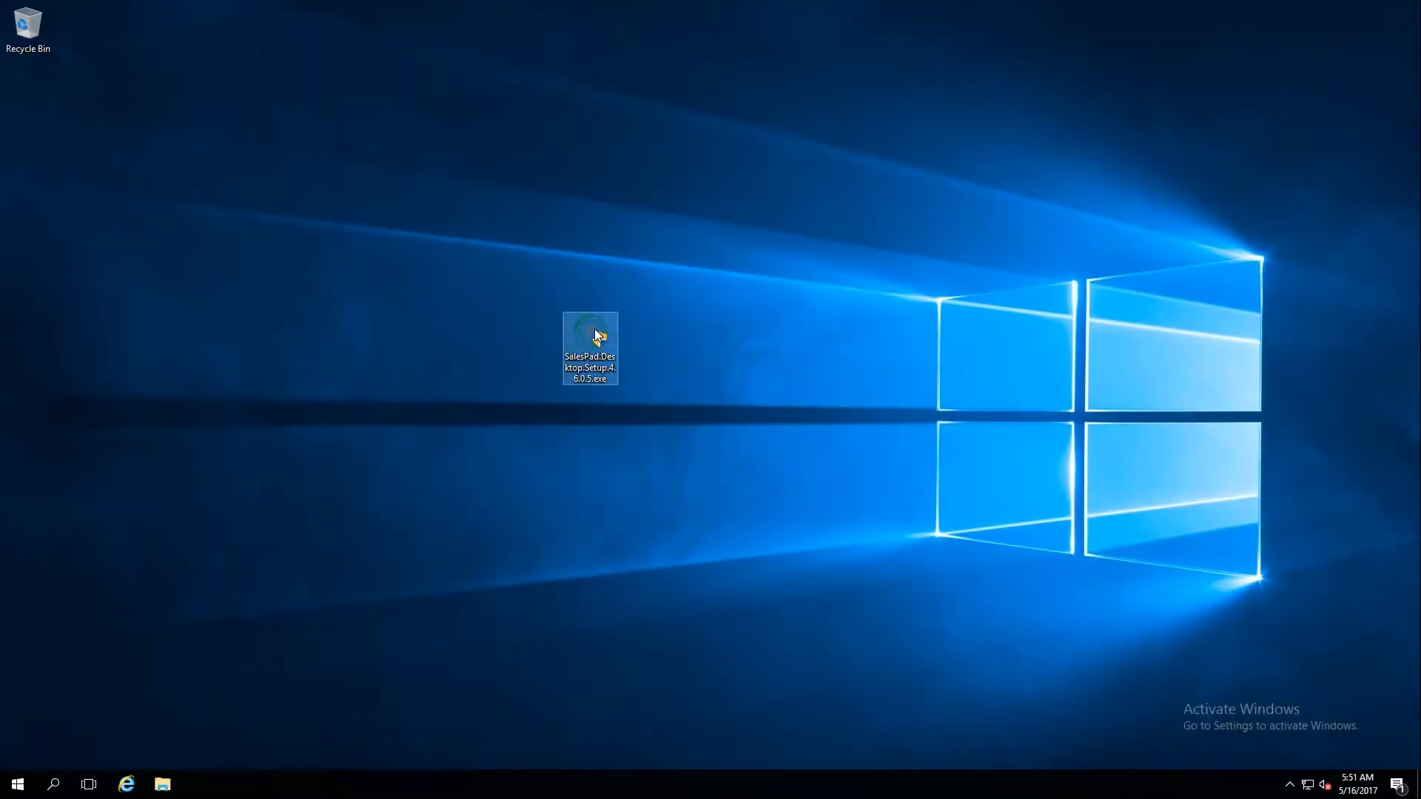
# - Launch SalesPad.Desktop.Setup.4.6.0.5.exe from the desktop, raising the User Account Control prompt
pyautogui.moveTo(589, 346); pyautogui.dragTo(647, 346)
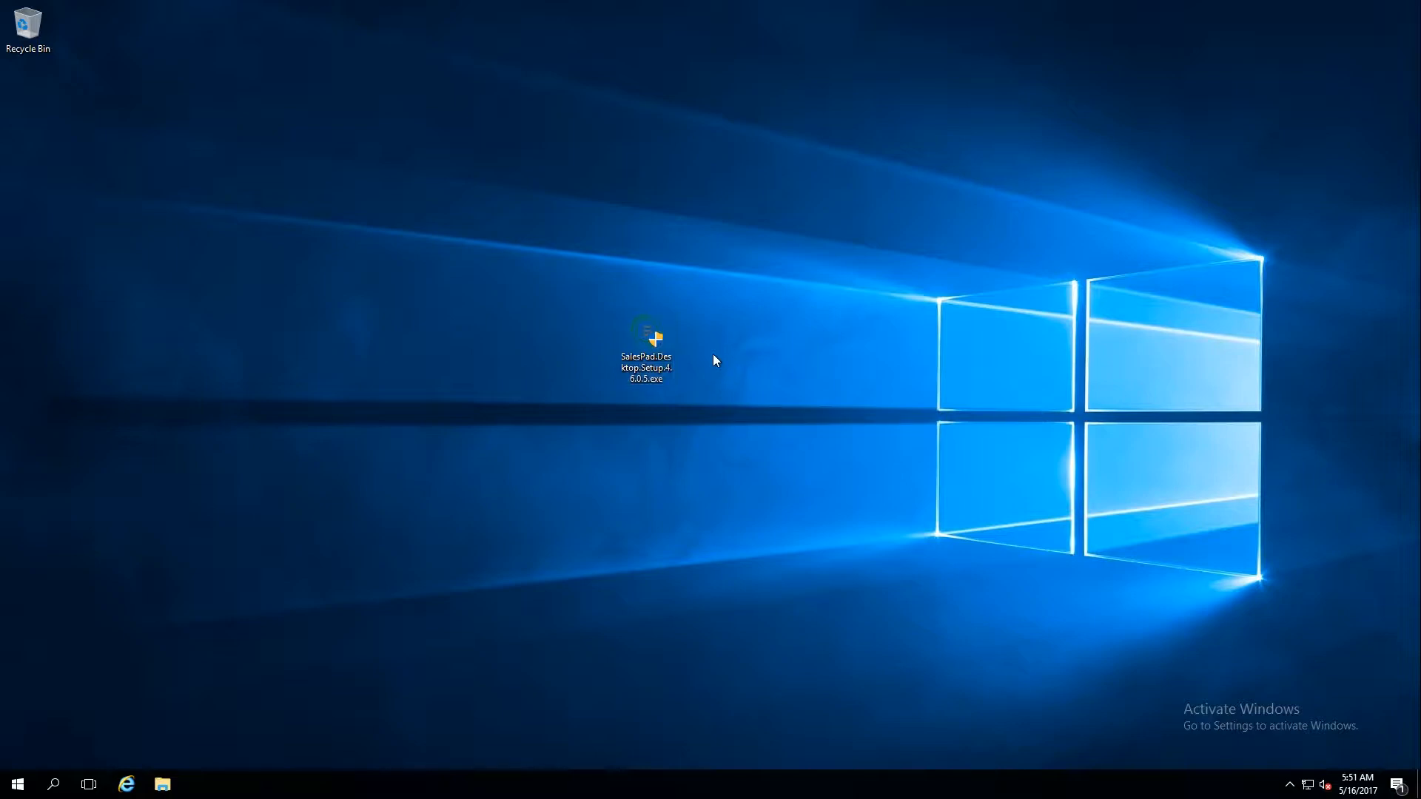
pyautogui.click(646, 344)
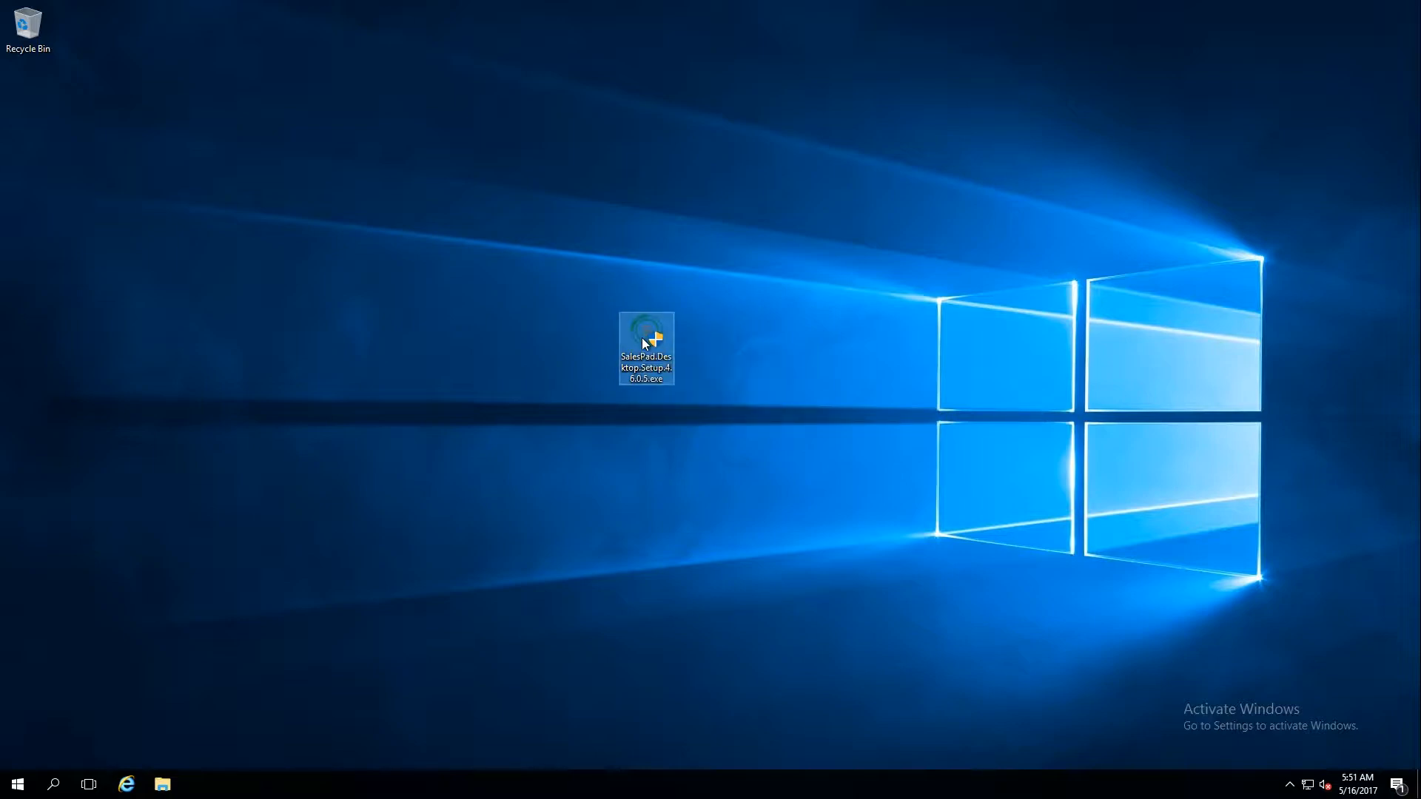
pyautogui.moveTo(645, 347); pyautogui.dragTo(590, 269)
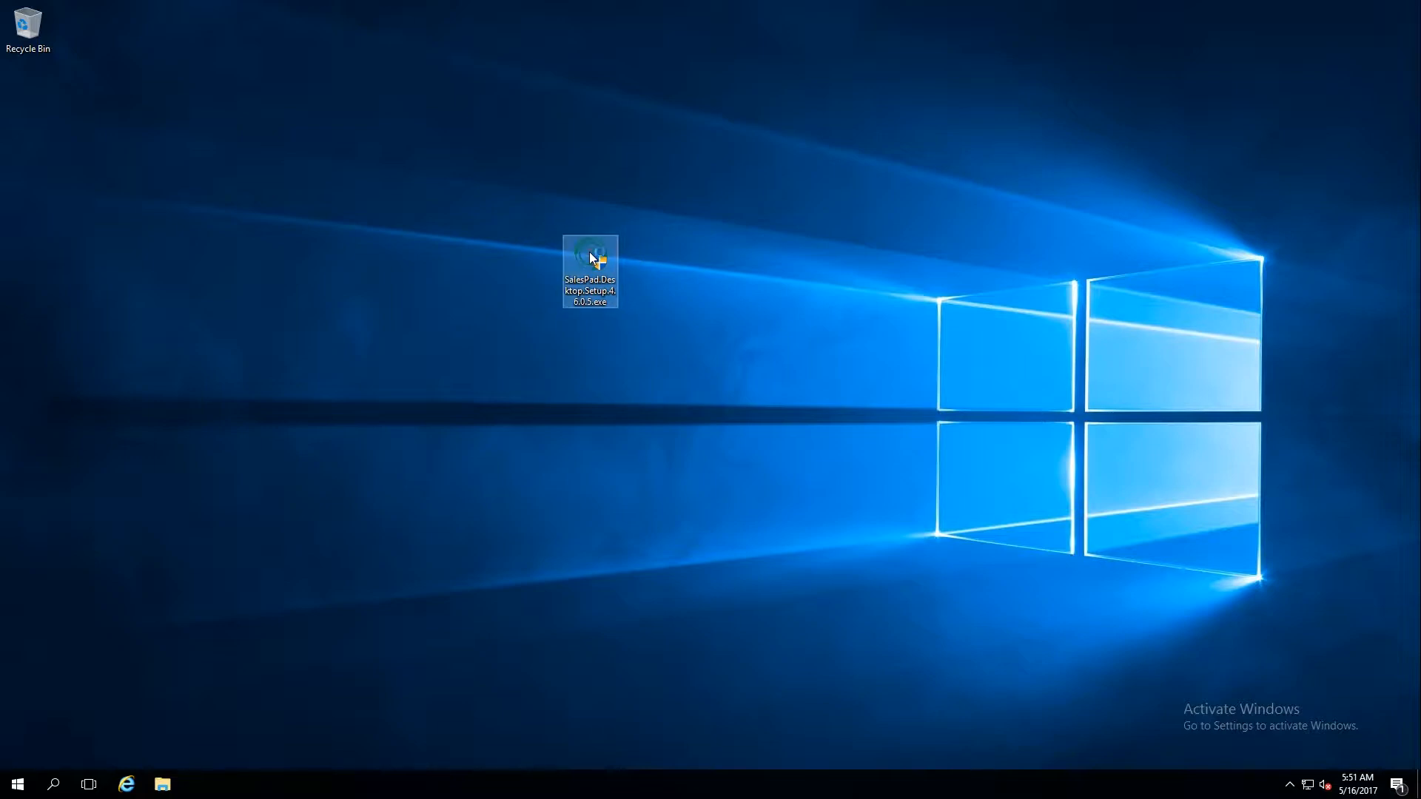
pyautogui.doubleClick(589, 252)
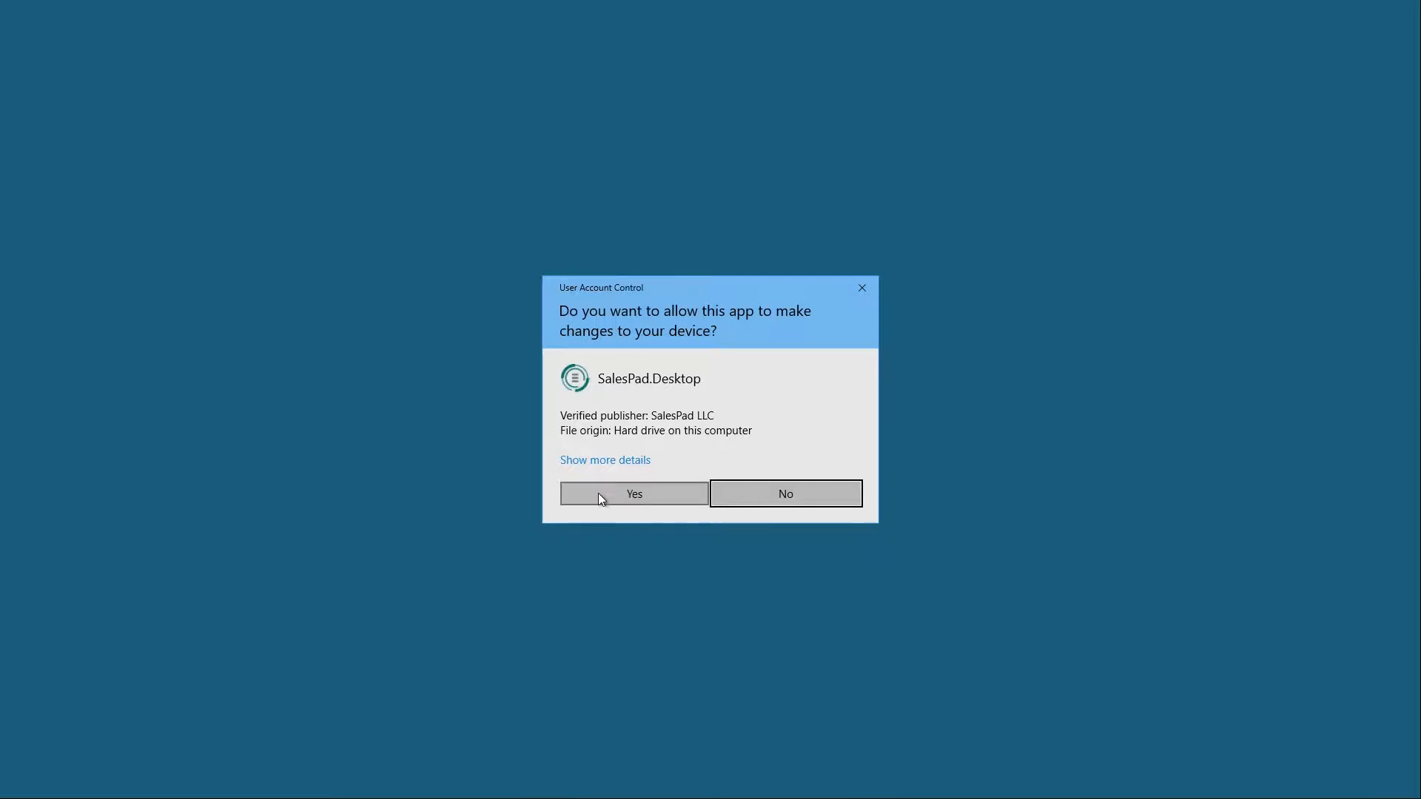
# - Allow the installer to run and choose English as the setup language
pyautogui.click(634, 494)
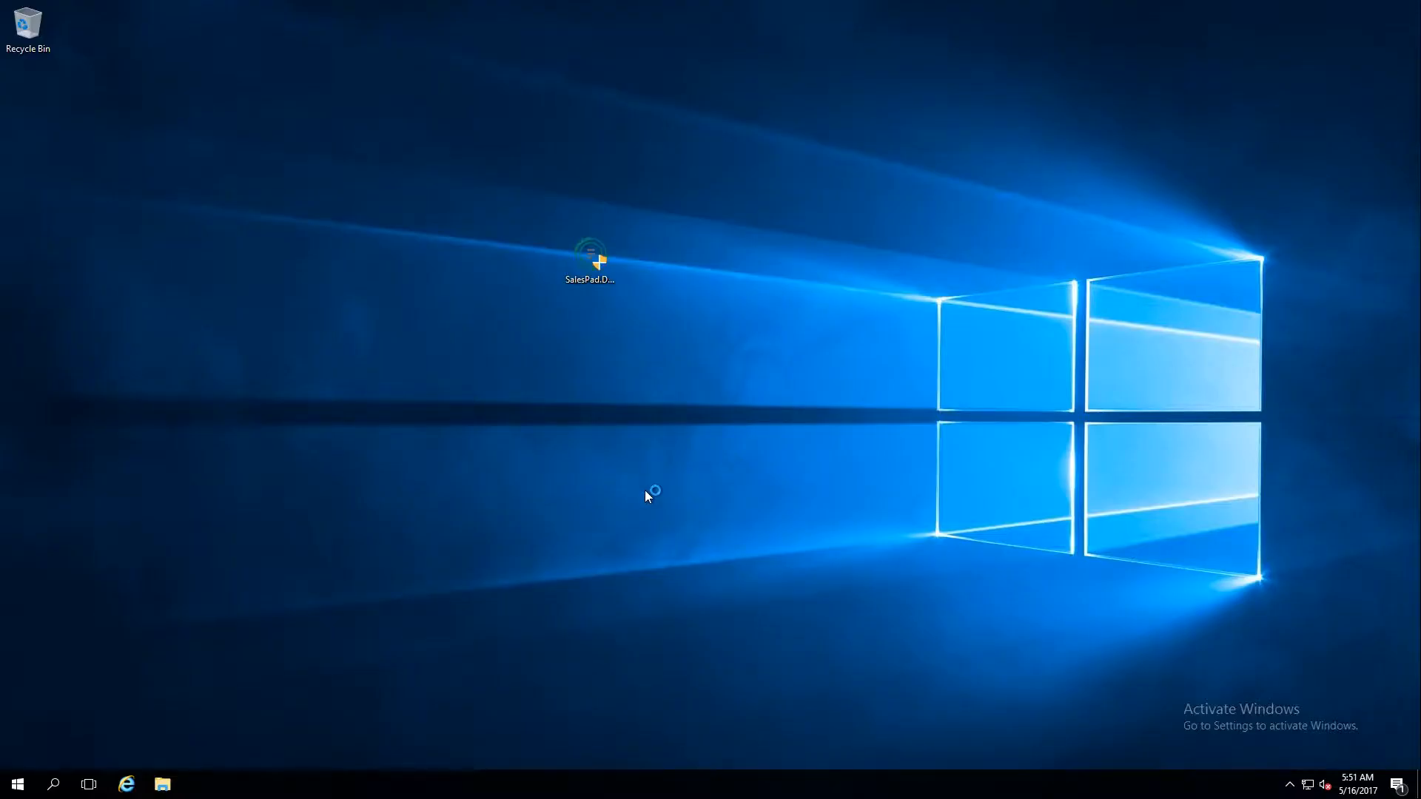
pyautogui.doubleClick(589, 261)
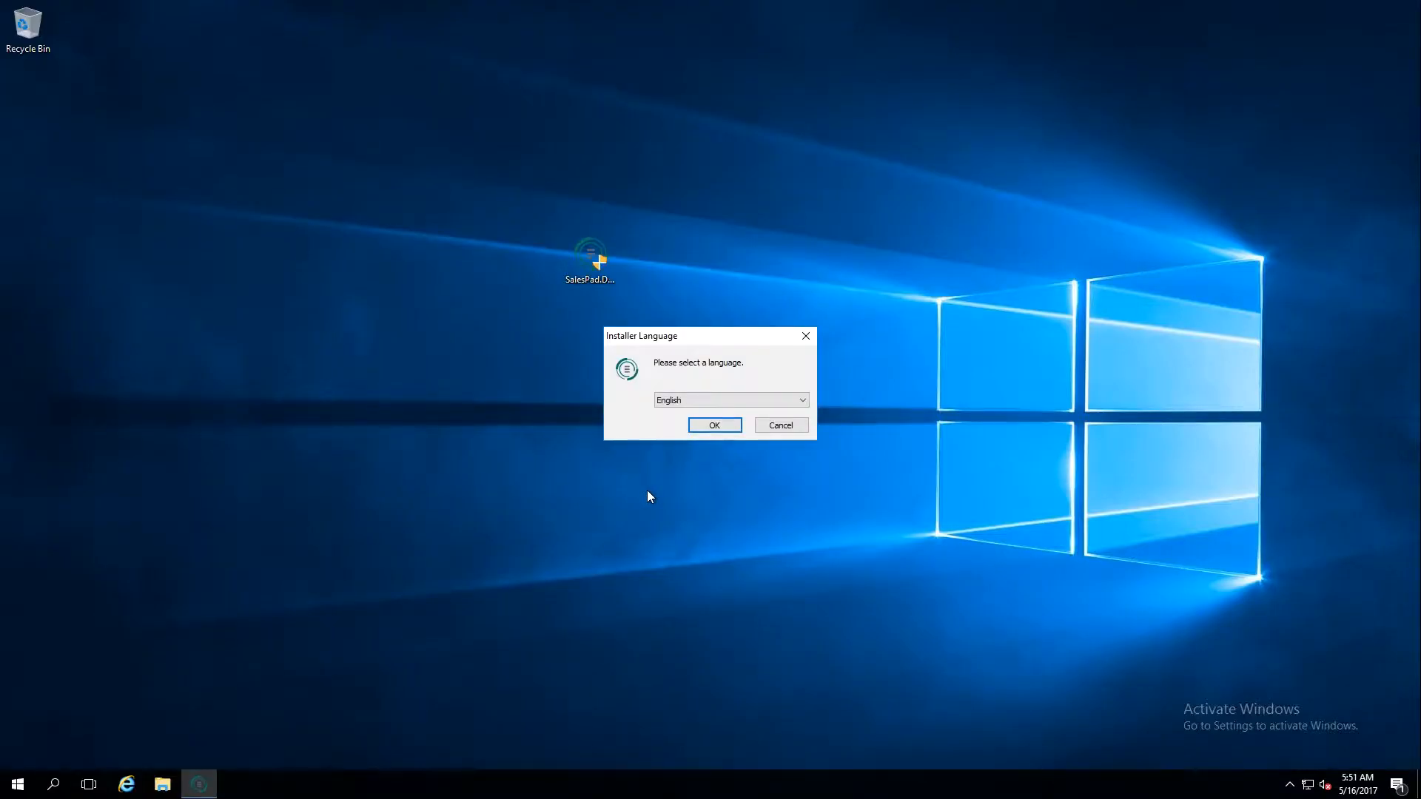
pyautogui.moveTo(728, 418)
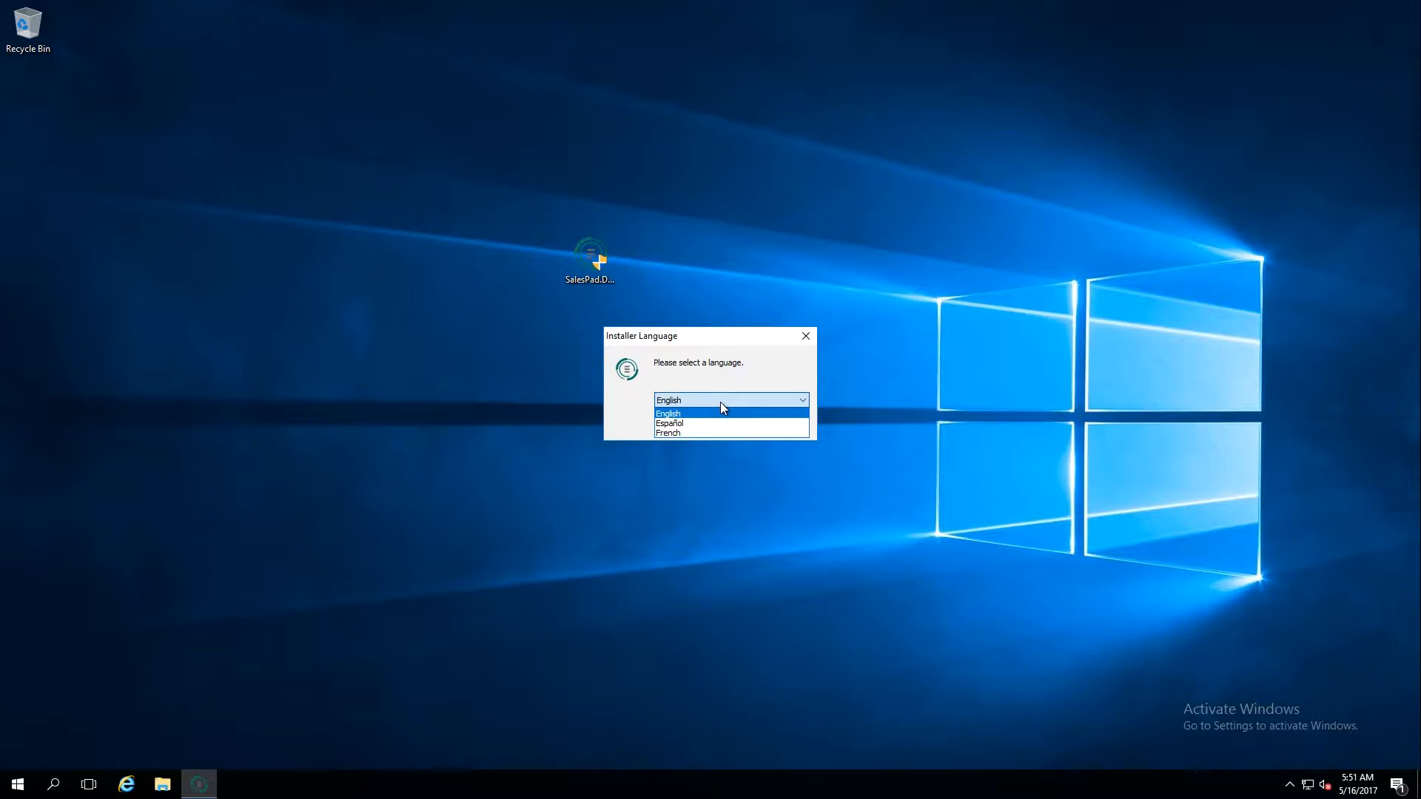
pyautogui.click(667, 413)
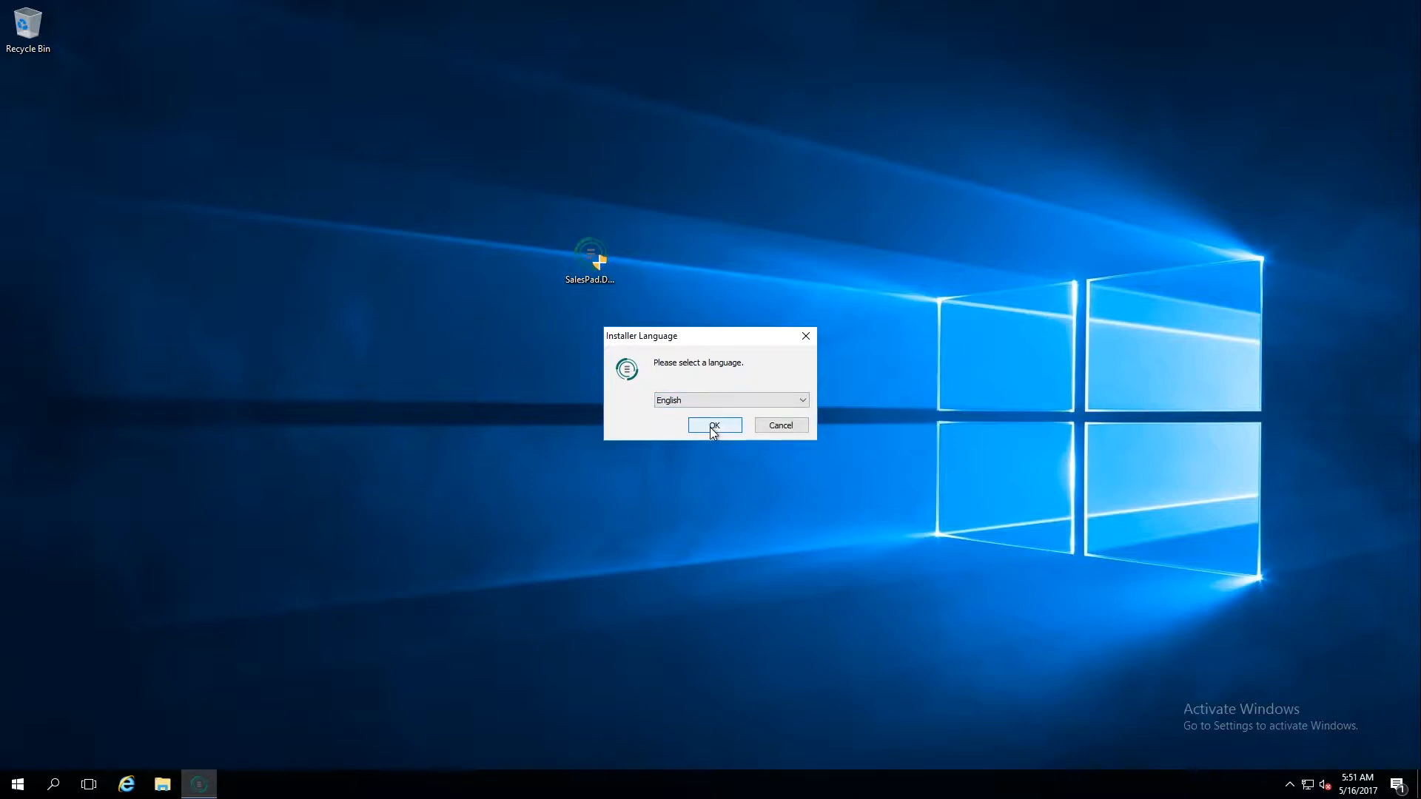
pyautogui.click(715, 425)
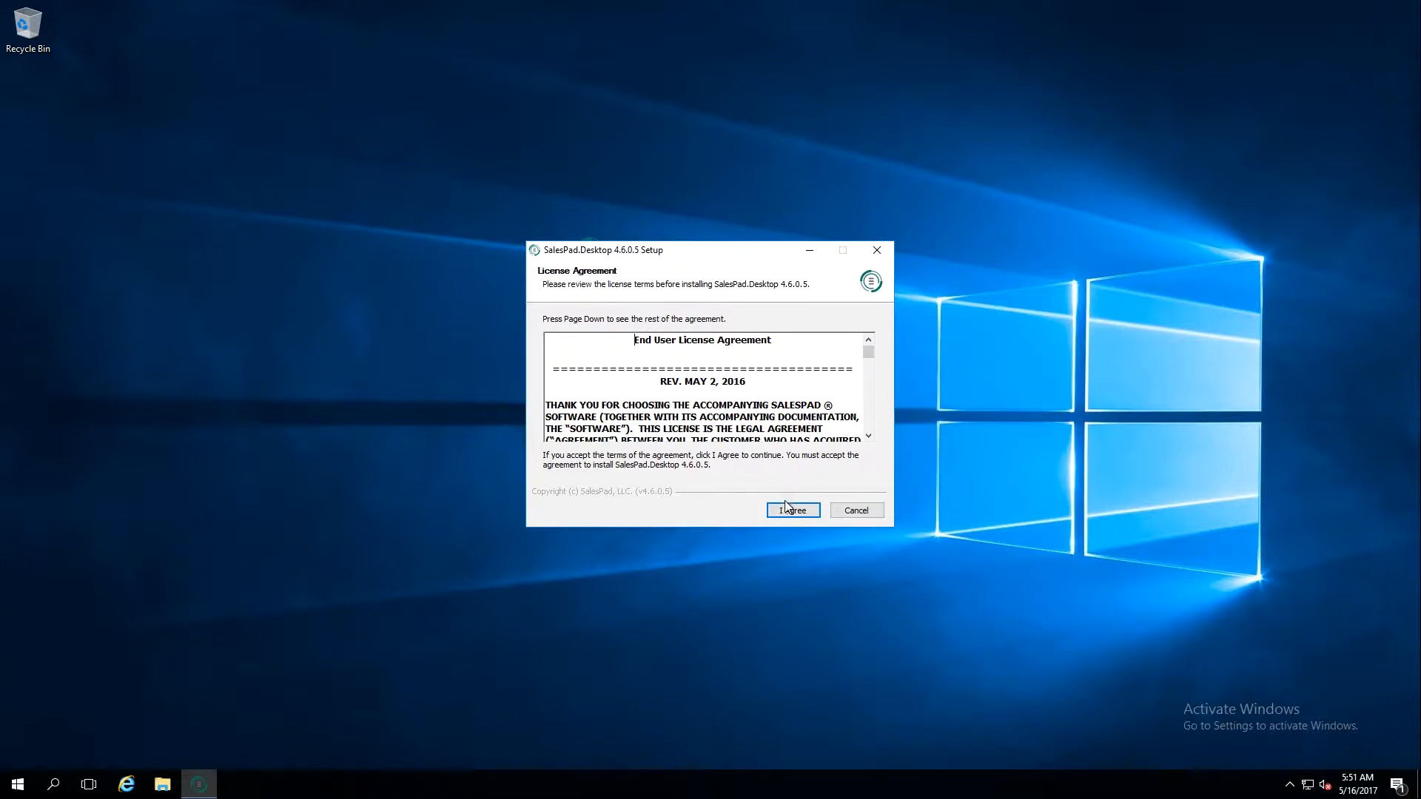
# - Accept the license and keep the default folder C:\Program Files (x86)\SalesPad.Desktop
pyautogui.click(792, 509)
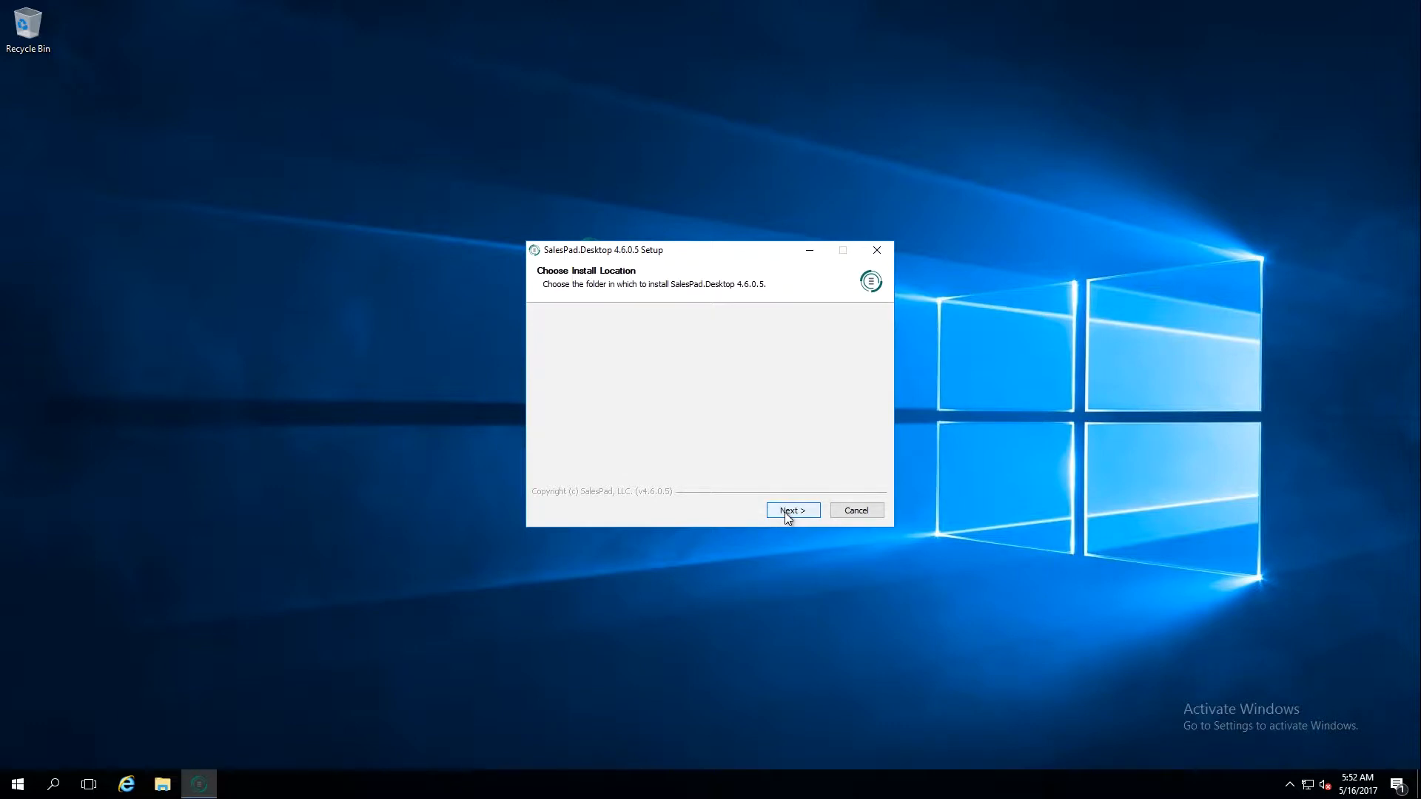
pyautogui.click(792, 509)
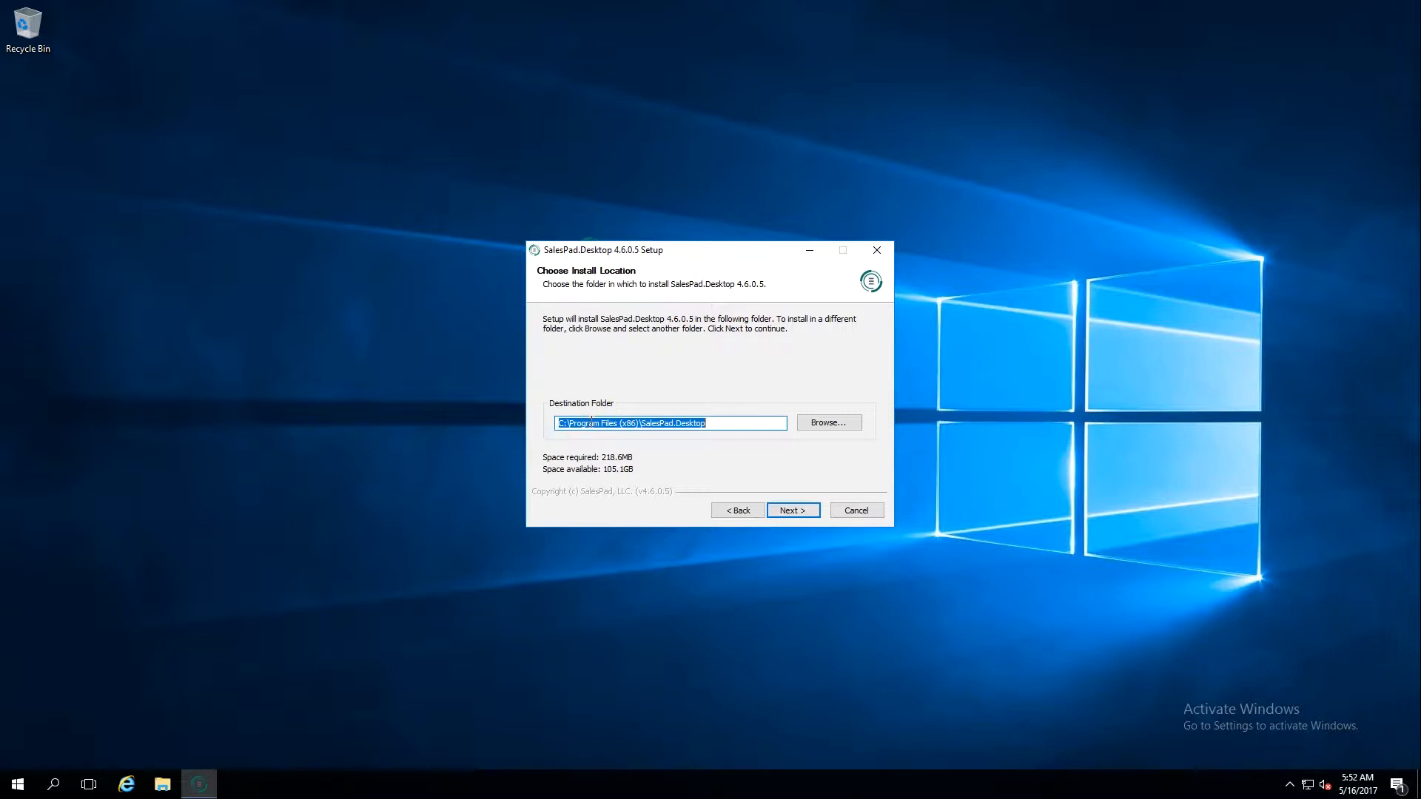
pyautogui.moveTo(710, 370)
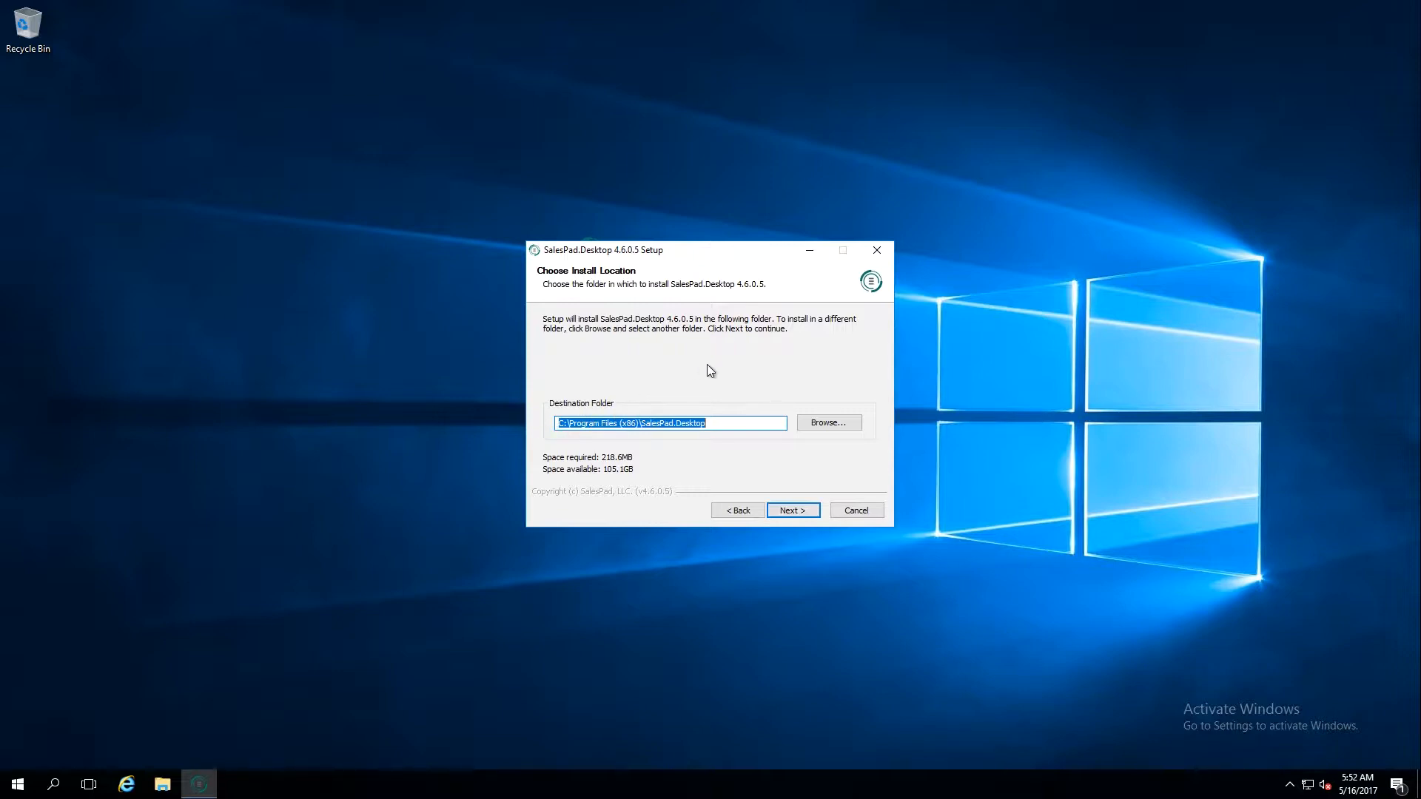
pyautogui.moveTo(879, 484)
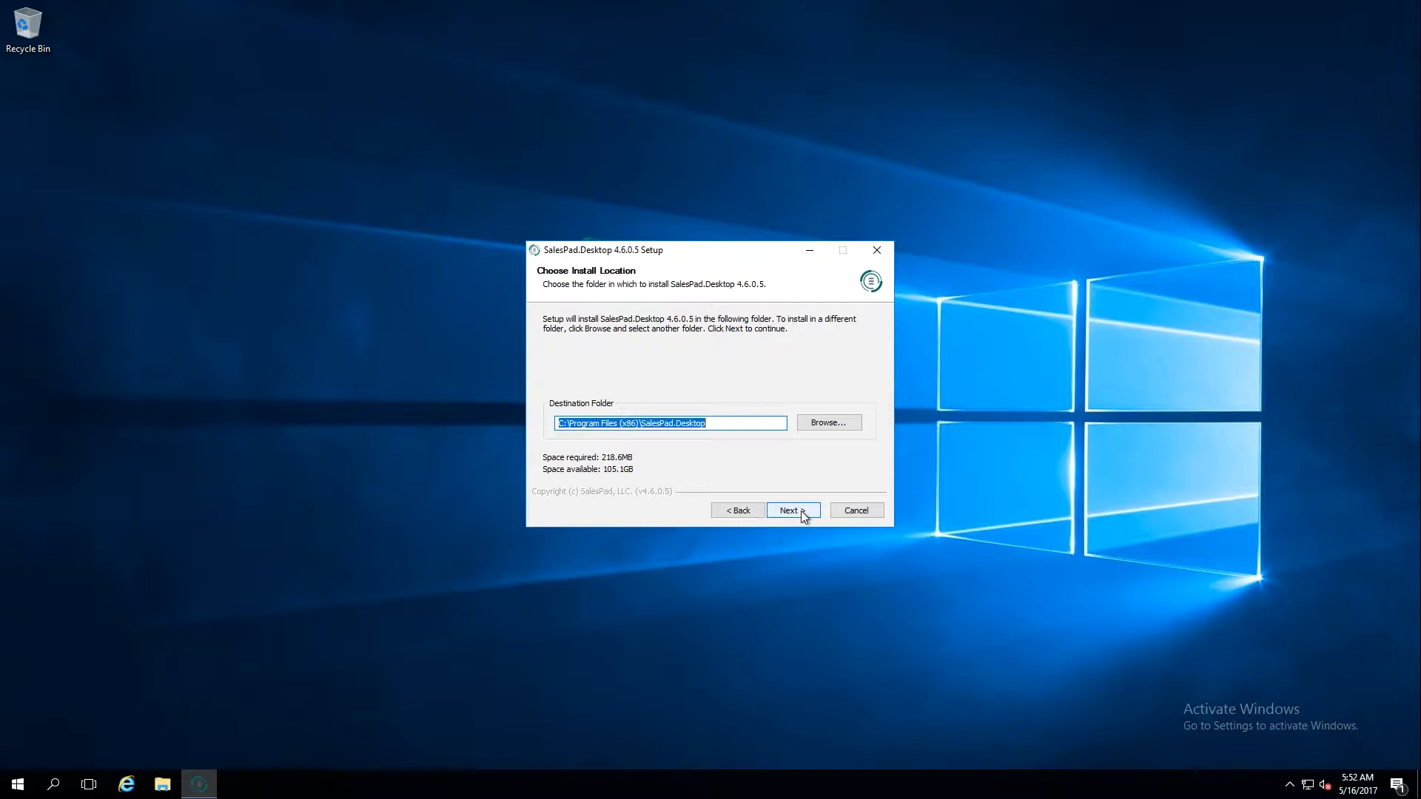
pyautogui.click(792, 509)
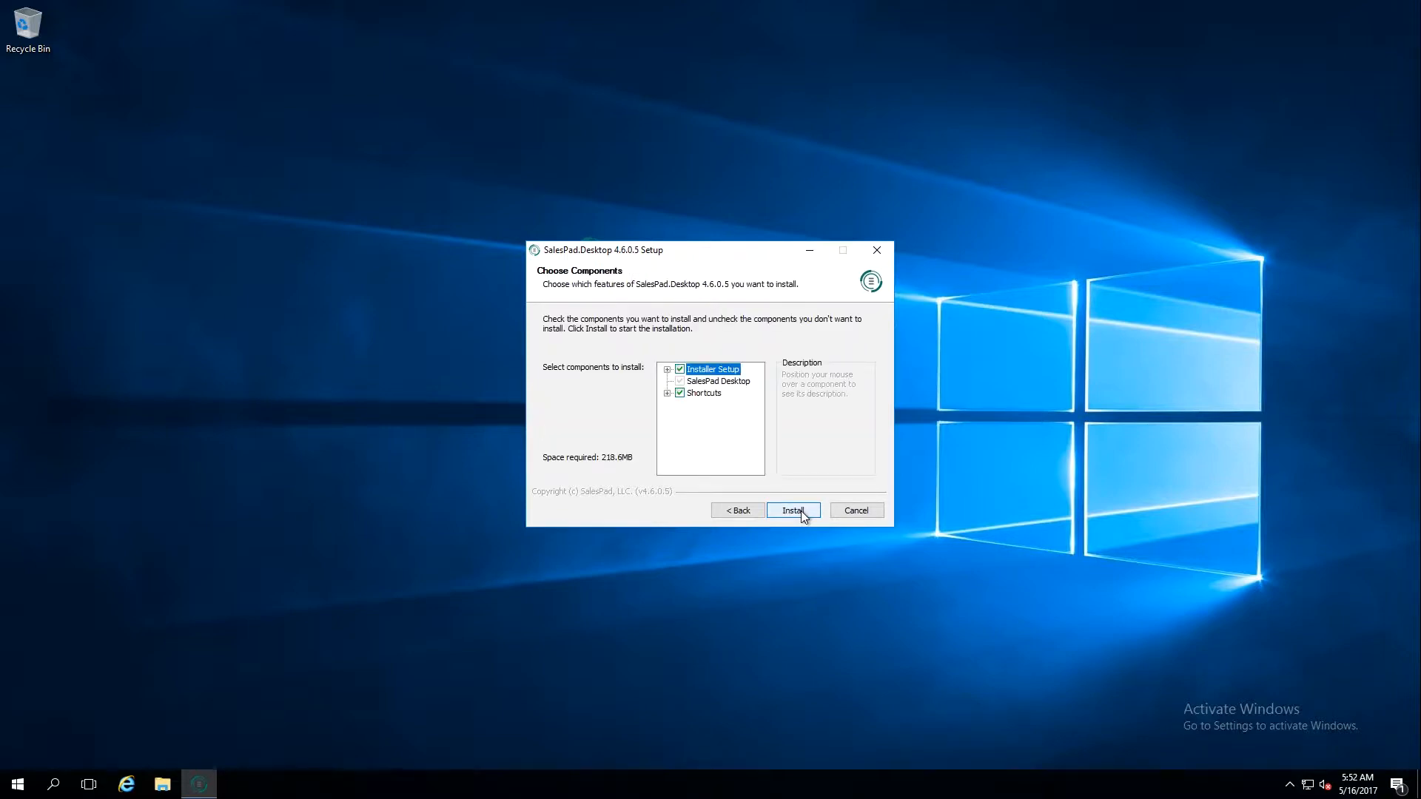
pyautogui.moveTo(754, 482)
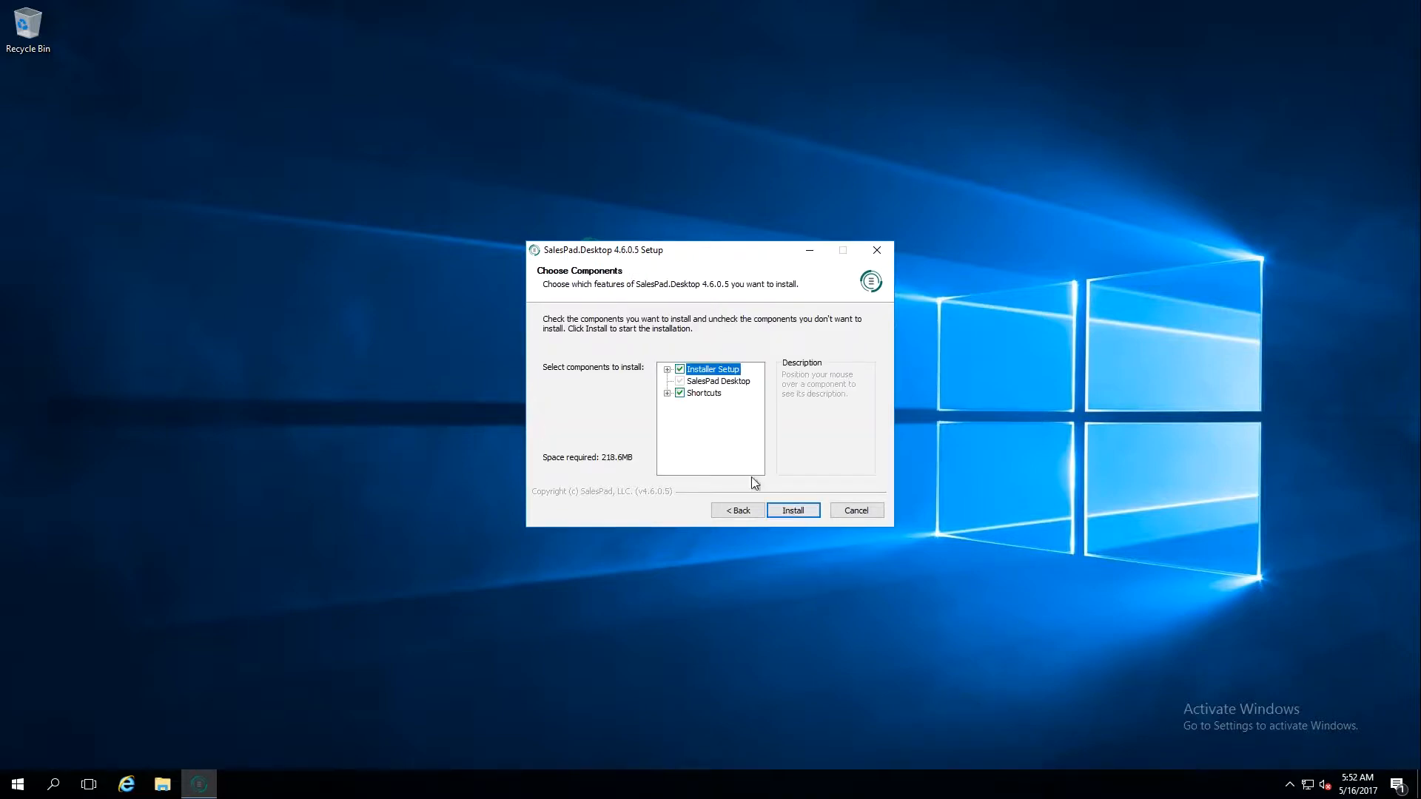
pyautogui.moveTo(694, 373)
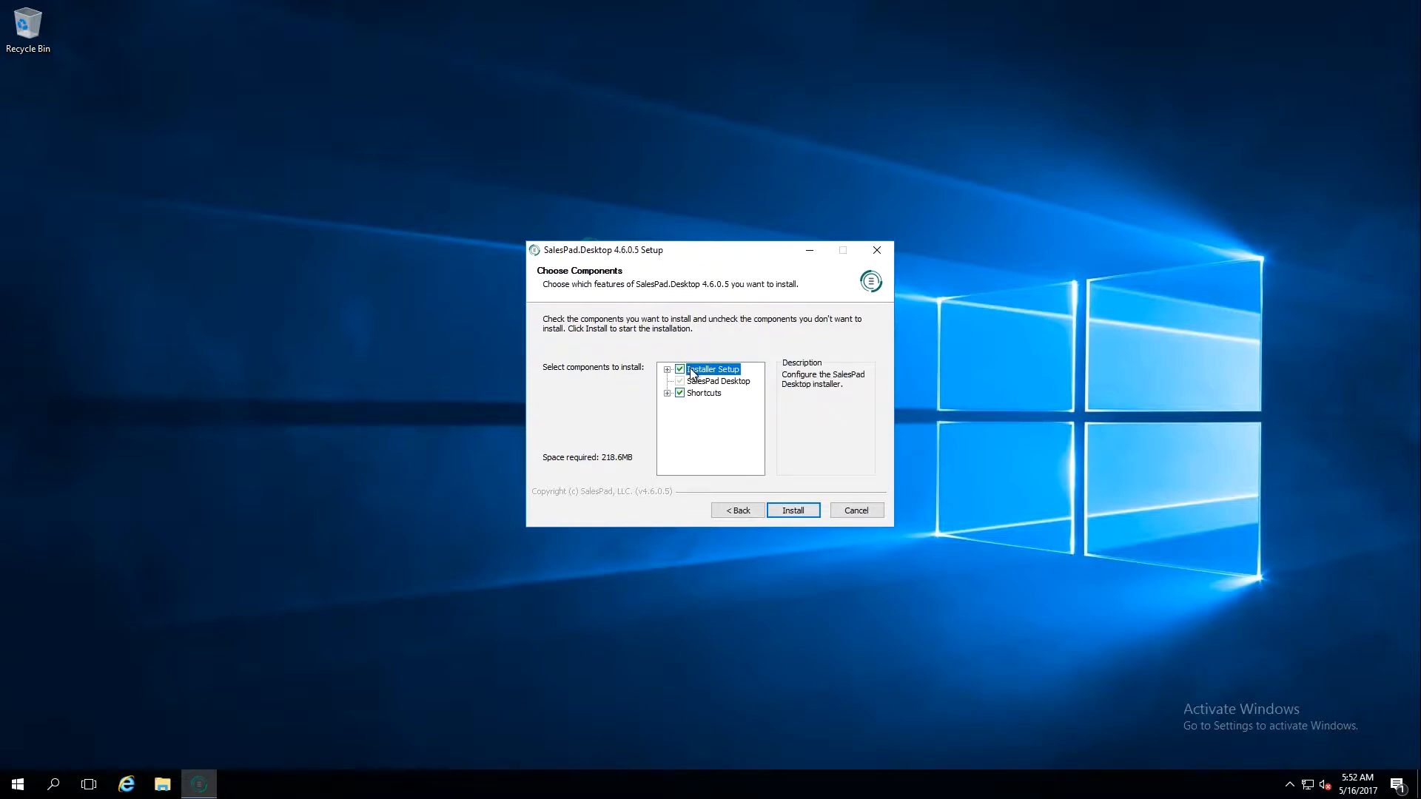
pyautogui.moveTo(693, 411)
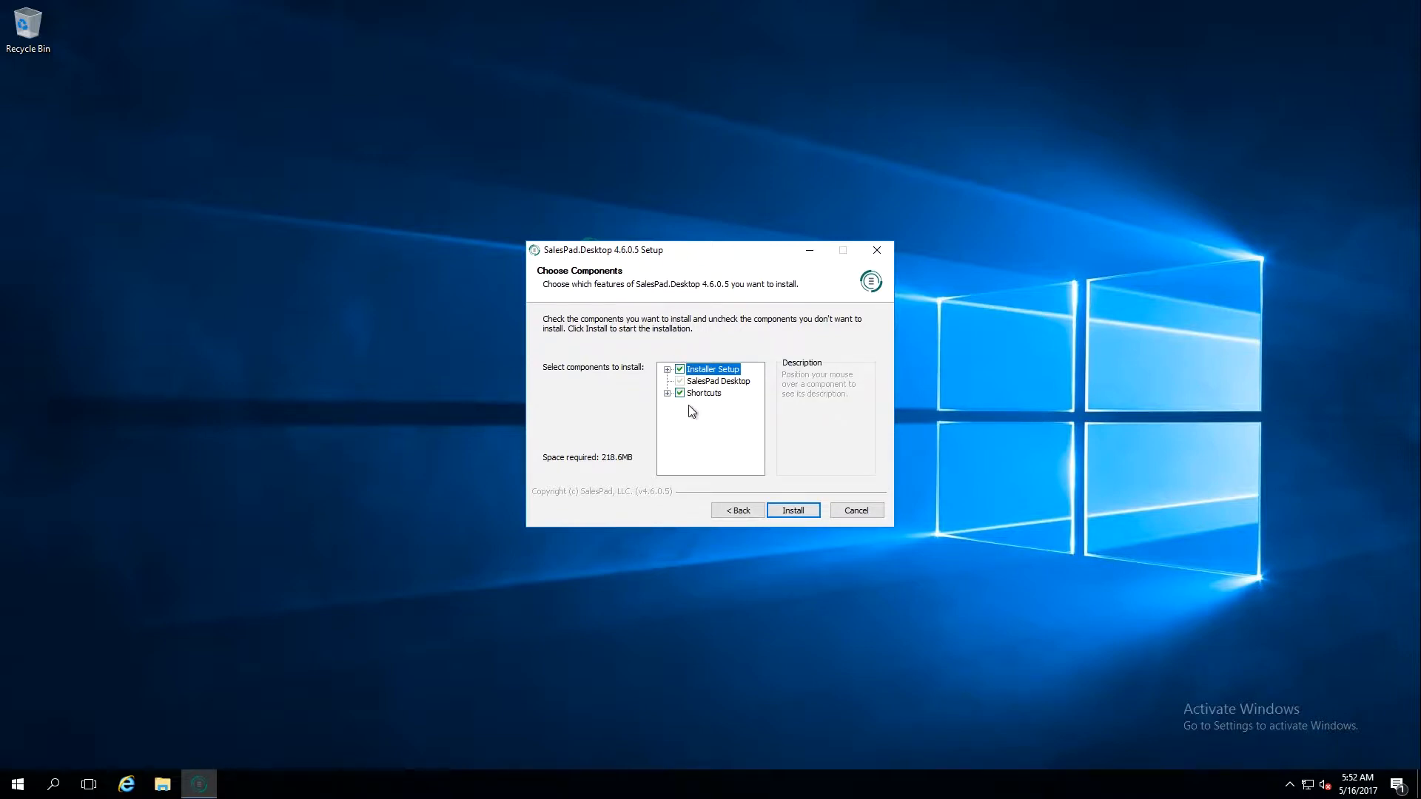
pyautogui.moveTo(759, 488)
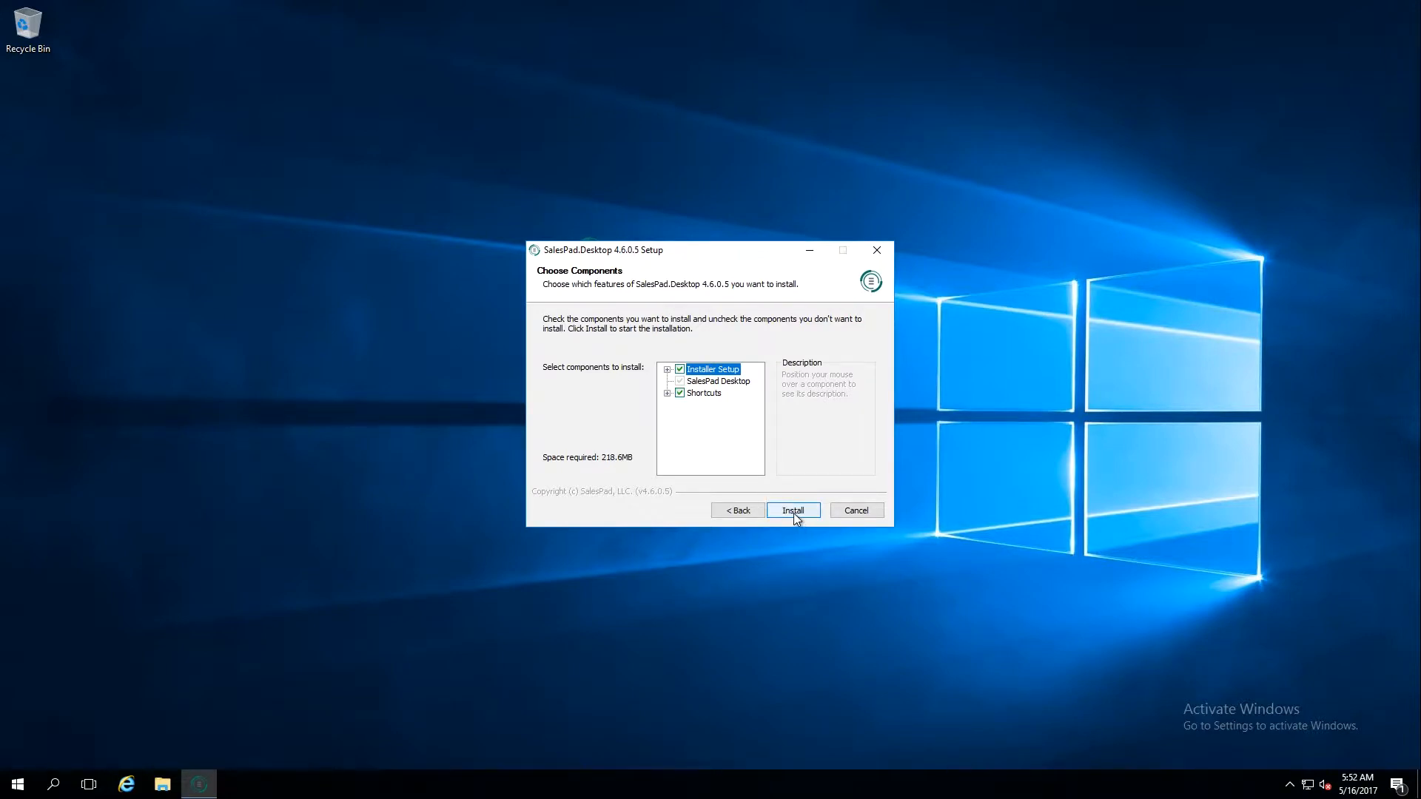
# - Install SalesPad Desktop with the default components until setup completes successfully
pyautogui.click(792, 509)
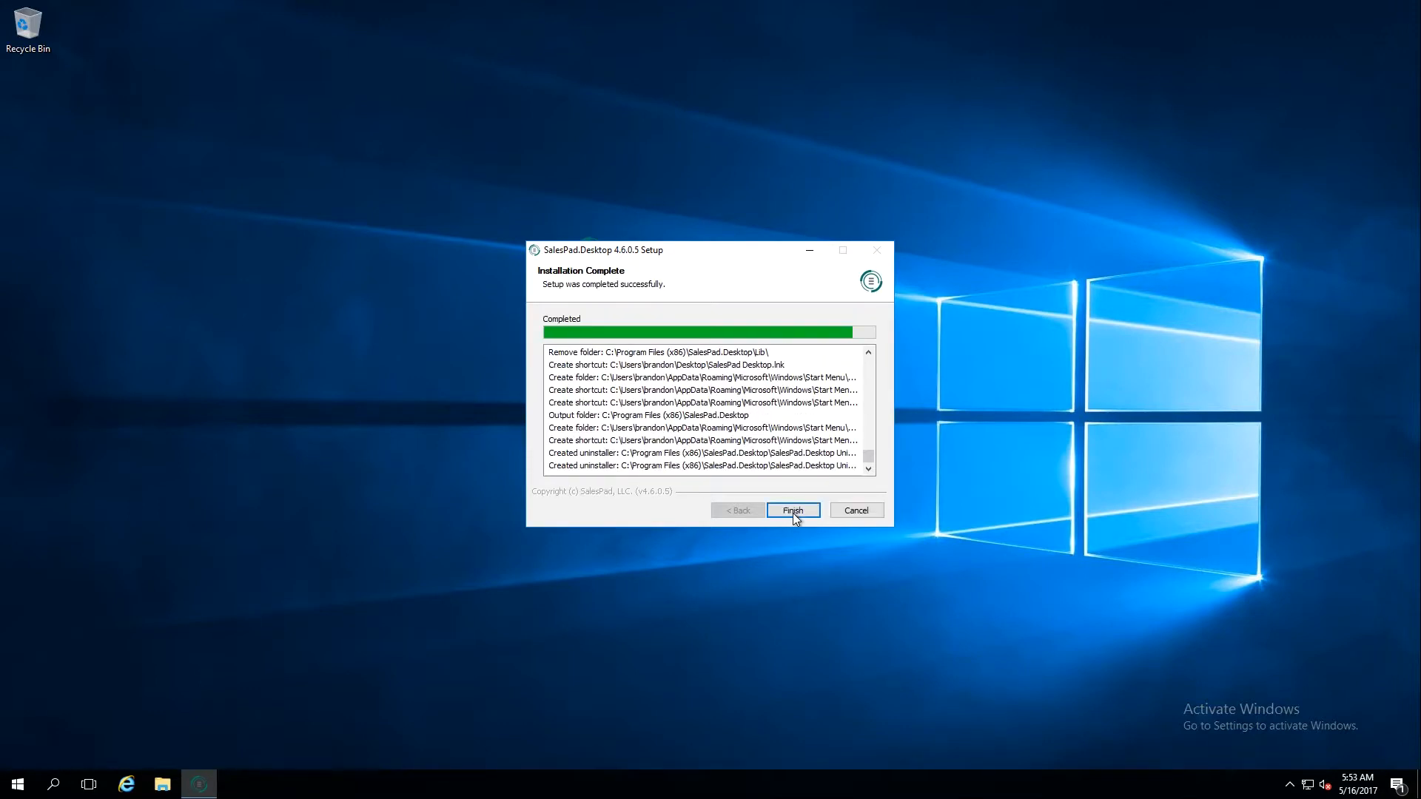
# - Finish setup with Run SalesPad.Desktop 4.6.0.5 unticked so the program does not launch
pyautogui.click(794, 509)
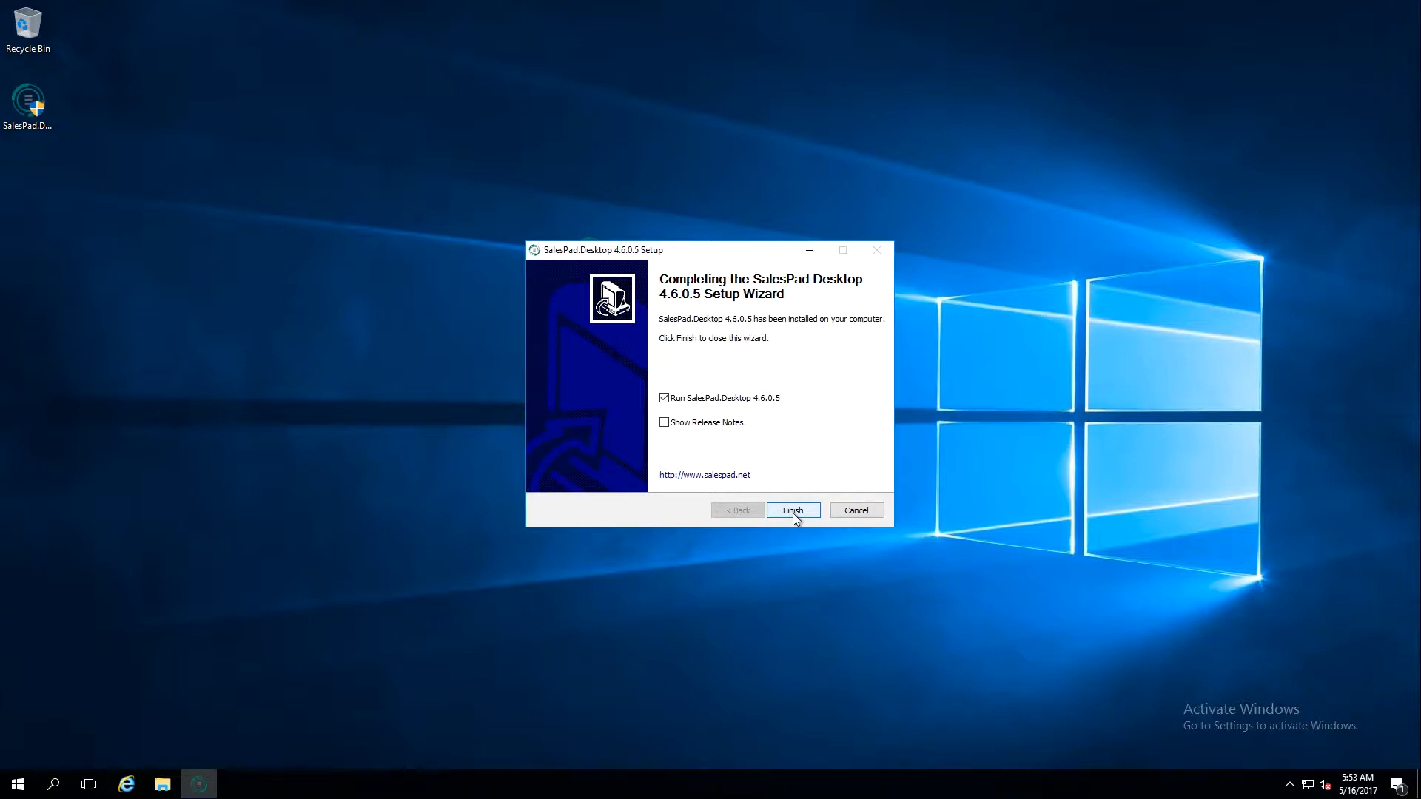
pyautogui.moveTo(694, 431)
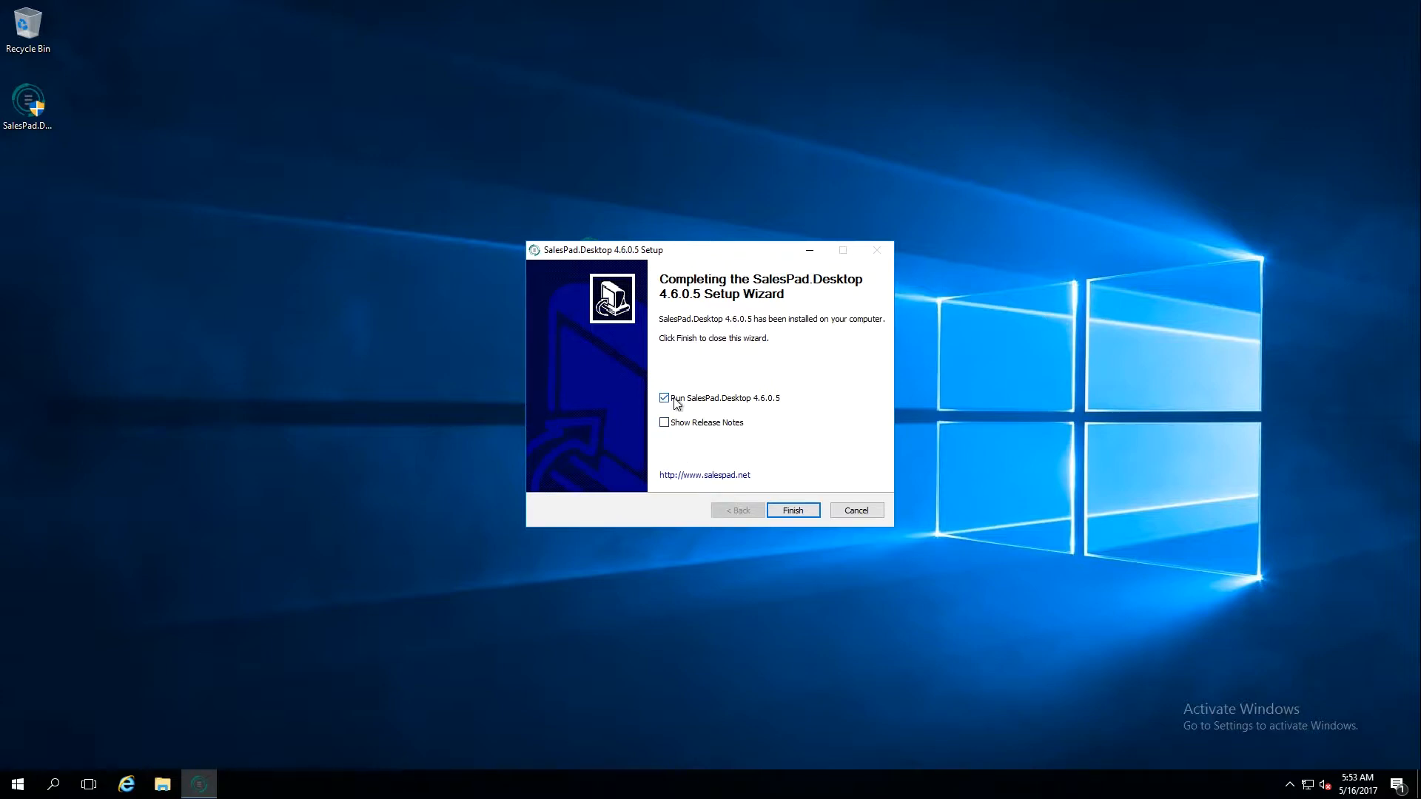
pyautogui.moveTo(726, 407)
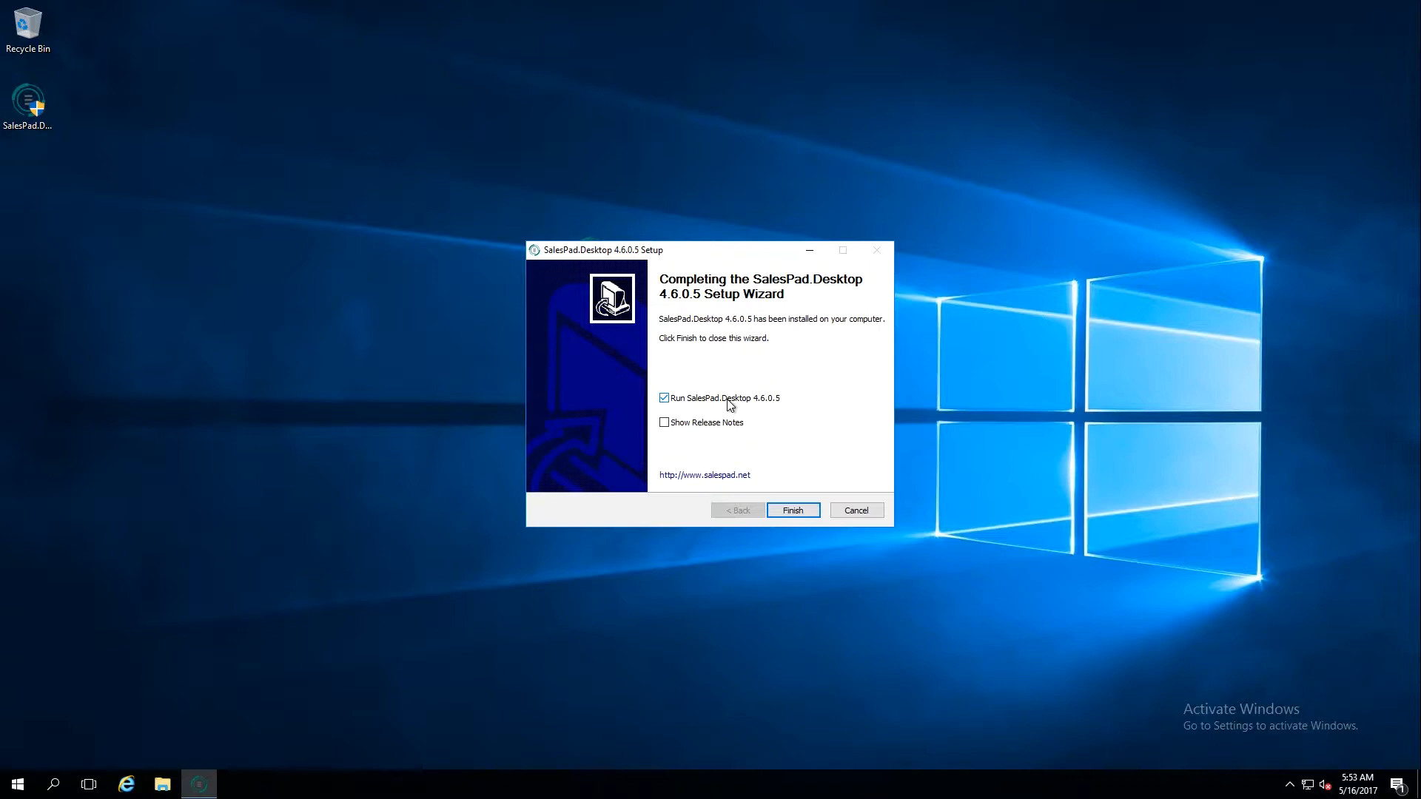
pyautogui.click(663, 398)
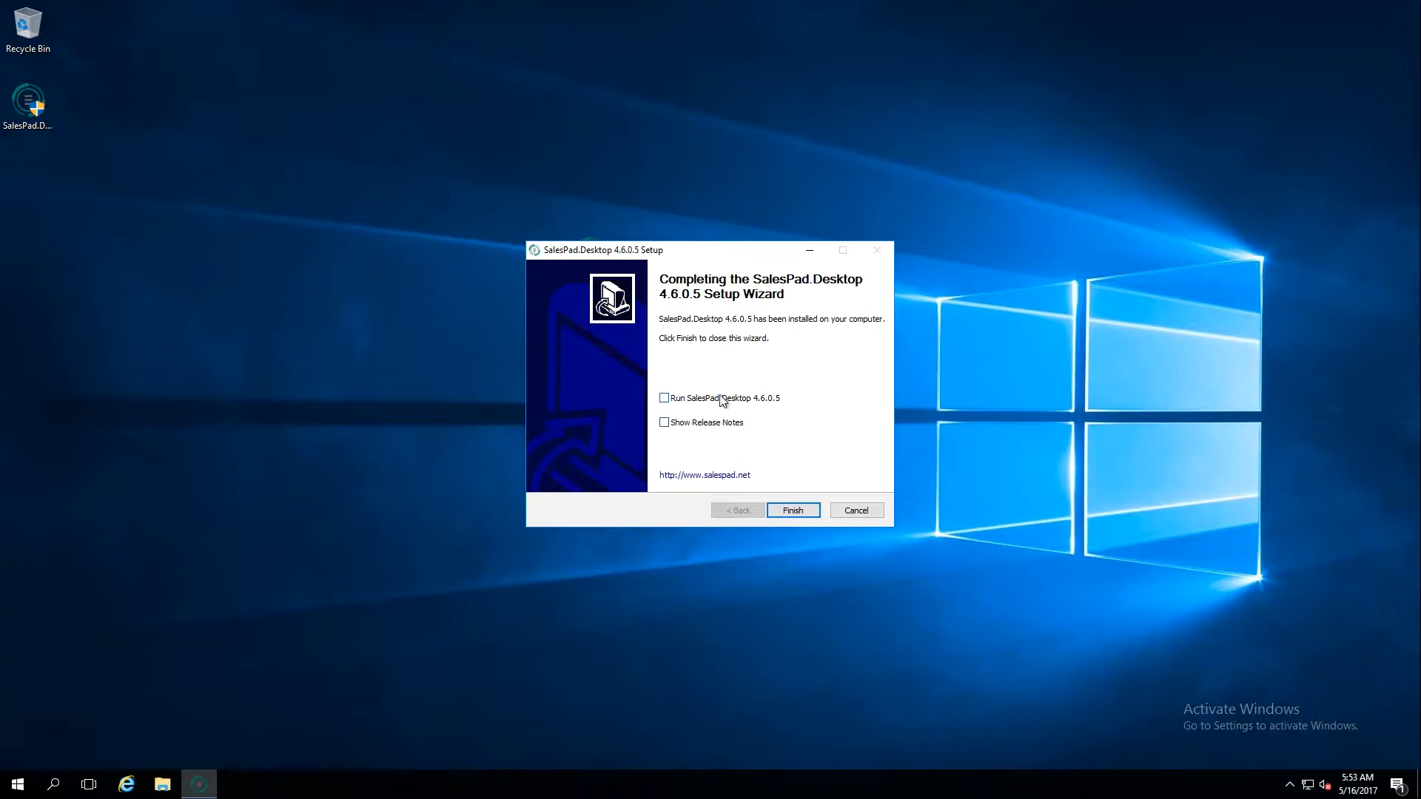
pyautogui.click(792, 509)
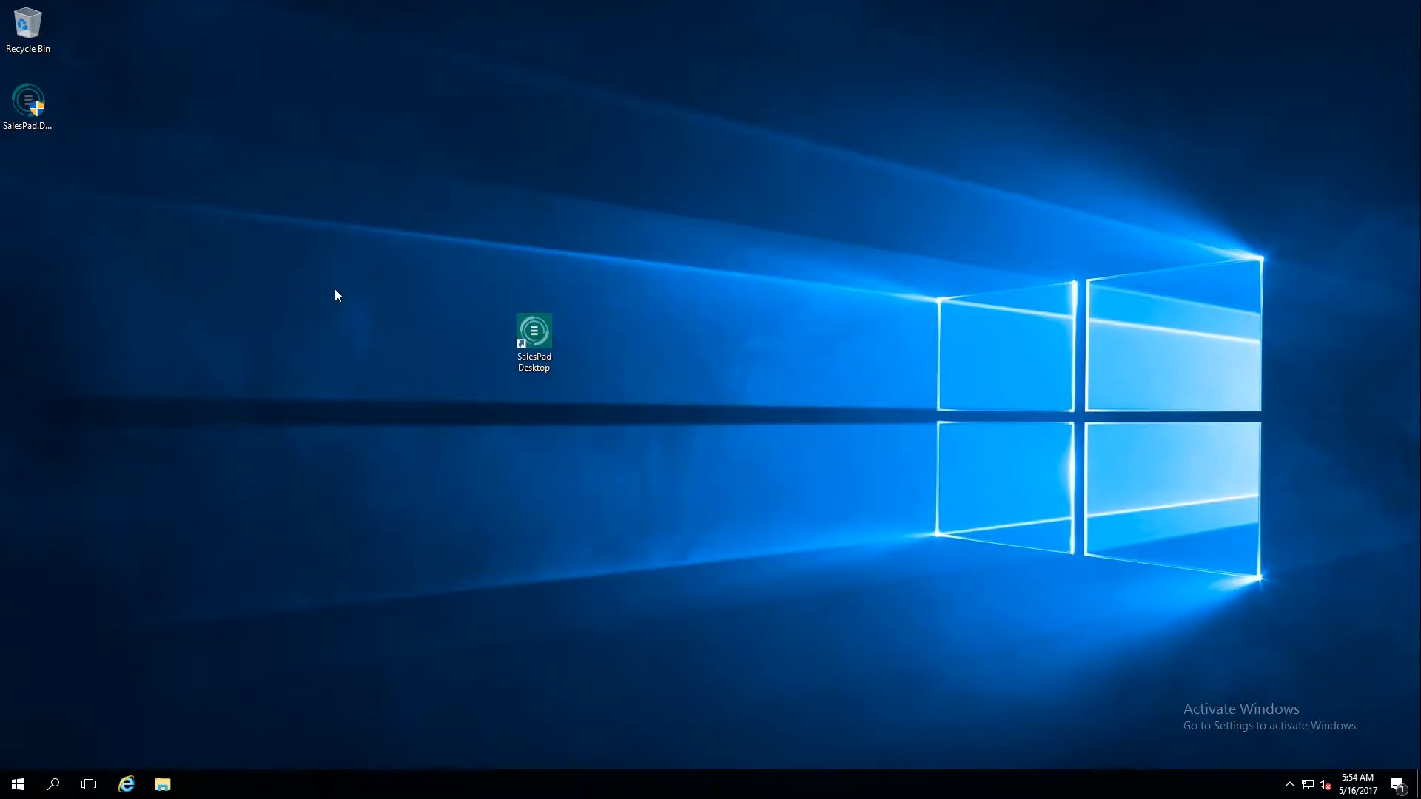
# - Launch SalesPad Desktop from its new desktop shortcut to reach the login dialog
pyautogui.click(533, 342)
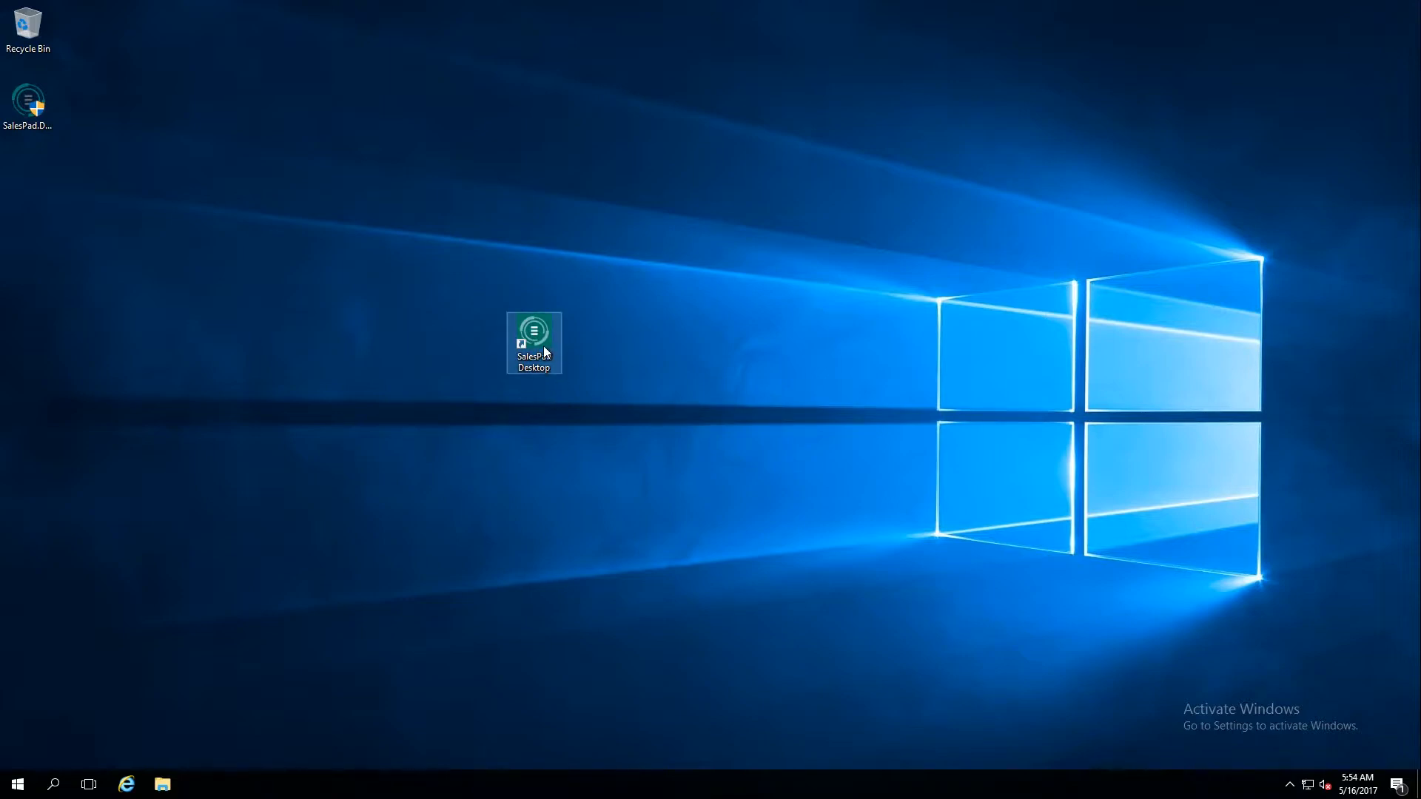
pyautogui.moveTo(544, 352)
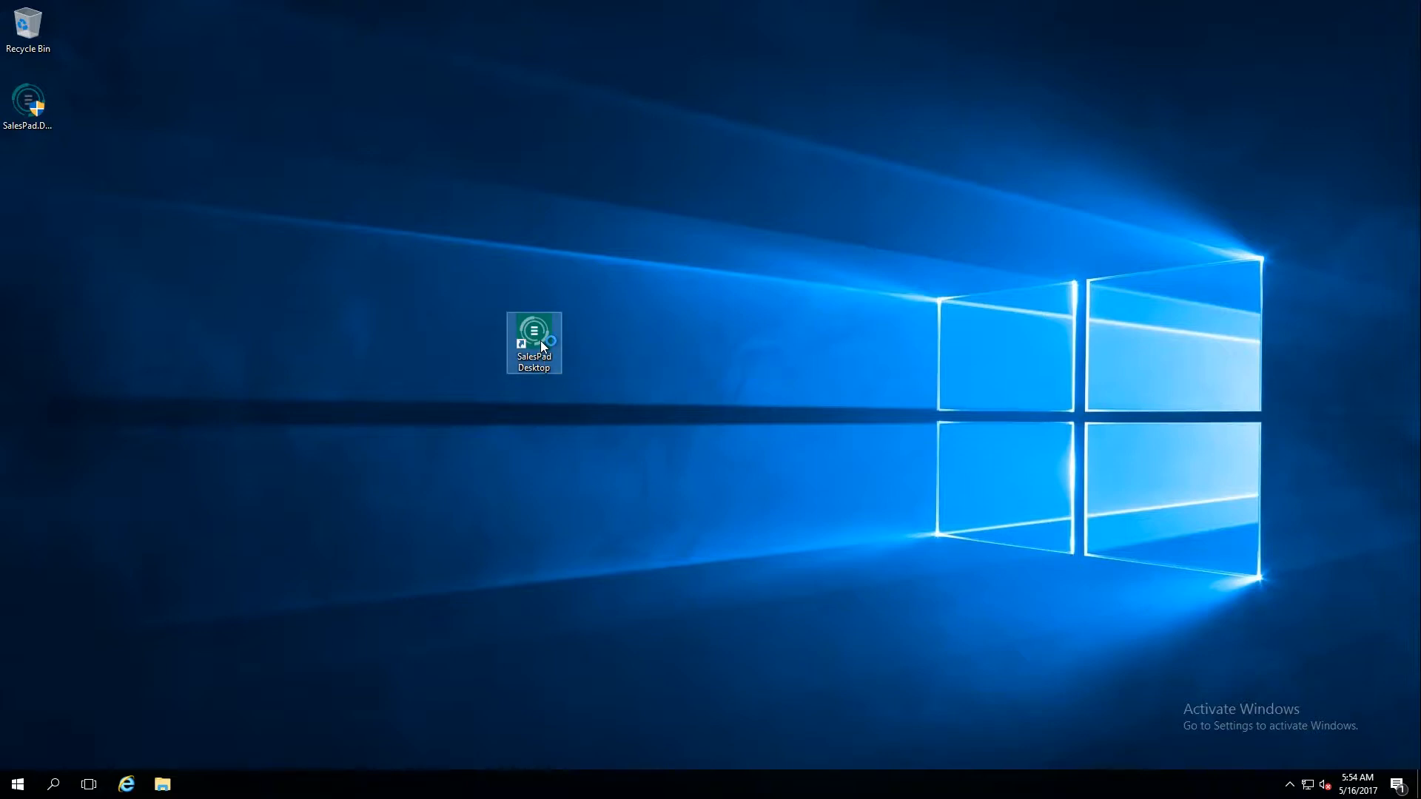
pyautogui.moveTo(541, 343)
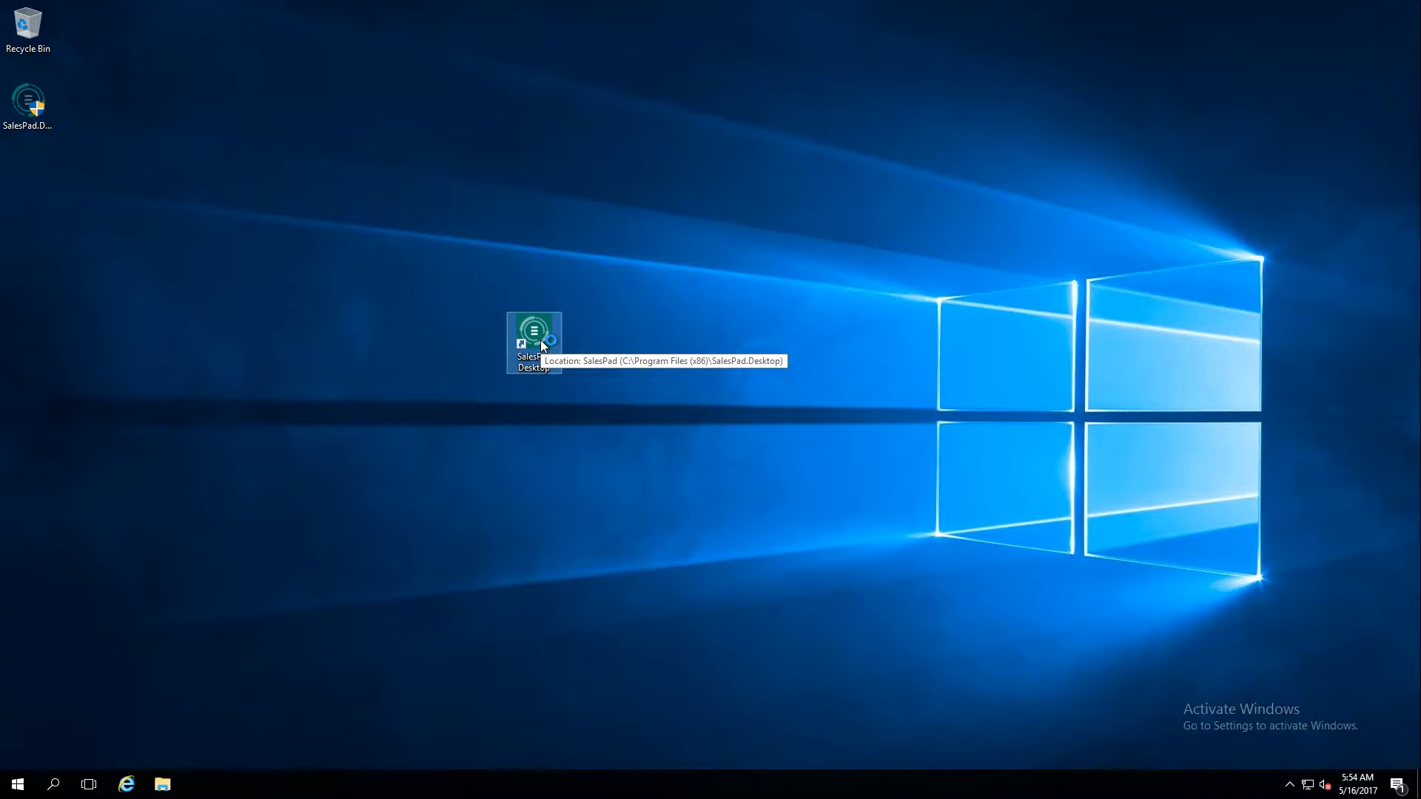
pyautogui.doubleClick(533, 332)
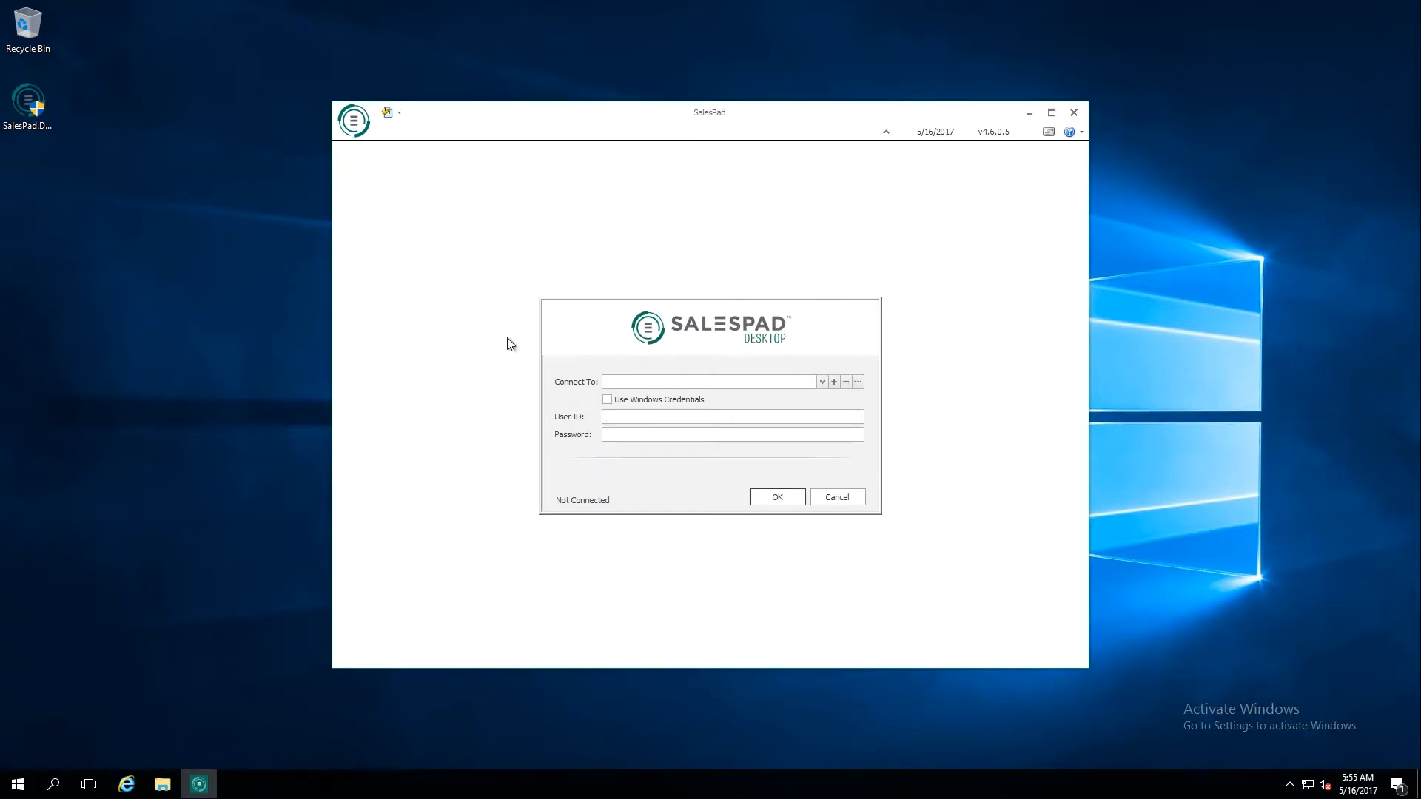
pyautogui.moveTo(728, 296)
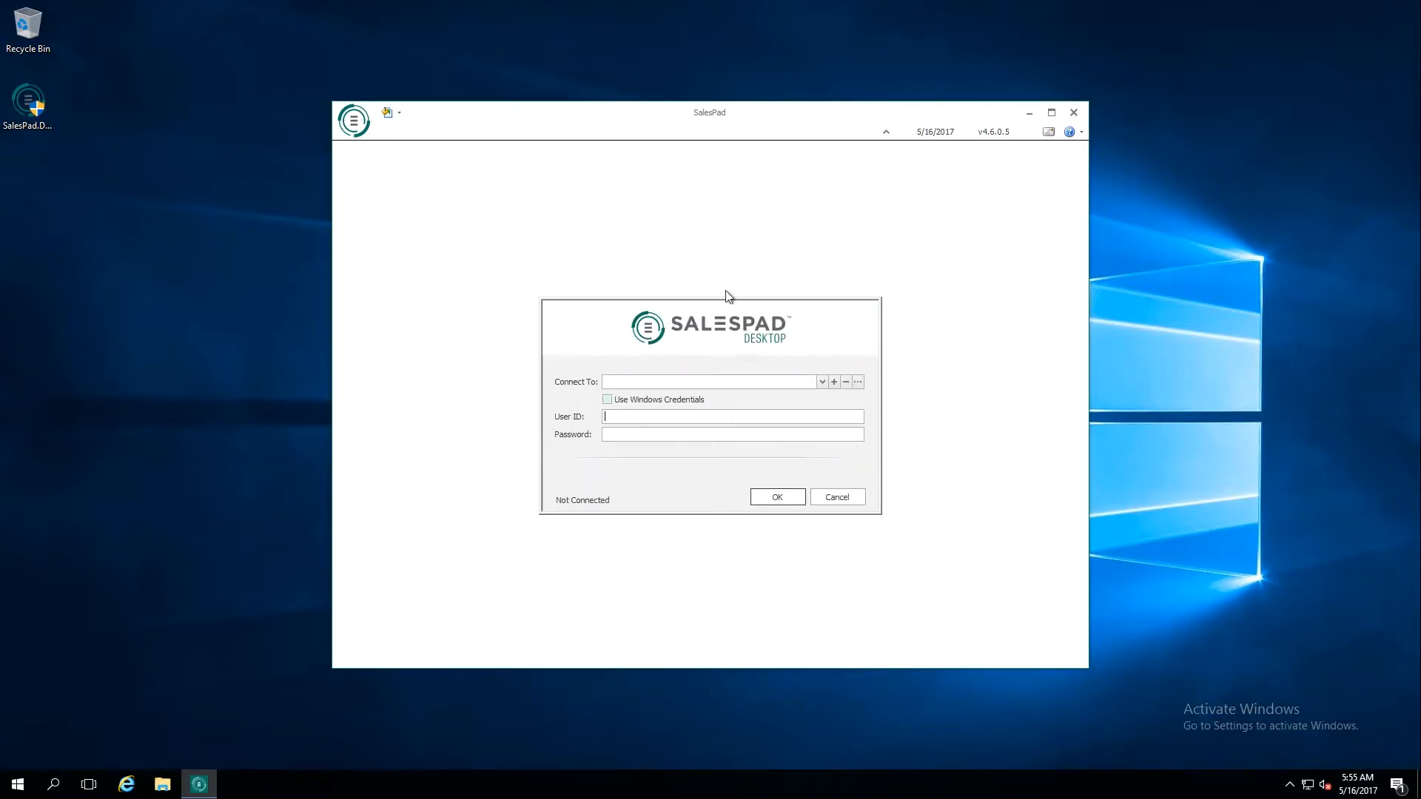
pyautogui.moveTo(770, 459)
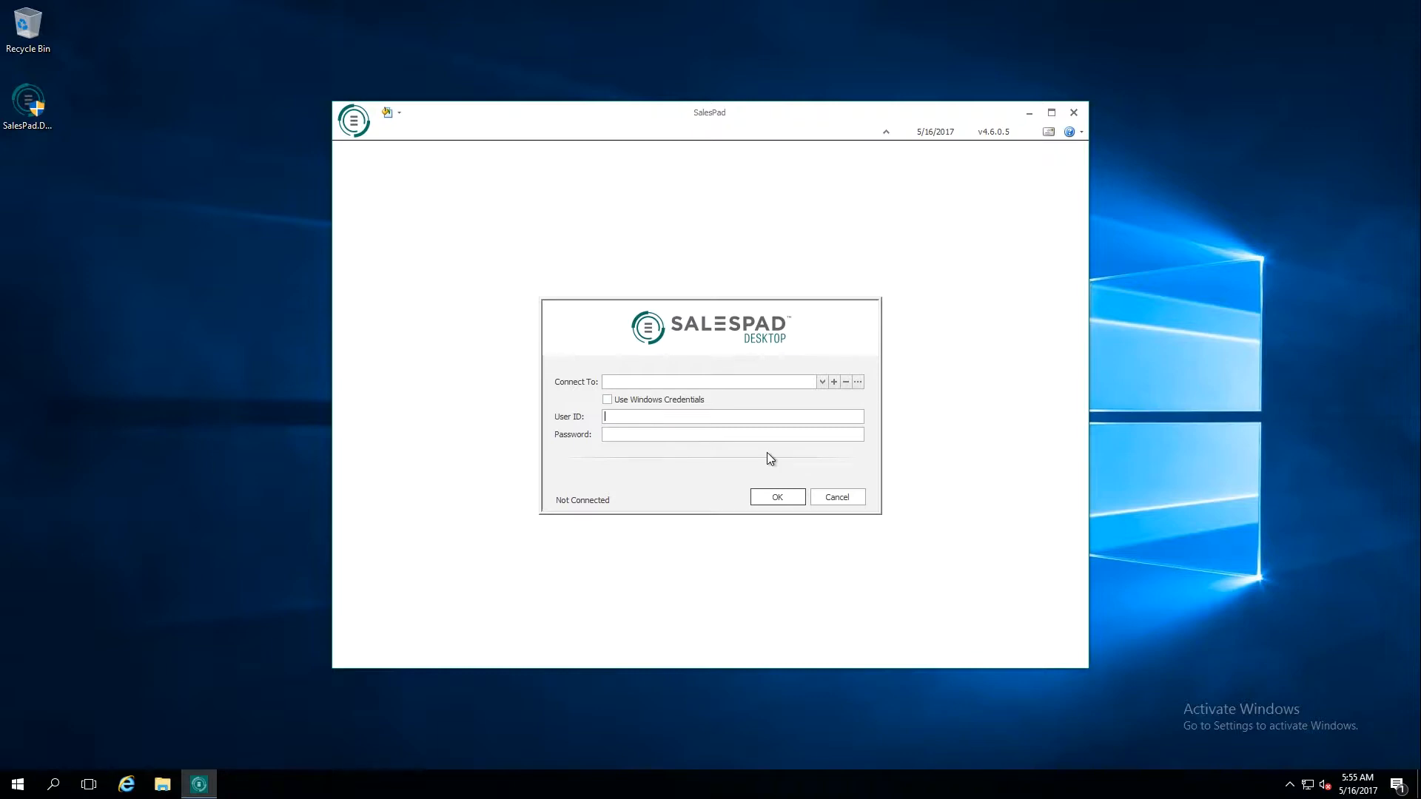
pyautogui.moveTo(770, 450)
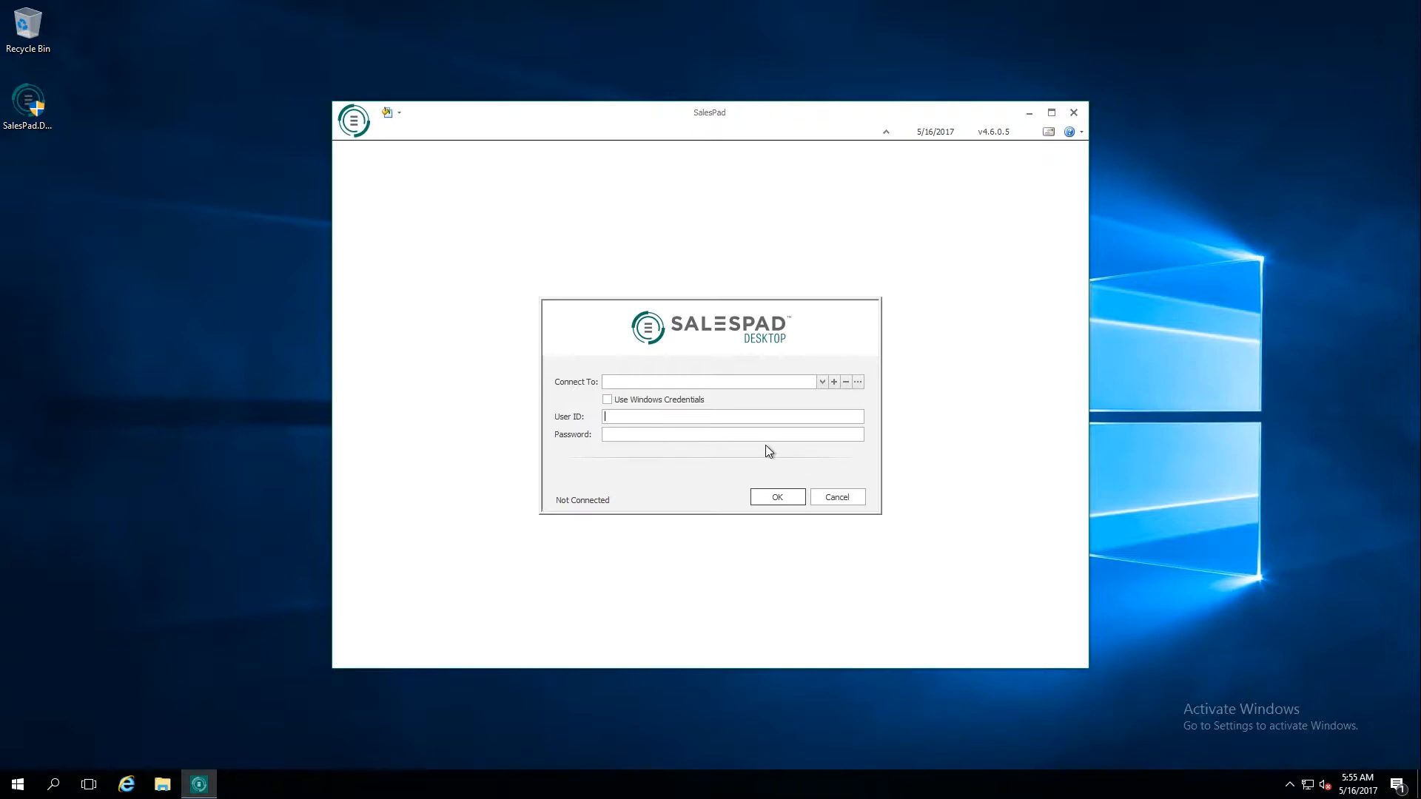
pyautogui.moveTo(749, 453)
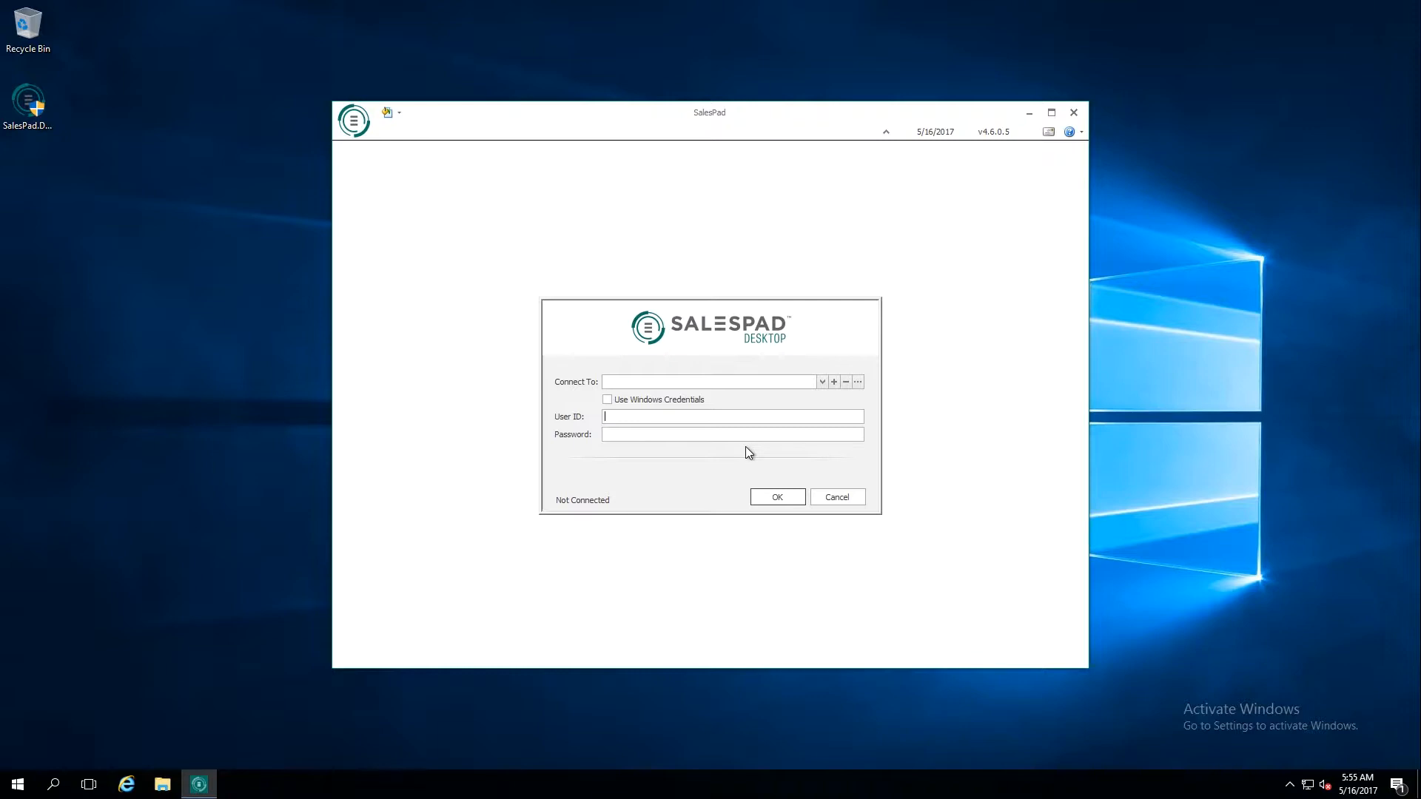
pyautogui.moveTo(833, 381)
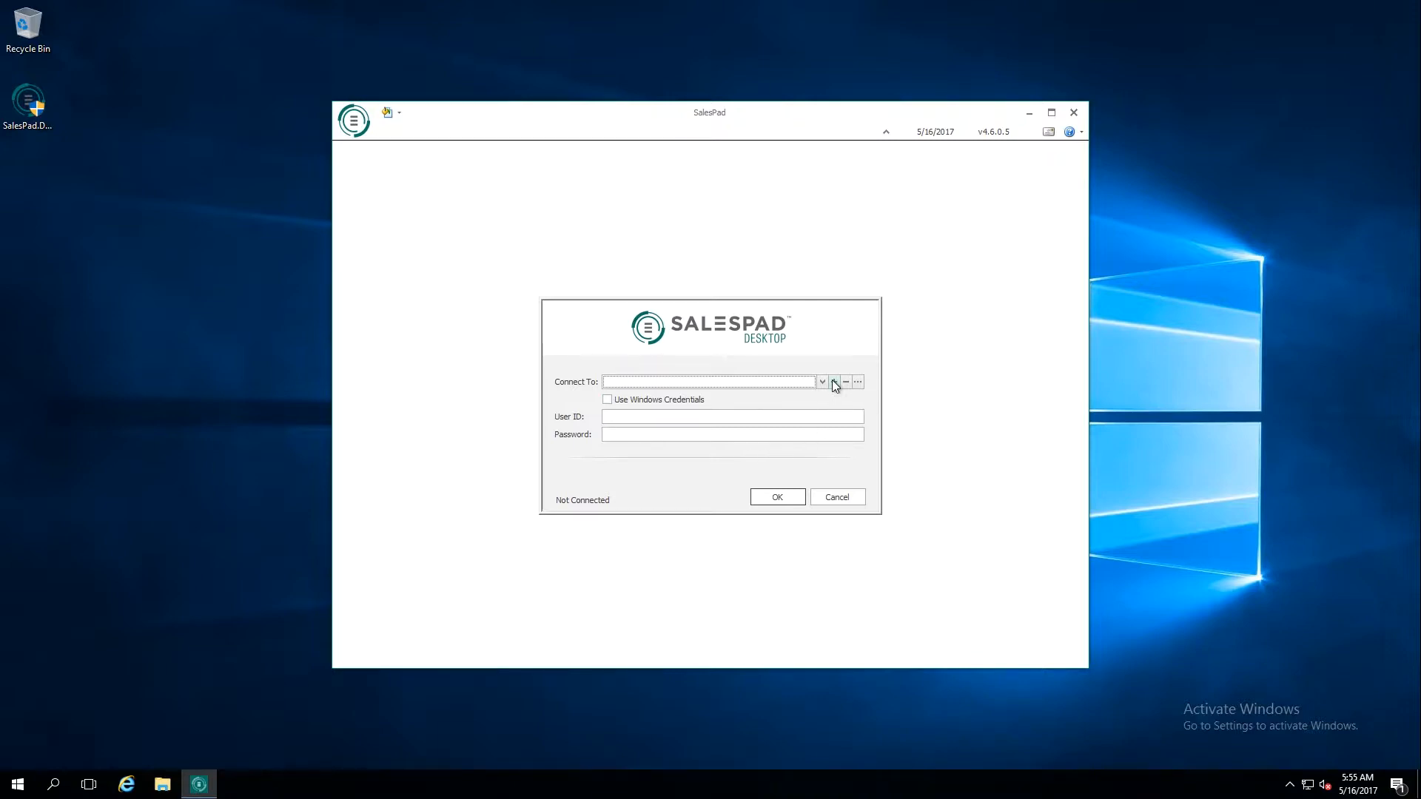
# - Add a new connection from the login dialog's Connect To + button
pyautogui.click(858, 382)
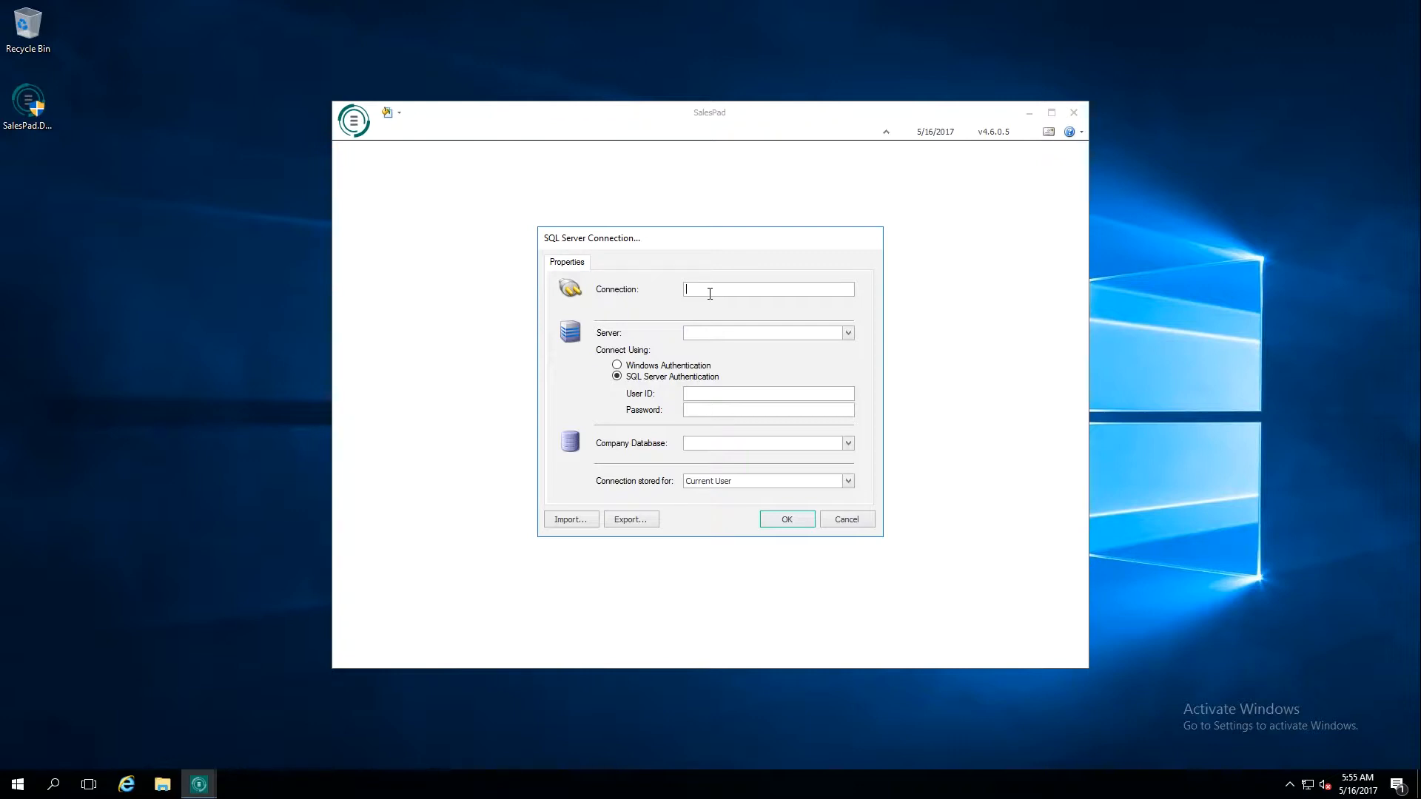
# - Clear the Connection field and name the connection '<TEST> TWO'
pyautogui.write('TWO')
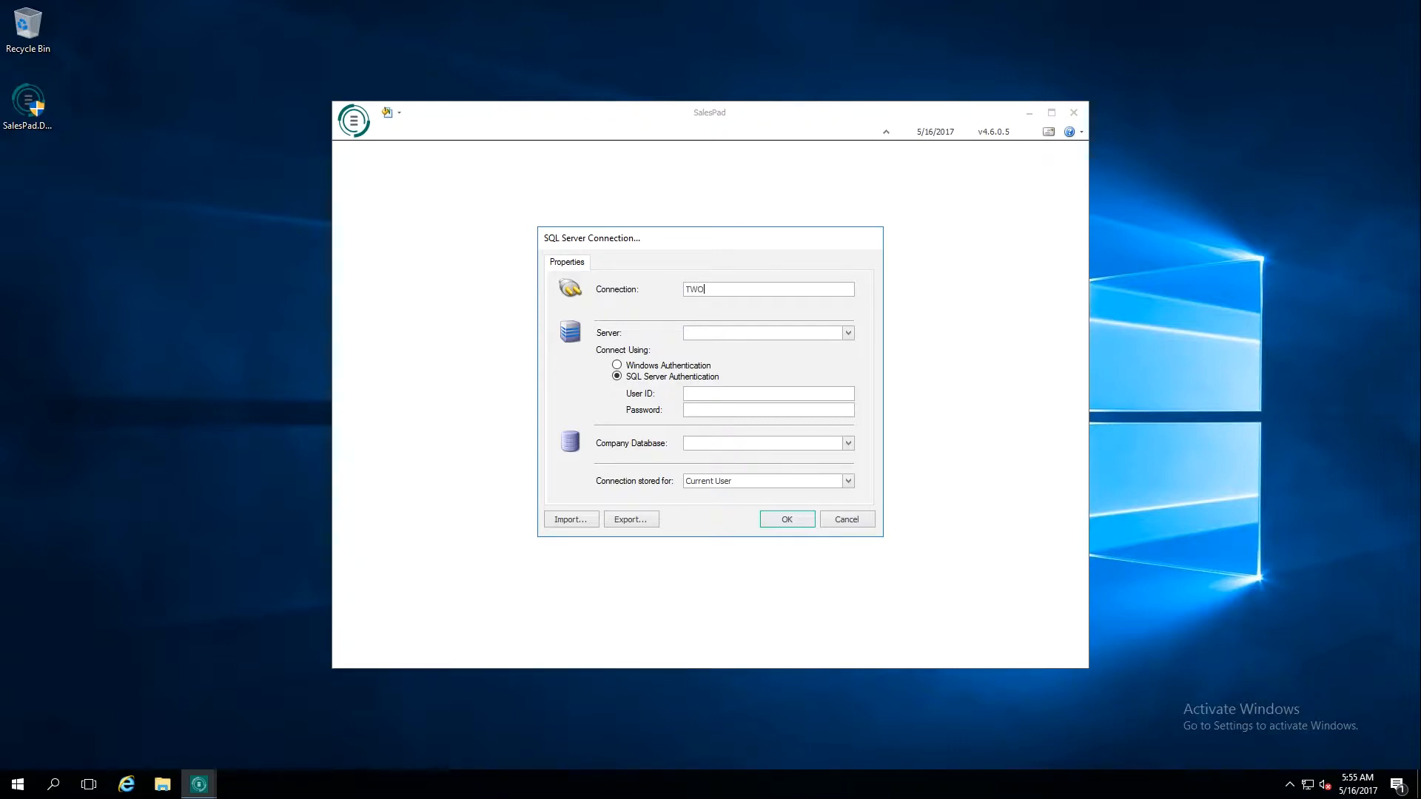
pyautogui.press('Backspace')
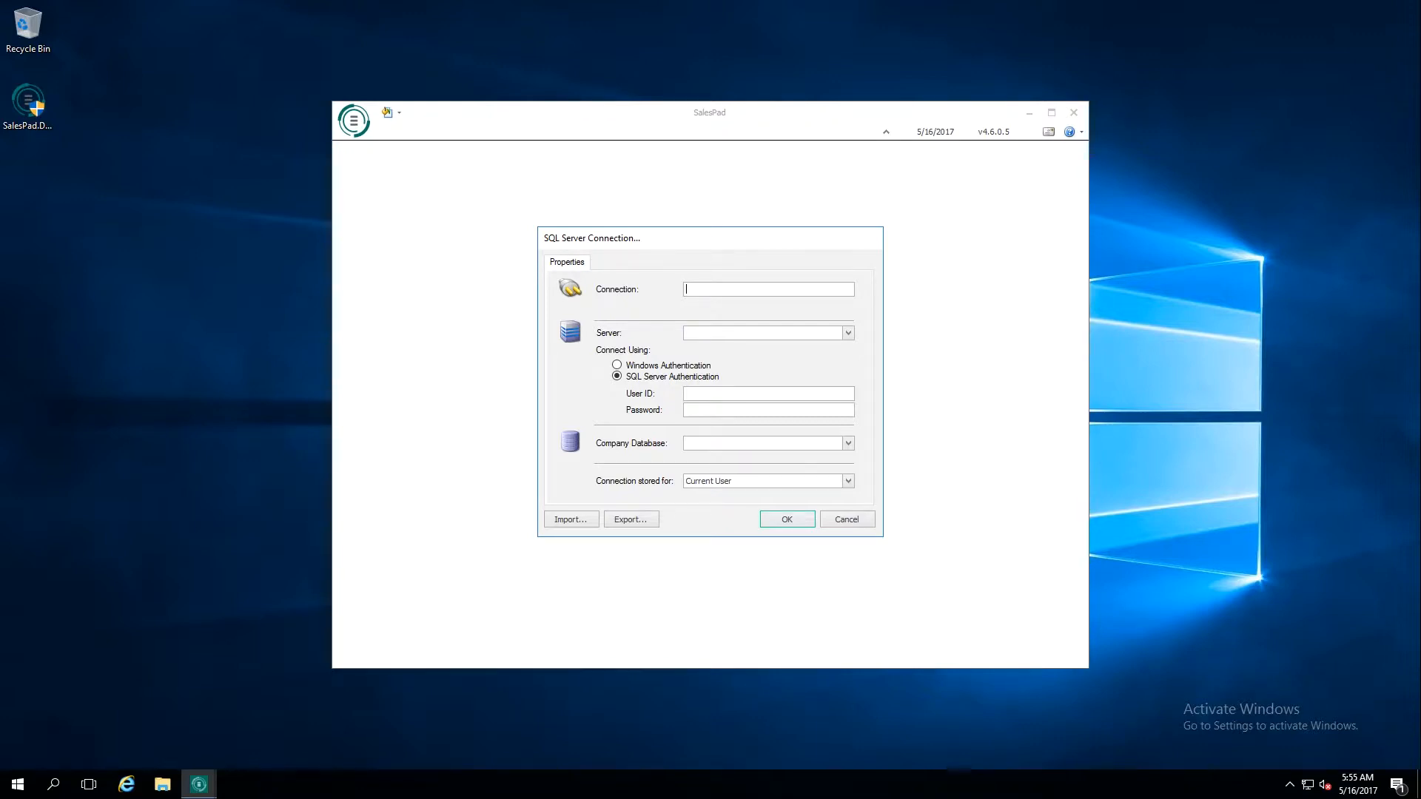
pyautogui.write('<TEST')
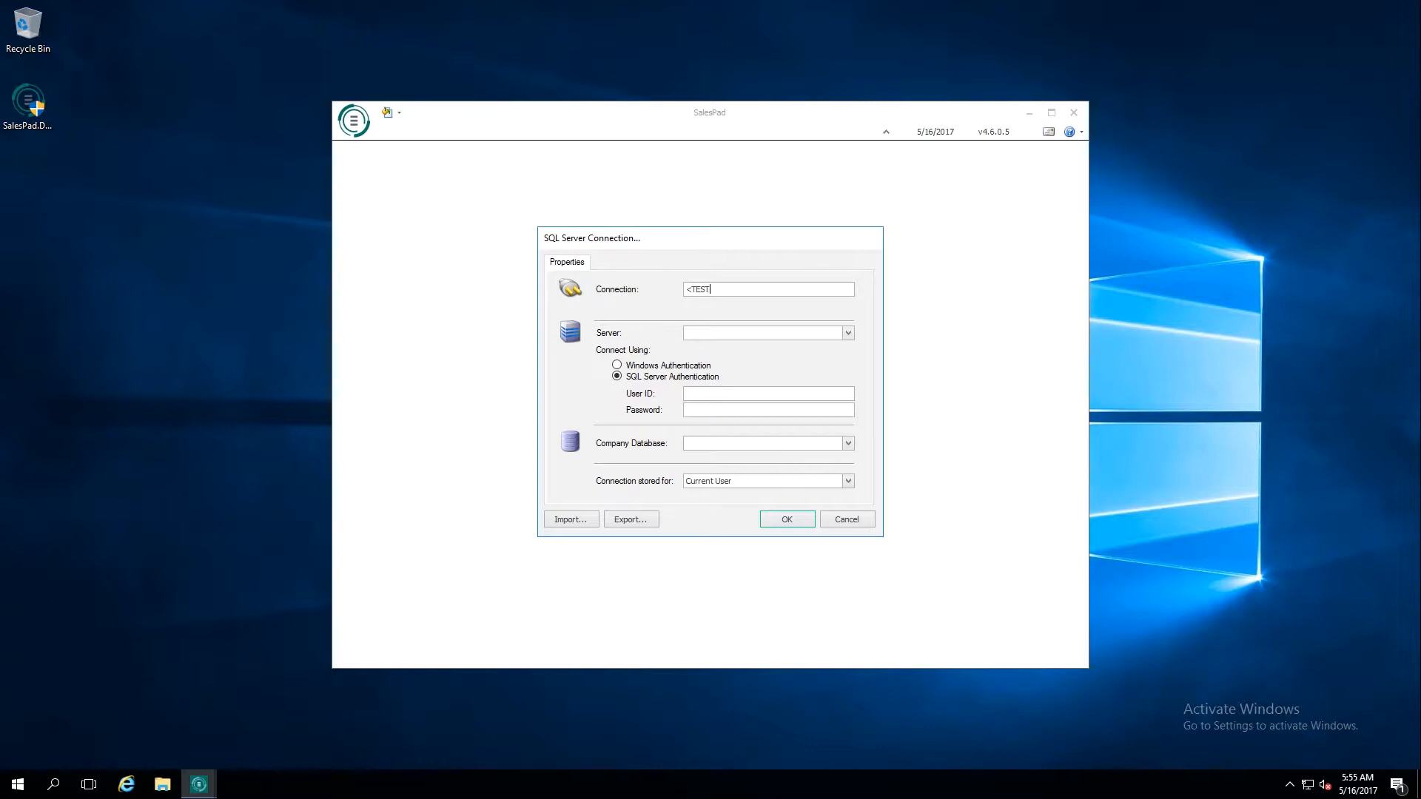
pyautogui.write('>')
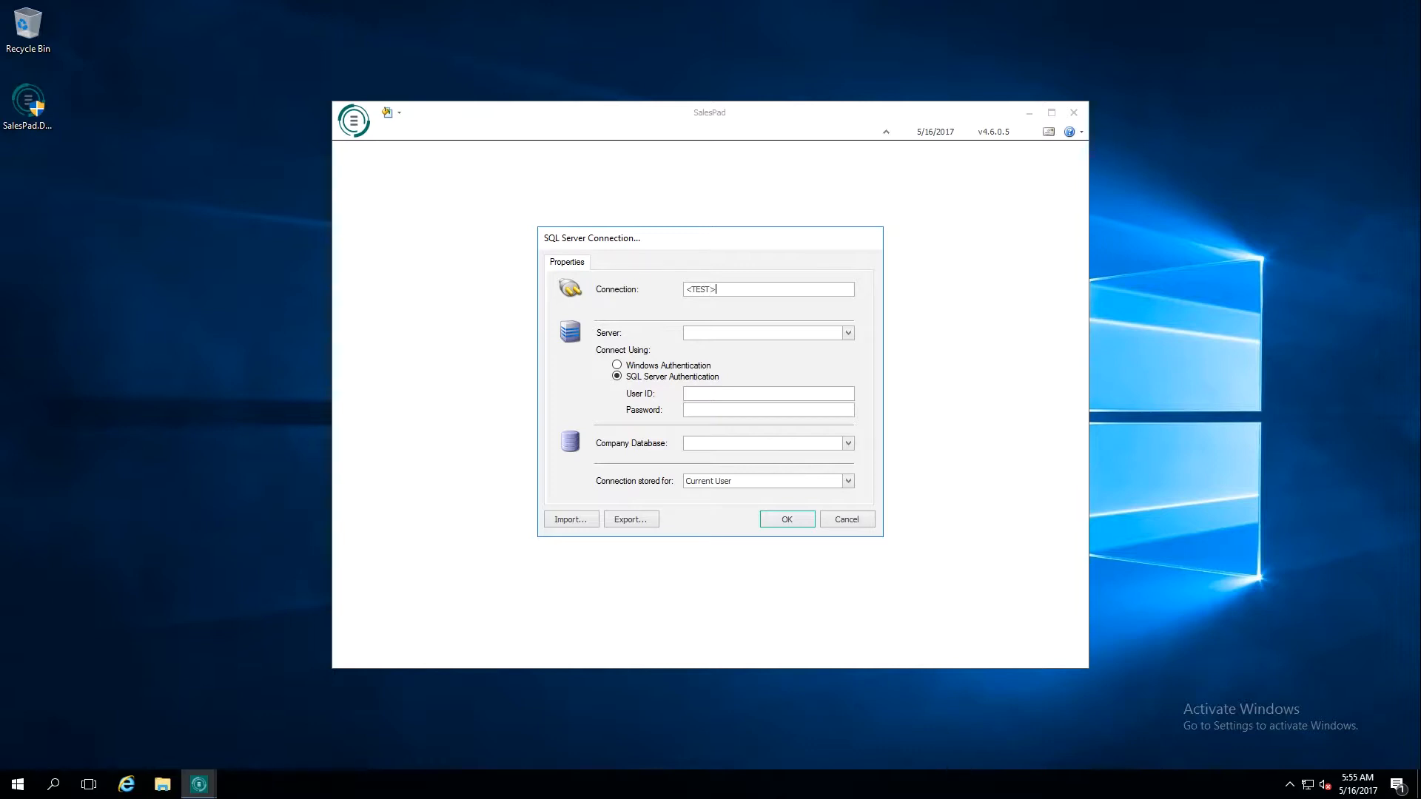
pyautogui.write('TWO')
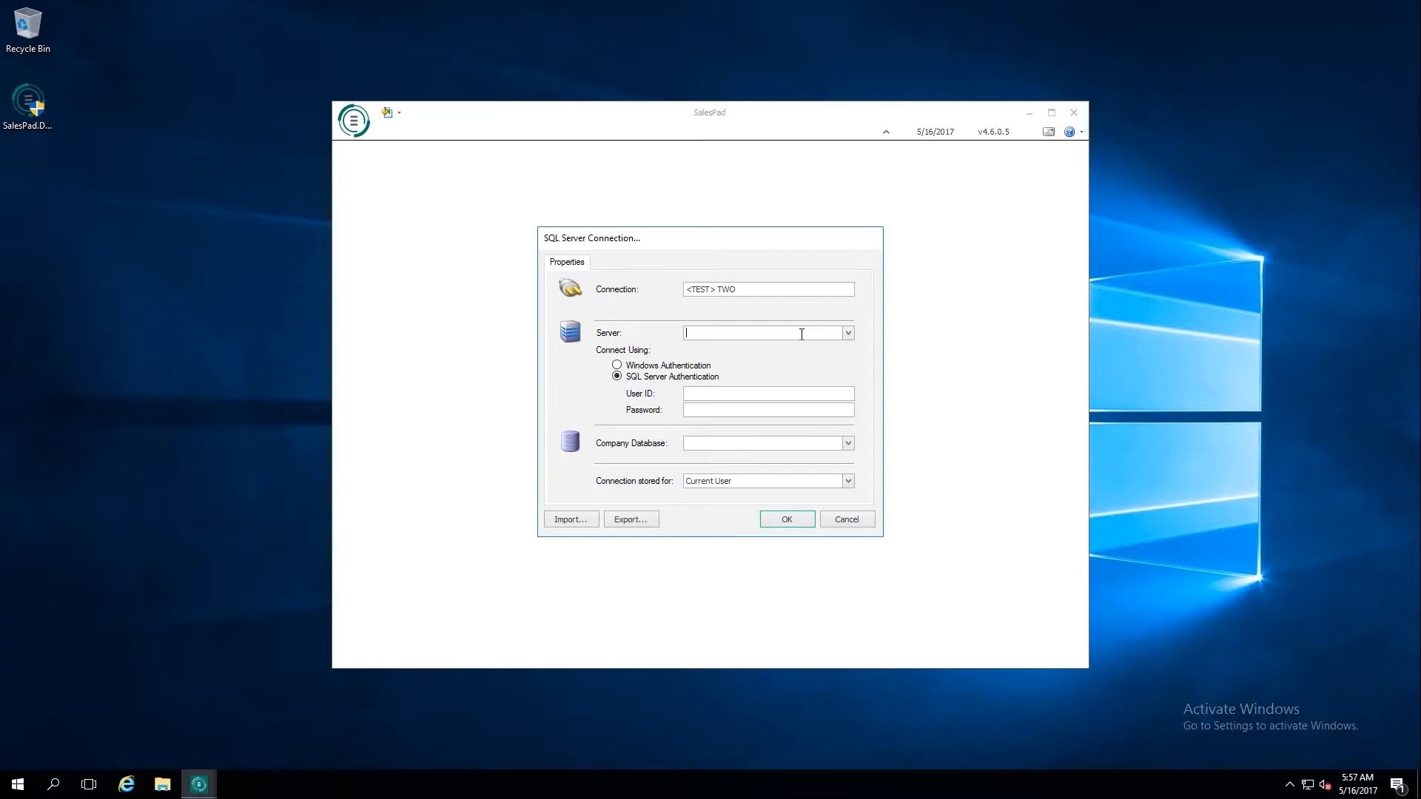
# - Replace (local) with server WIND-106 and enter user ID sa with its password
pyautogui.write('(local')
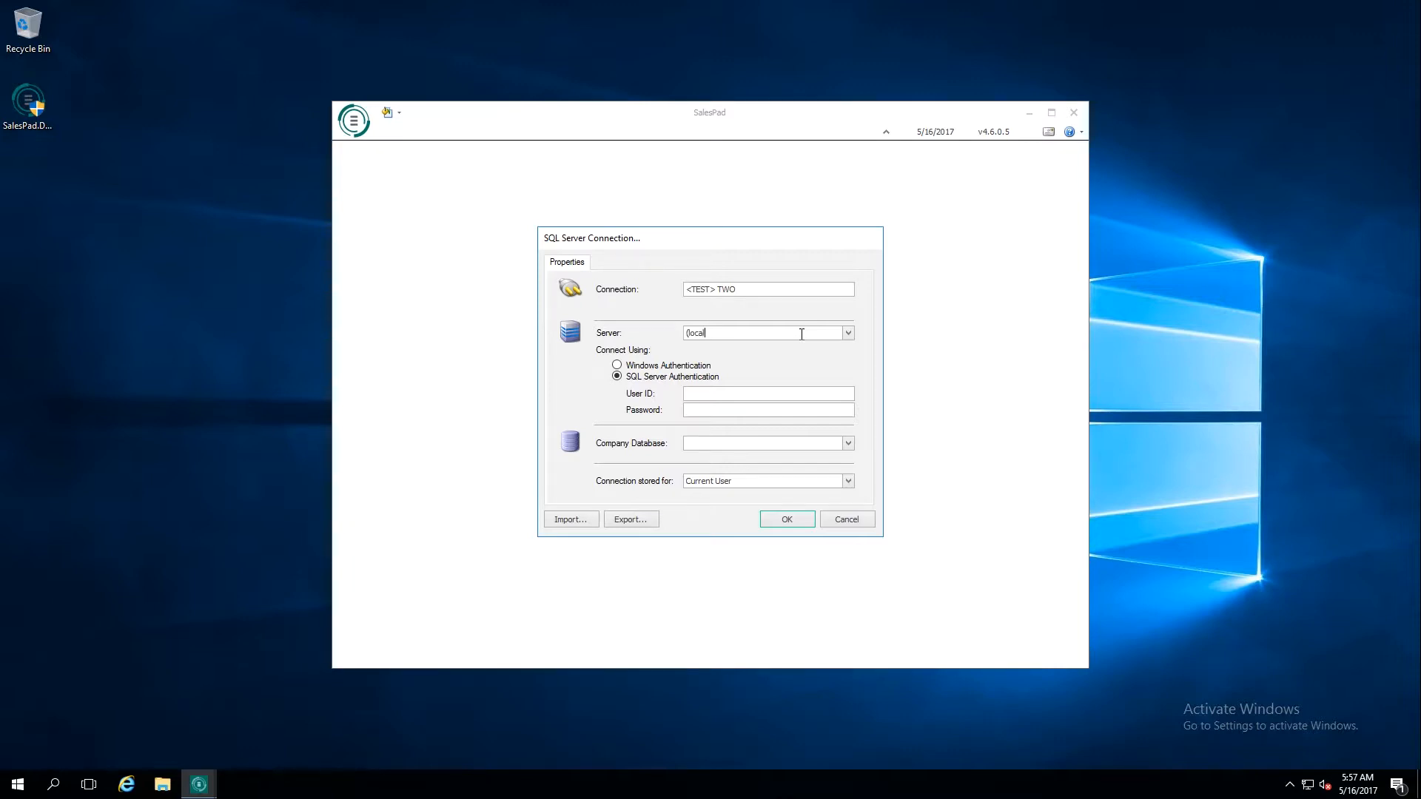
pyautogui.write(')')
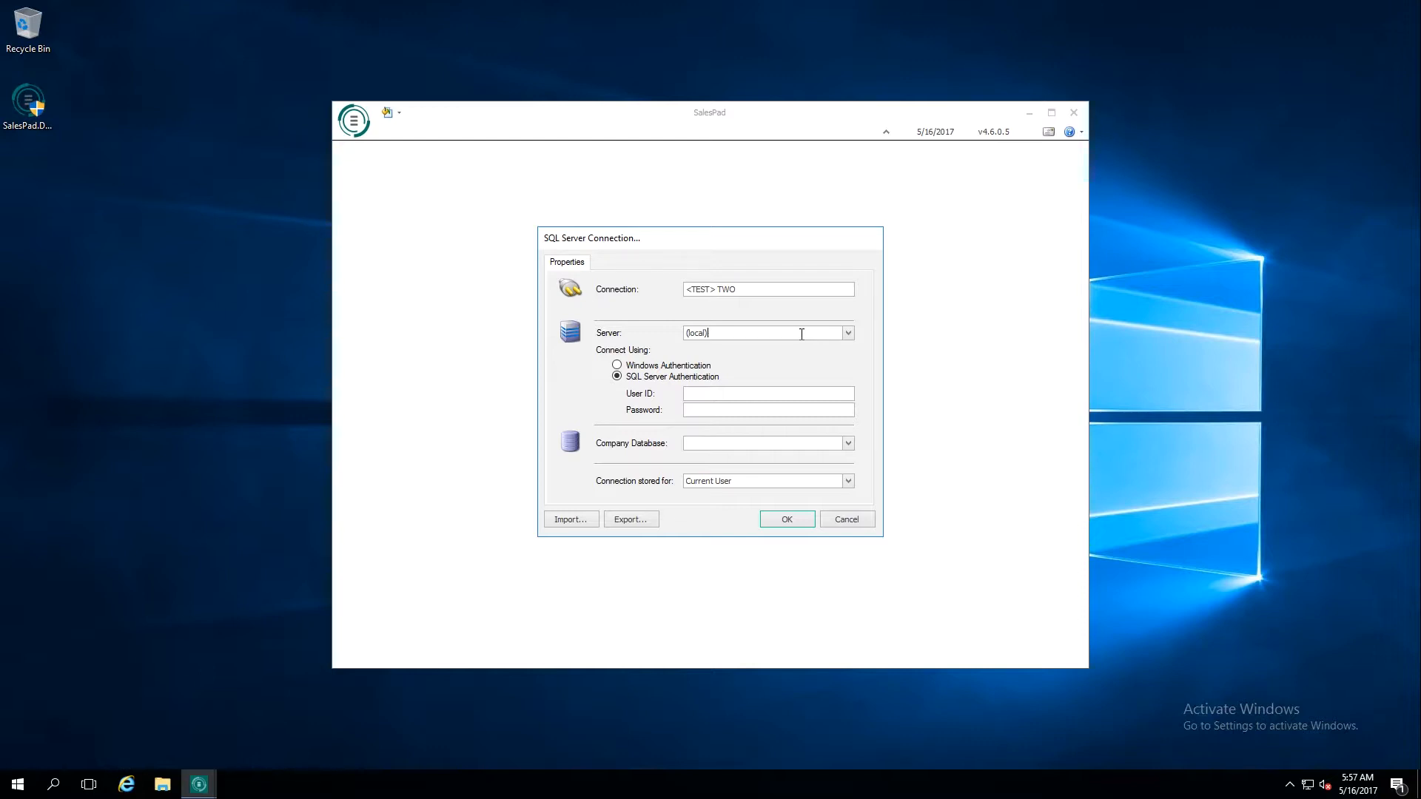
pyautogui.click(846, 333)
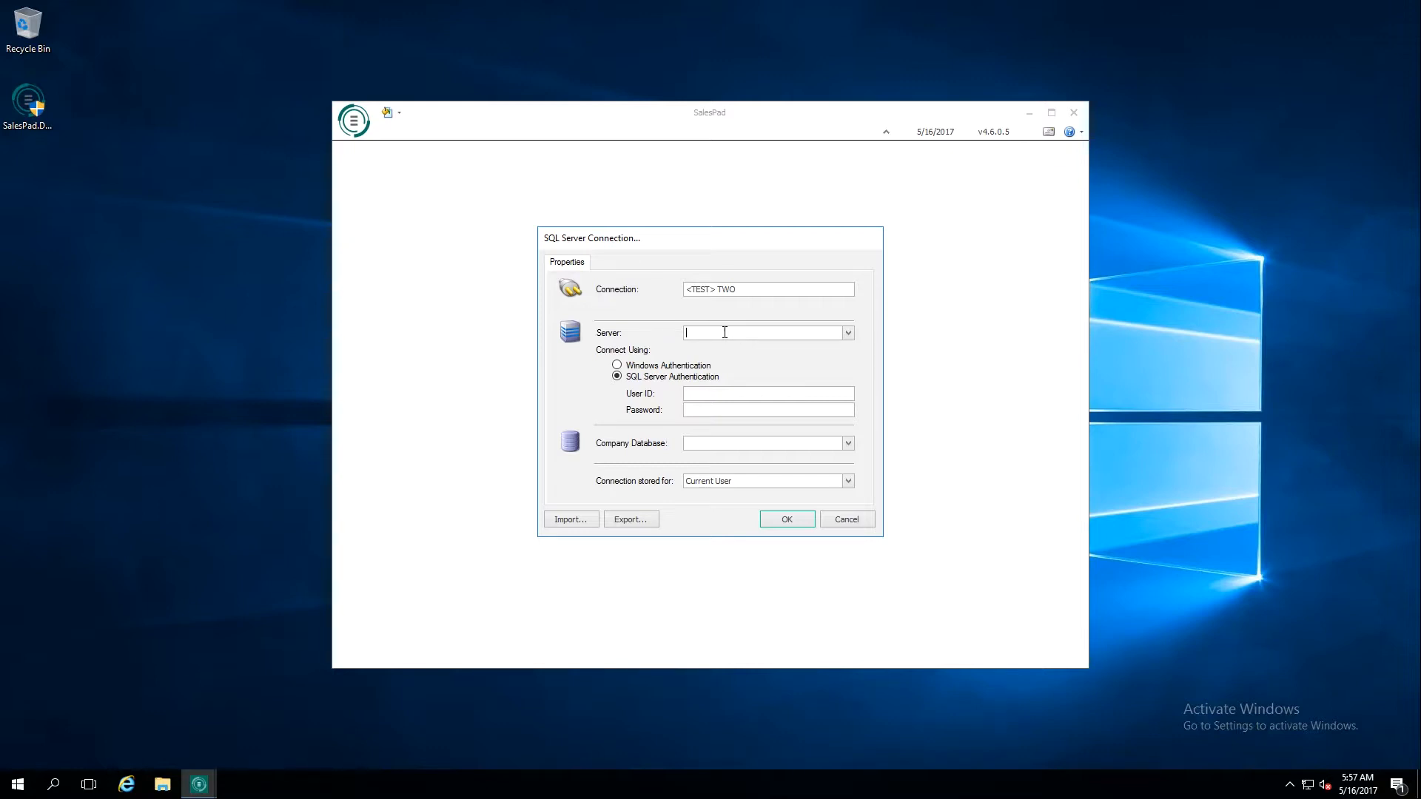
pyautogui.write('WIND-106')
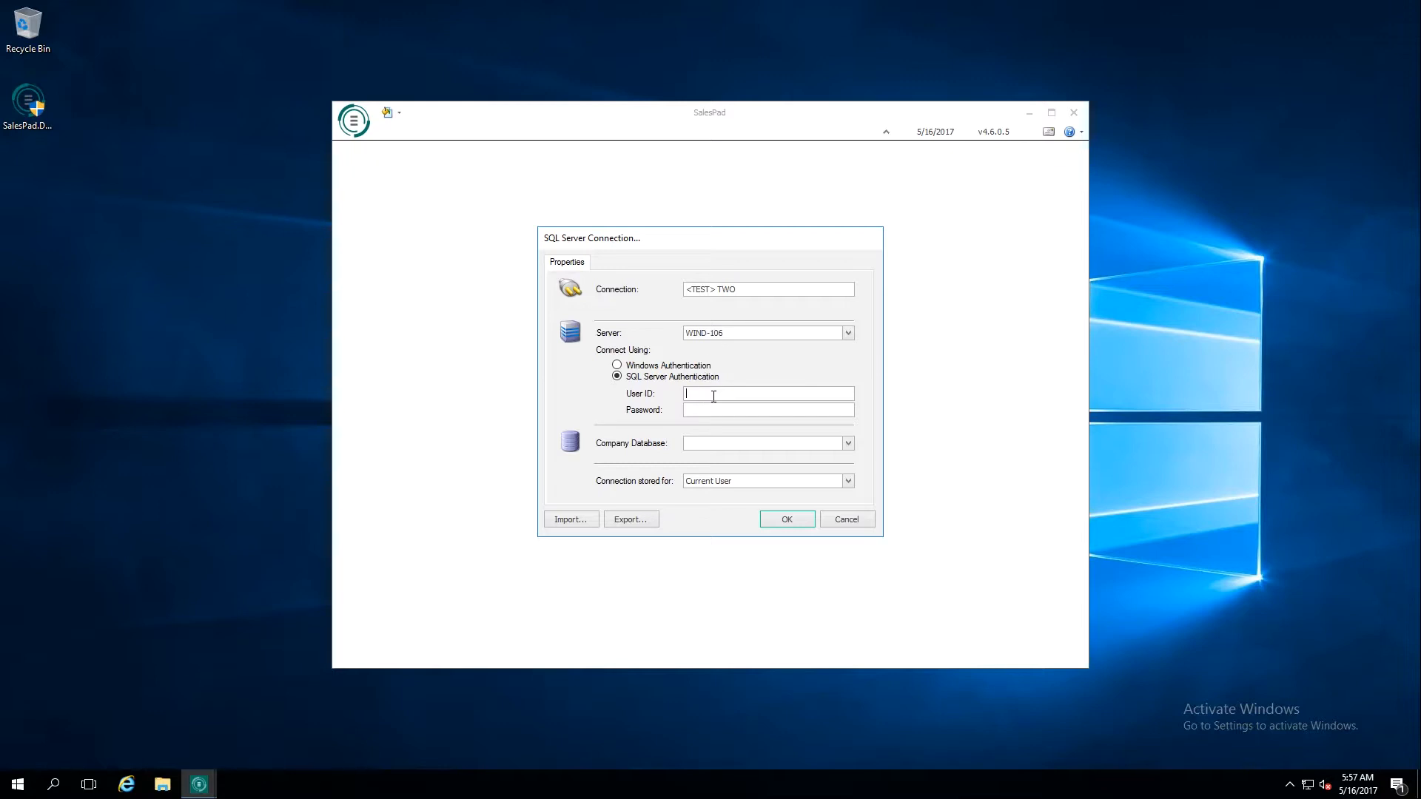
pyautogui.write('sa')
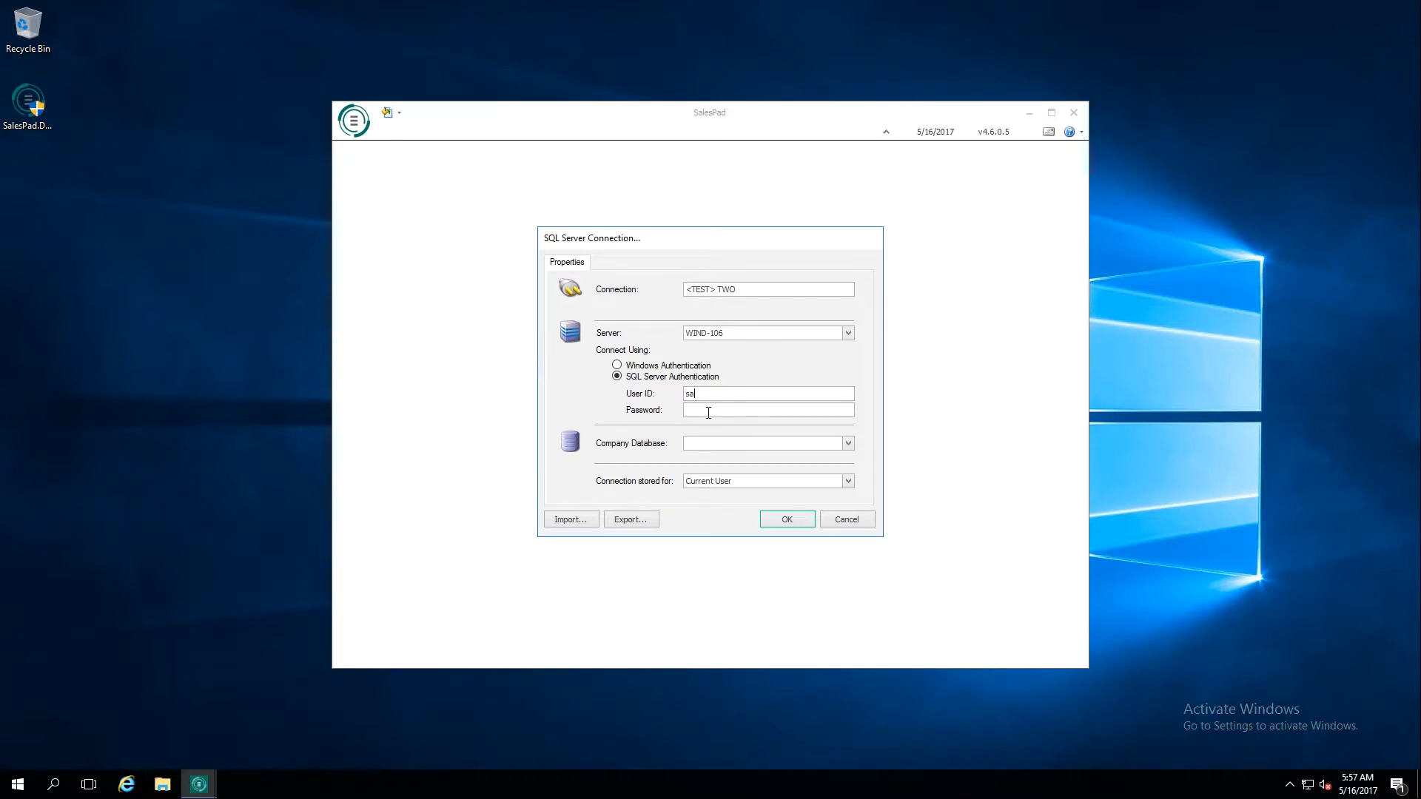
pyautogui.write('**')
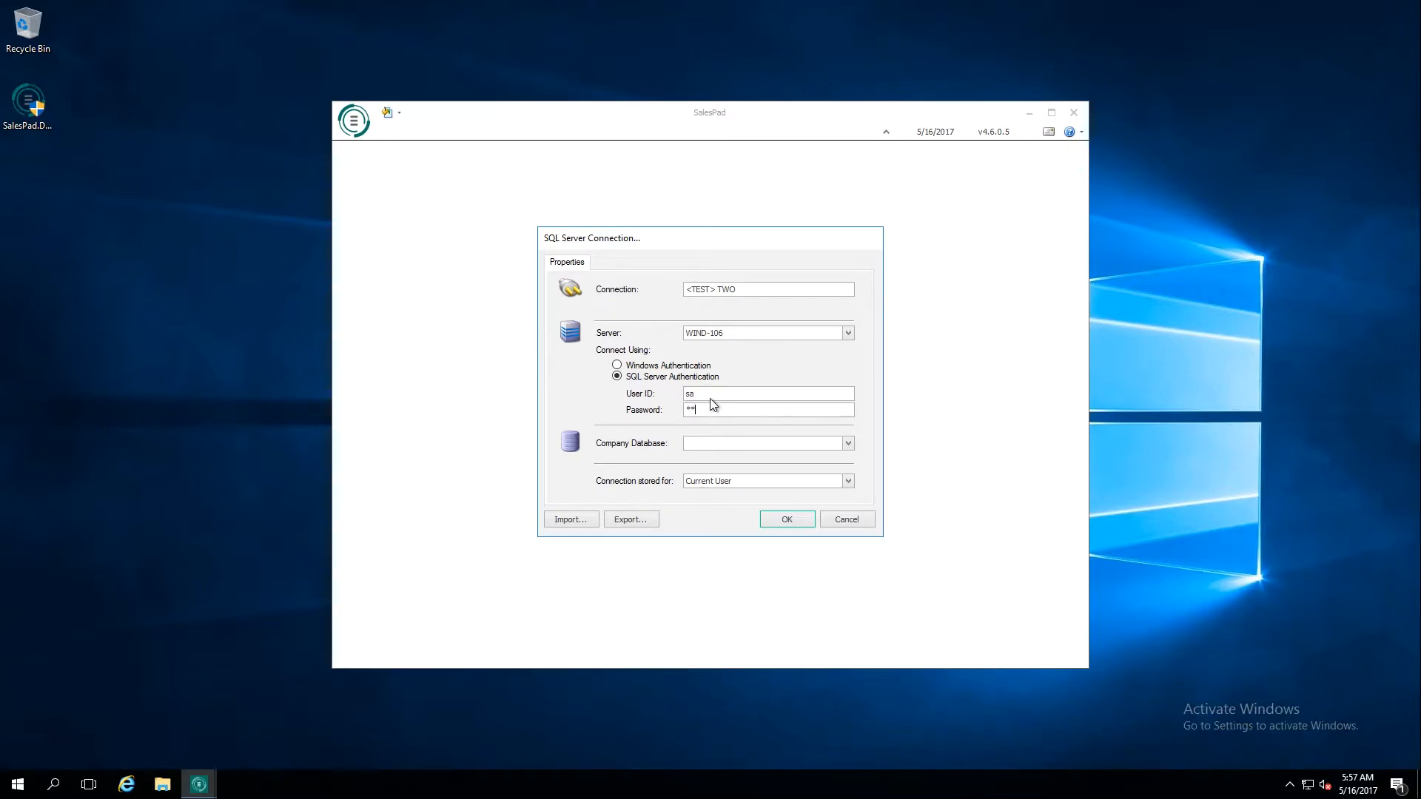
# - Choose SPDB from the Company Database list
pyautogui.click(846, 444)
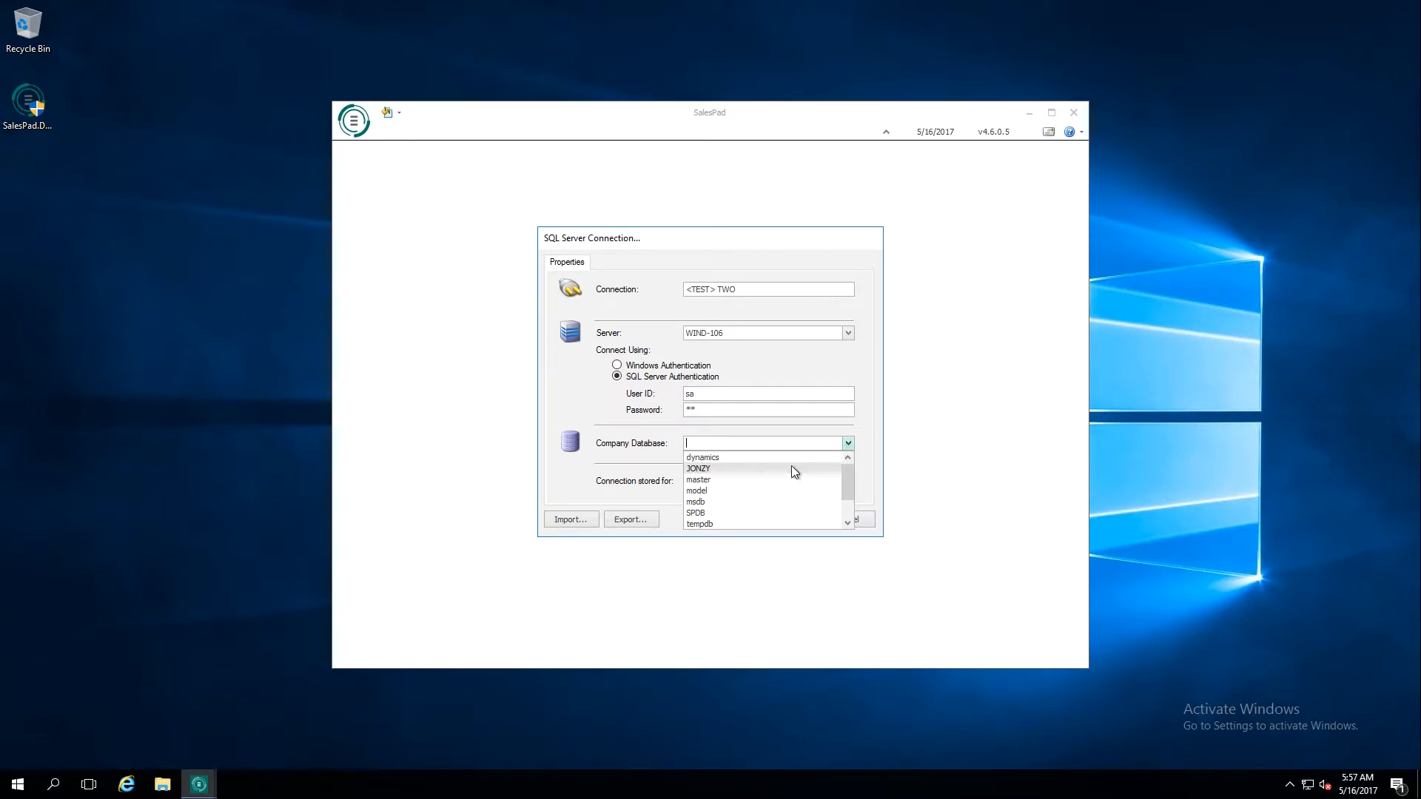
pyautogui.scroll(-3)
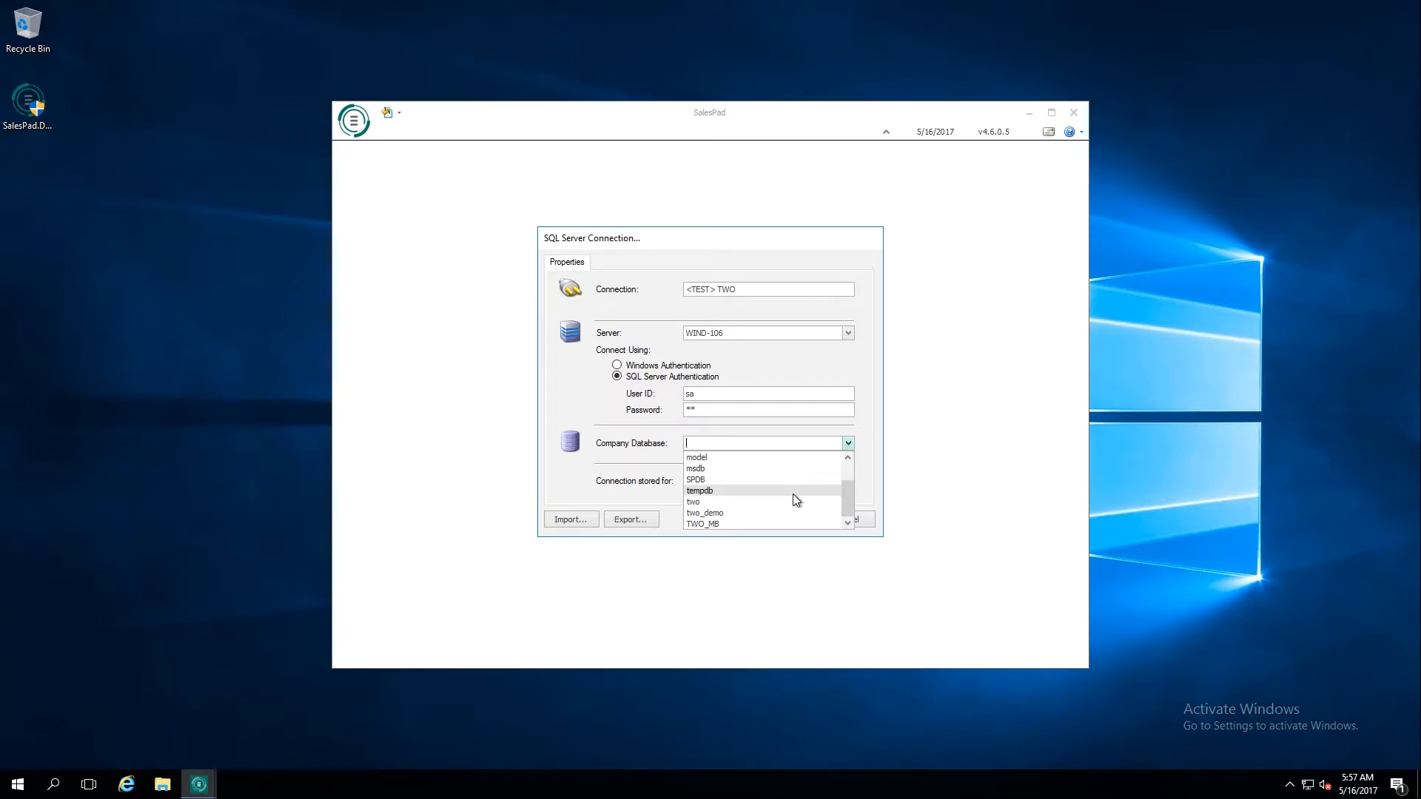
pyautogui.moveTo(770, 487)
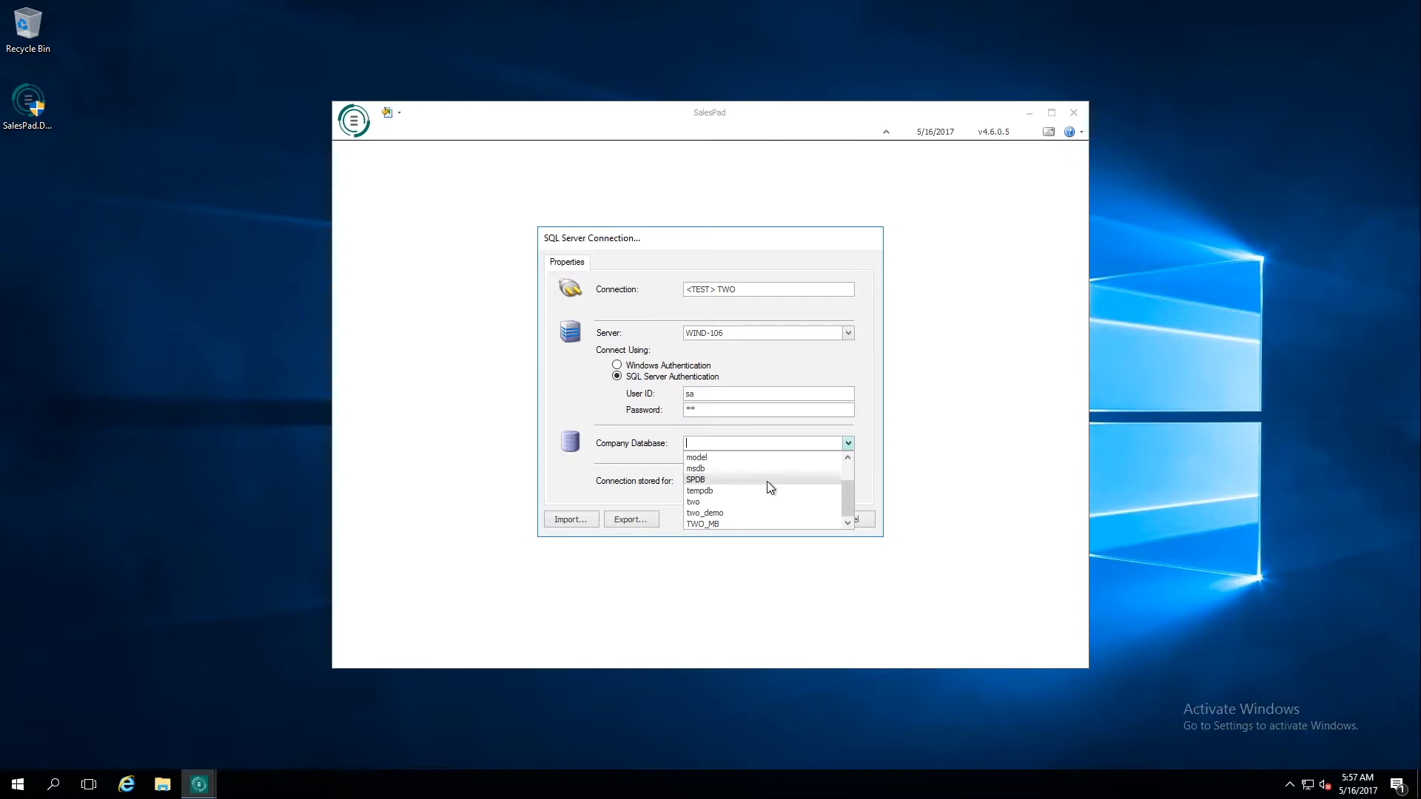
pyautogui.moveTo(770, 501)
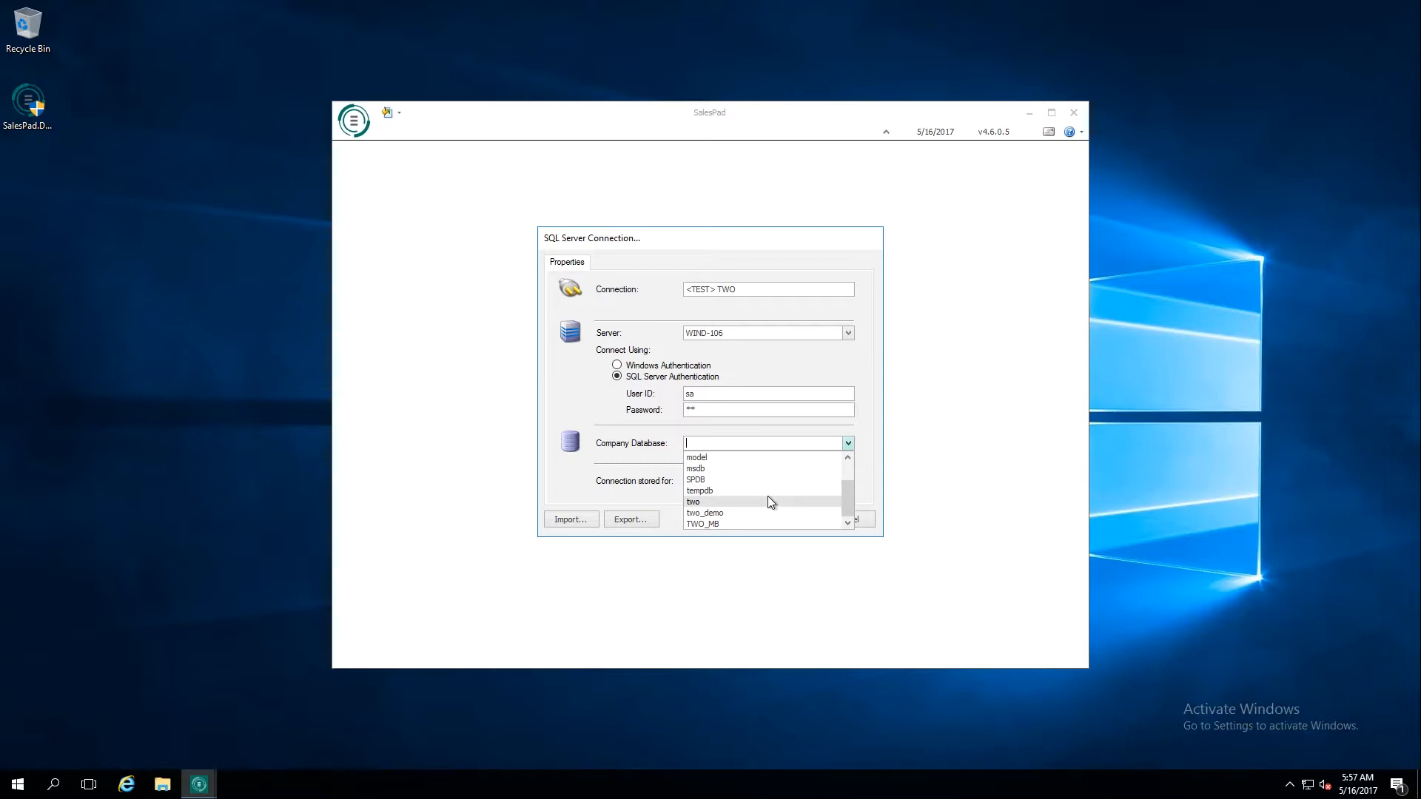
pyautogui.moveTo(728, 493)
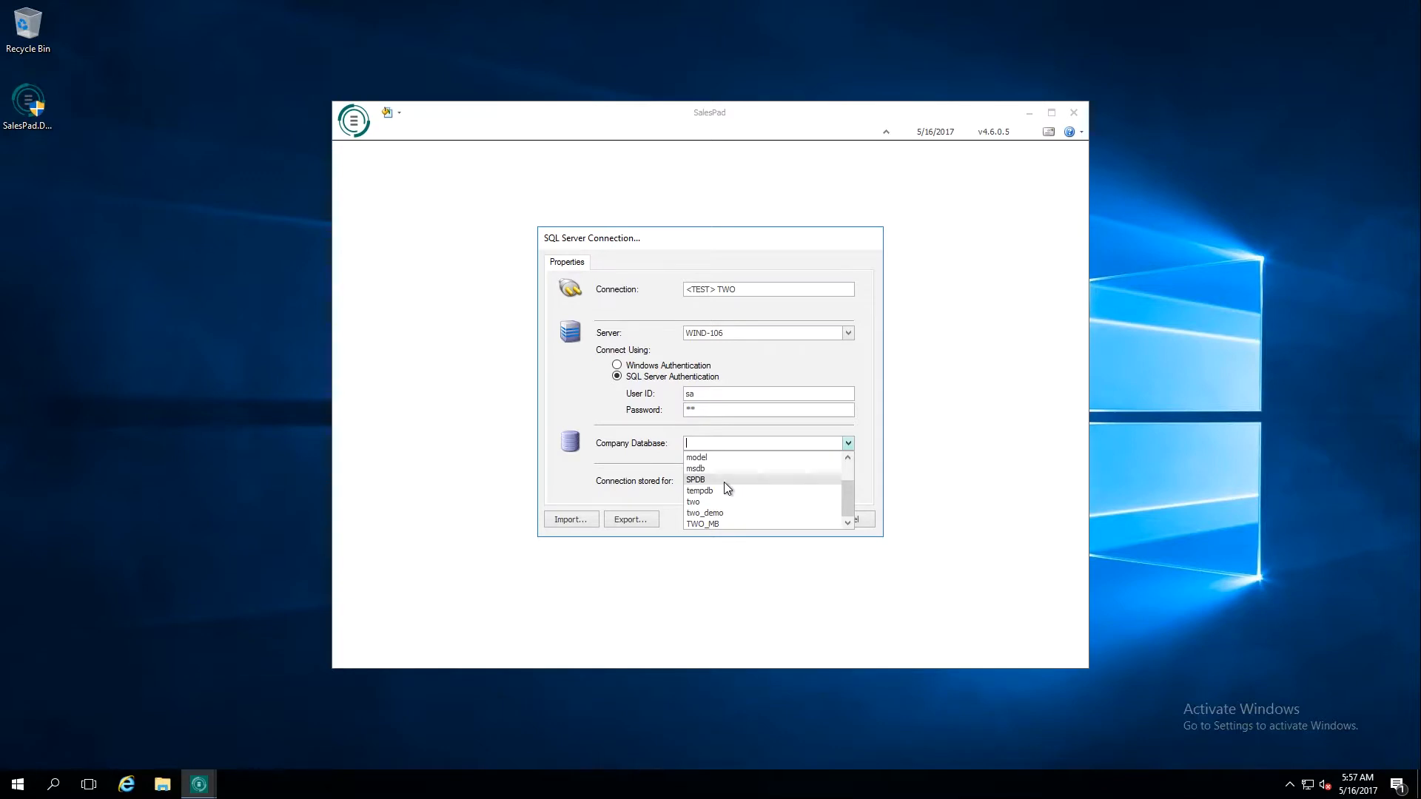
pyautogui.click(695, 479)
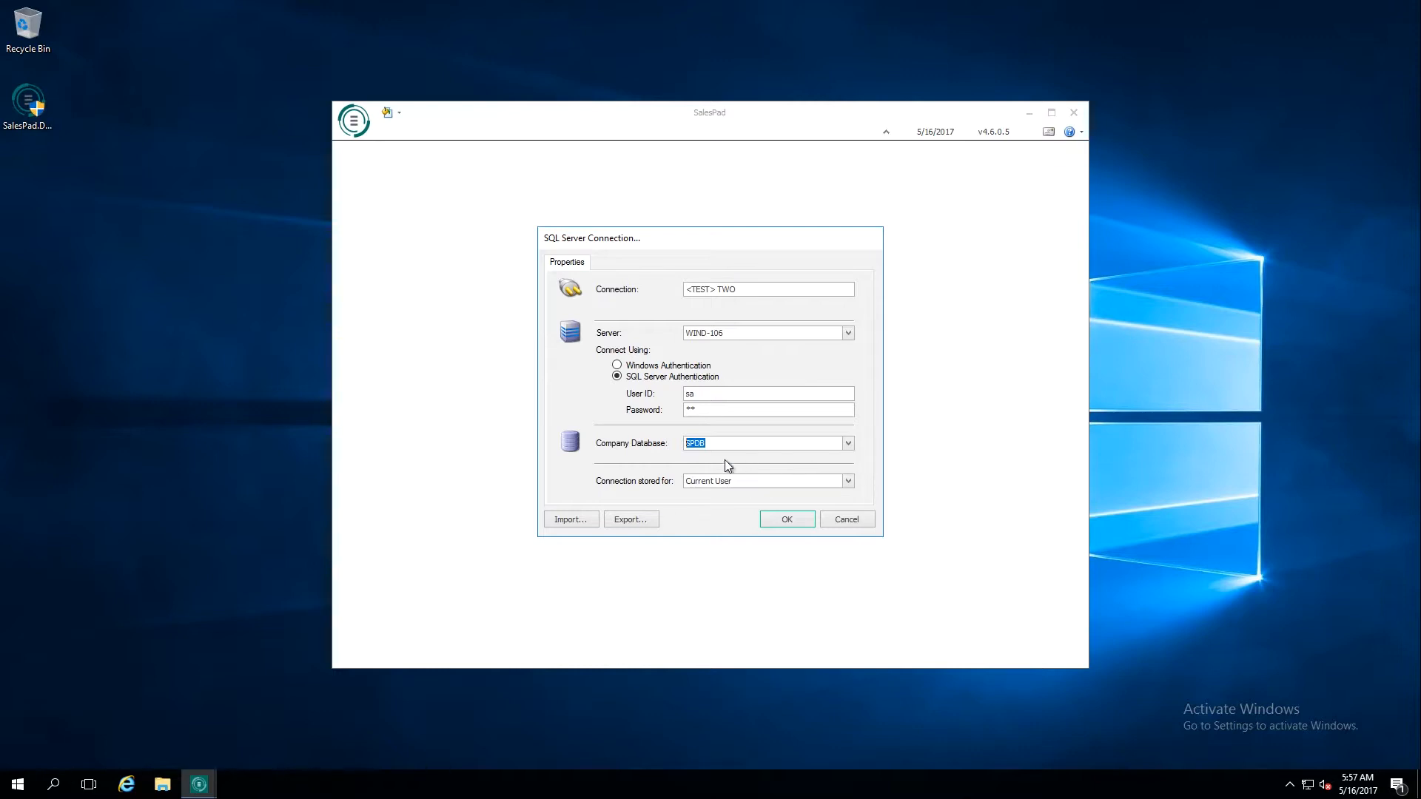
pyautogui.moveTo(805, 490)
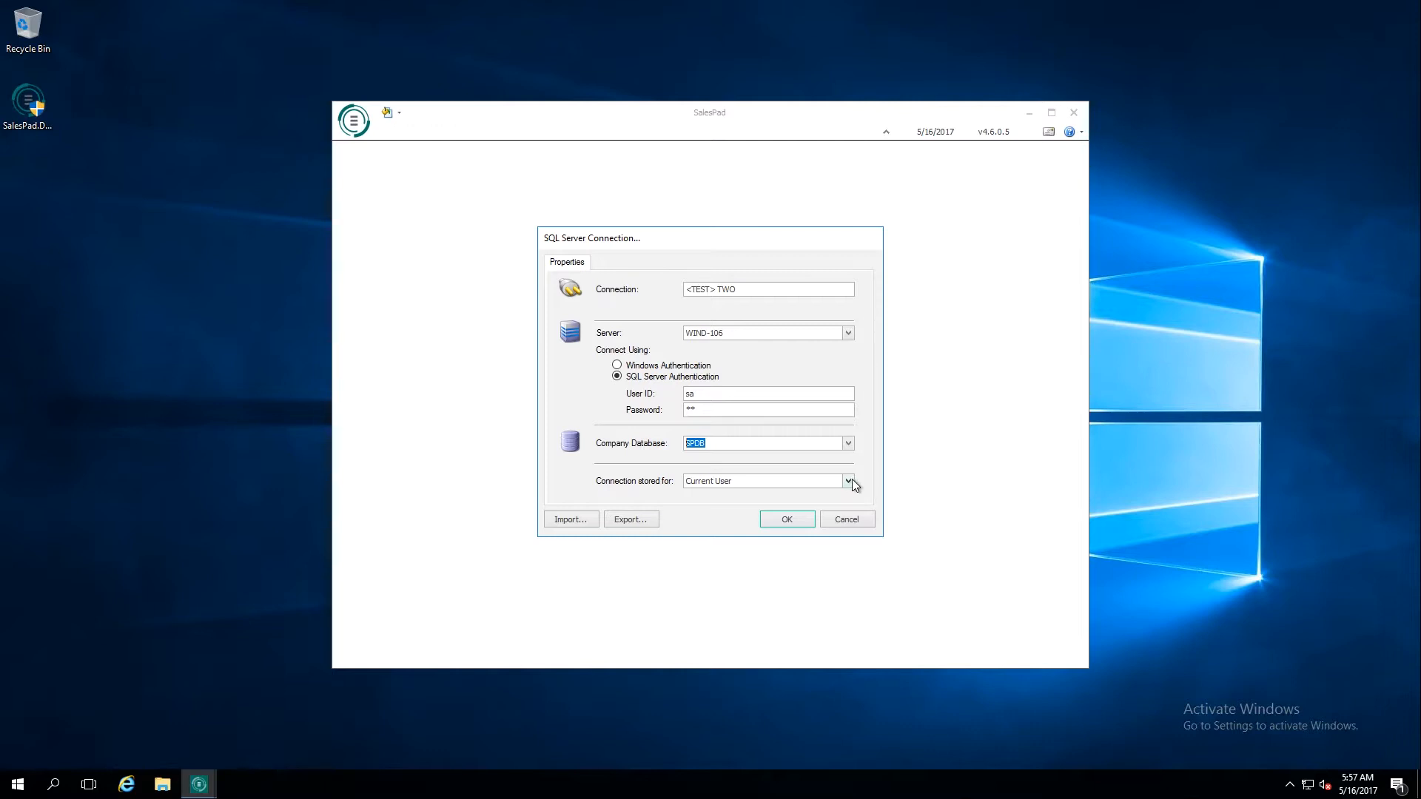
# - Store the <TEST> TWO connection for Local Machine, save it and accept the administrator warning
pyautogui.click(848, 481)
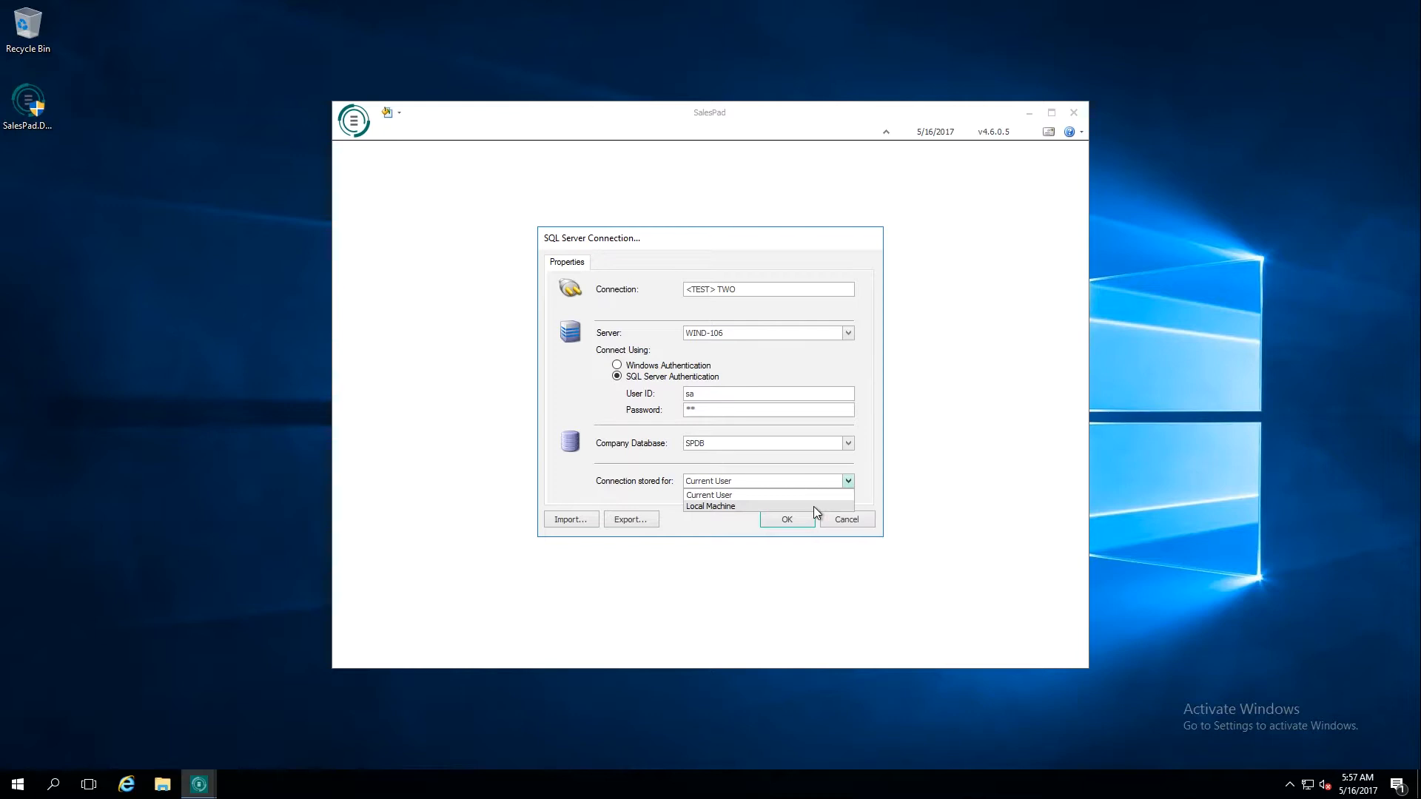
pyautogui.click(711, 506)
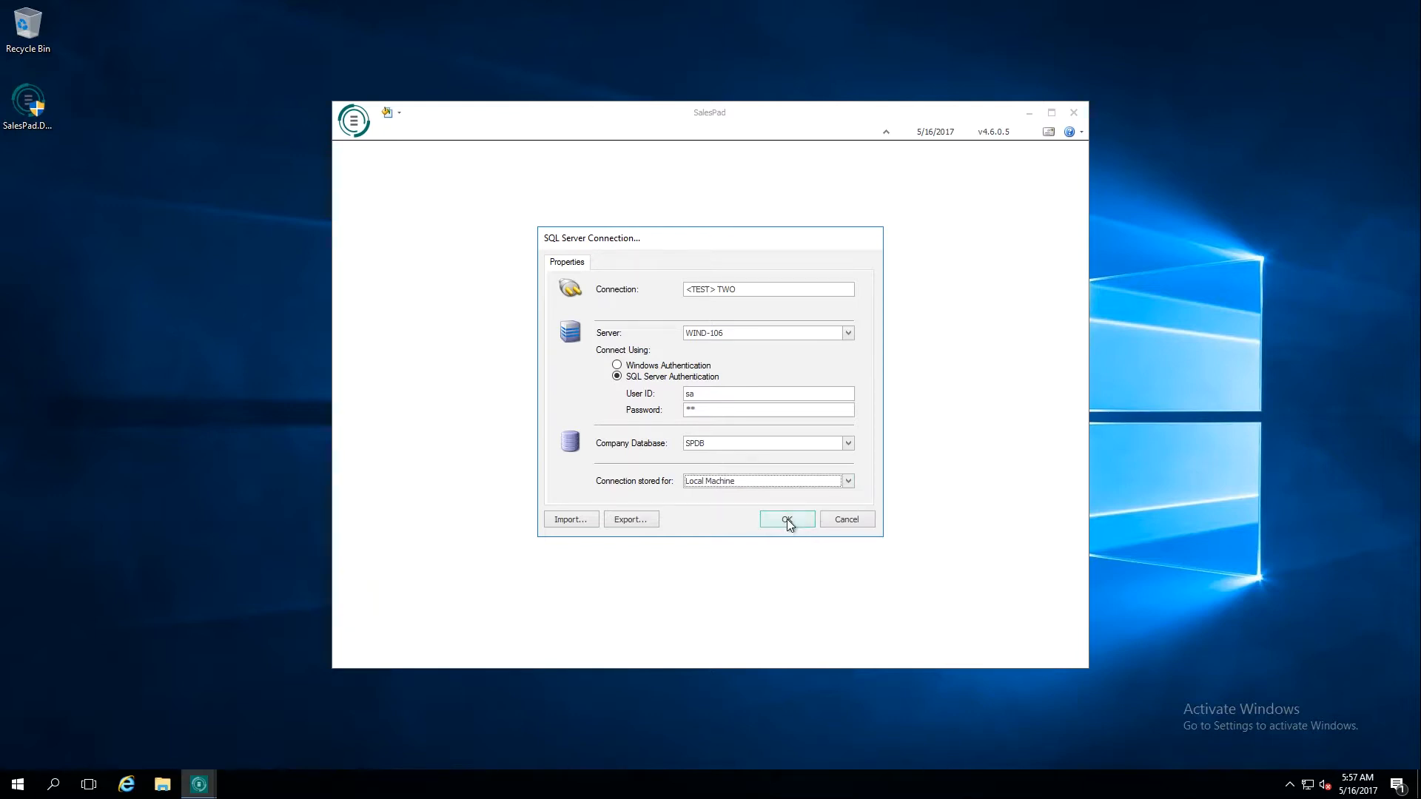
pyautogui.click(787, 520)
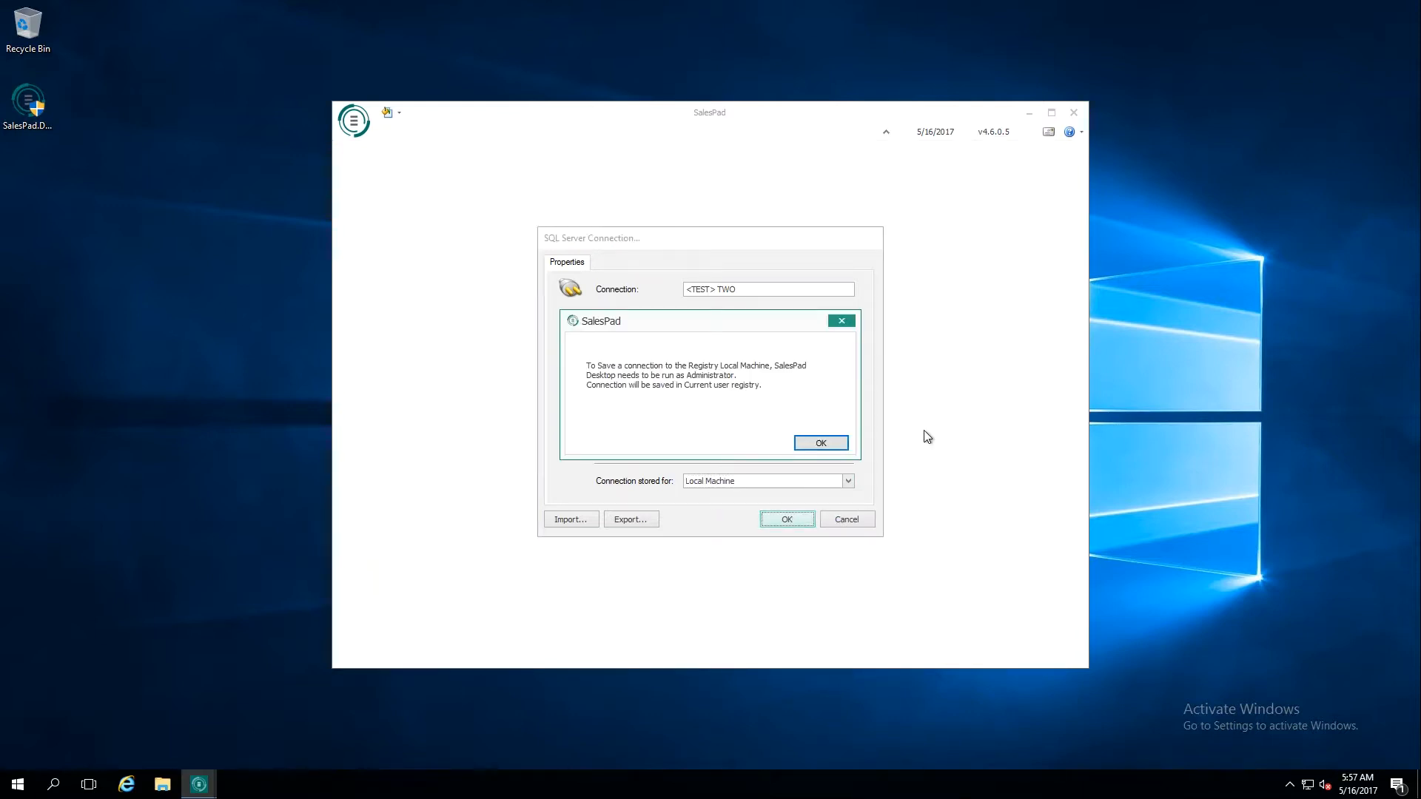
pyautogui.moveTo(672, 388)
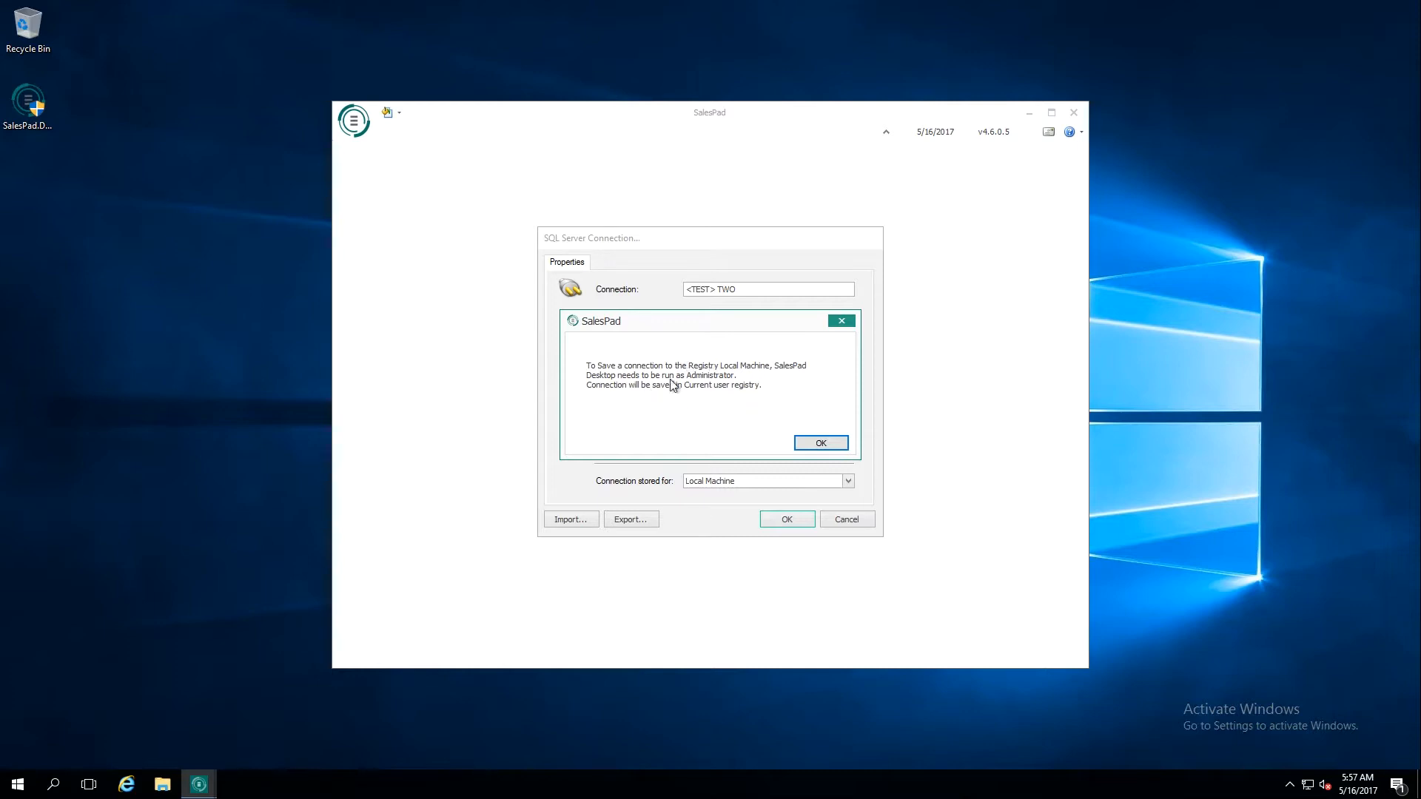
pyautogui.moveTo(660, 399)
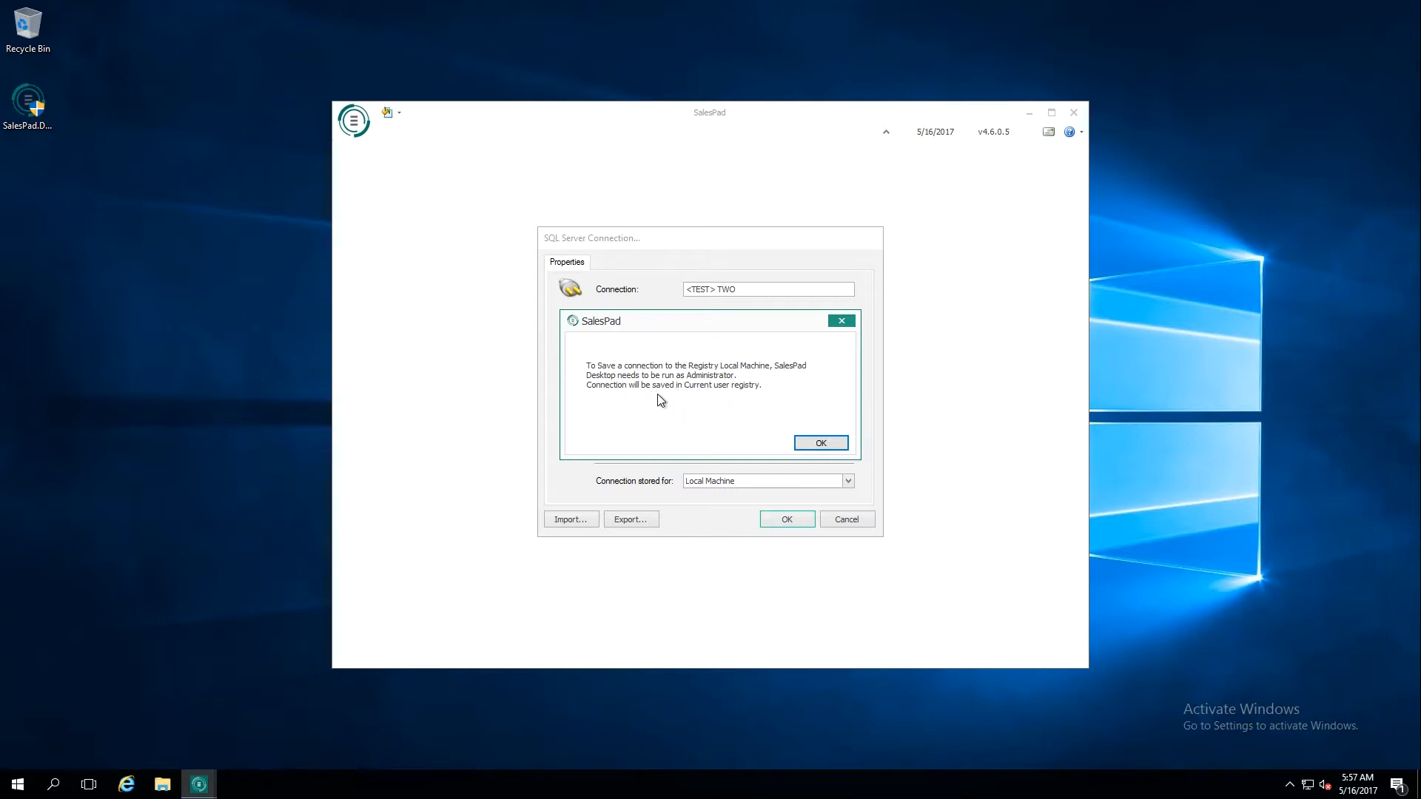
pyautogui.click(820, 443)
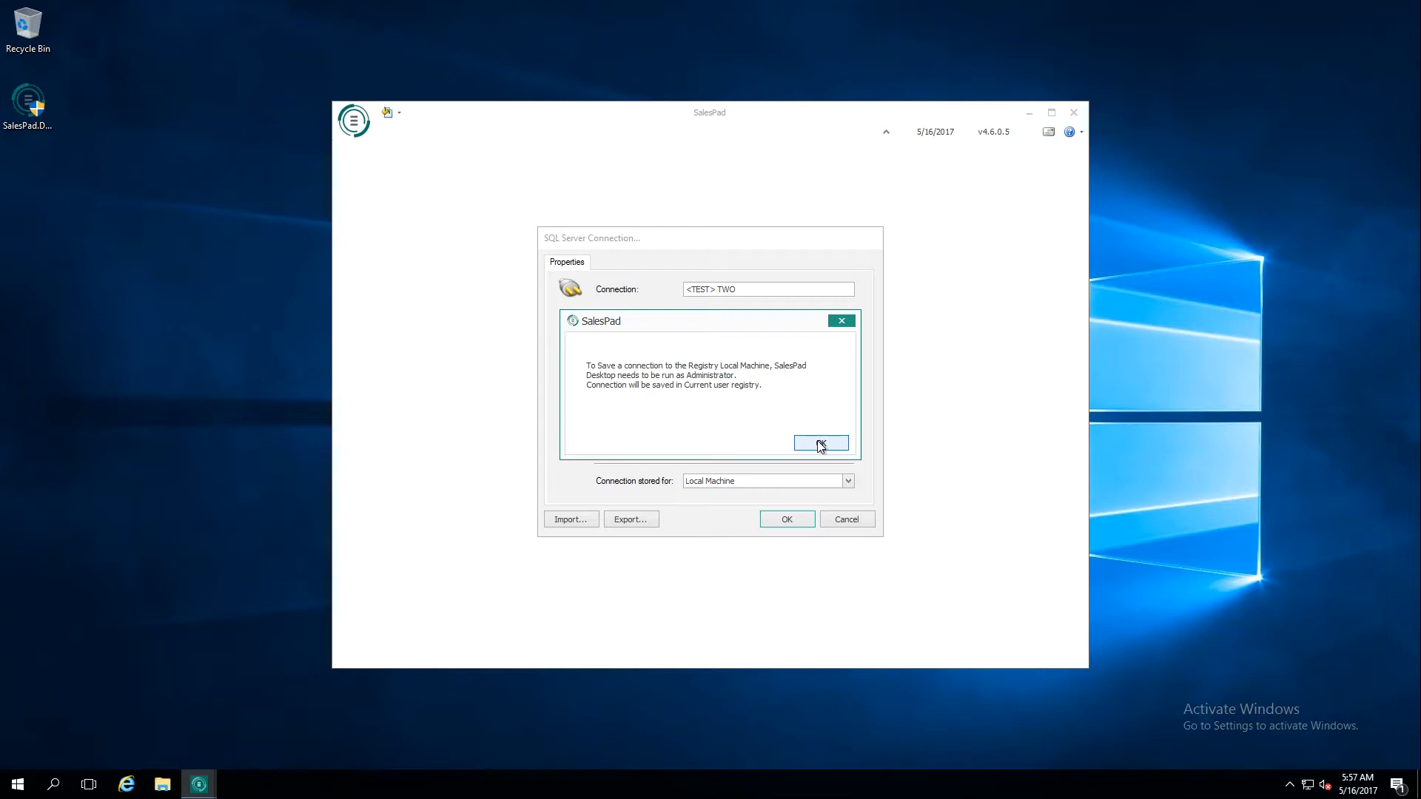
pyautogui.click(820, 444)
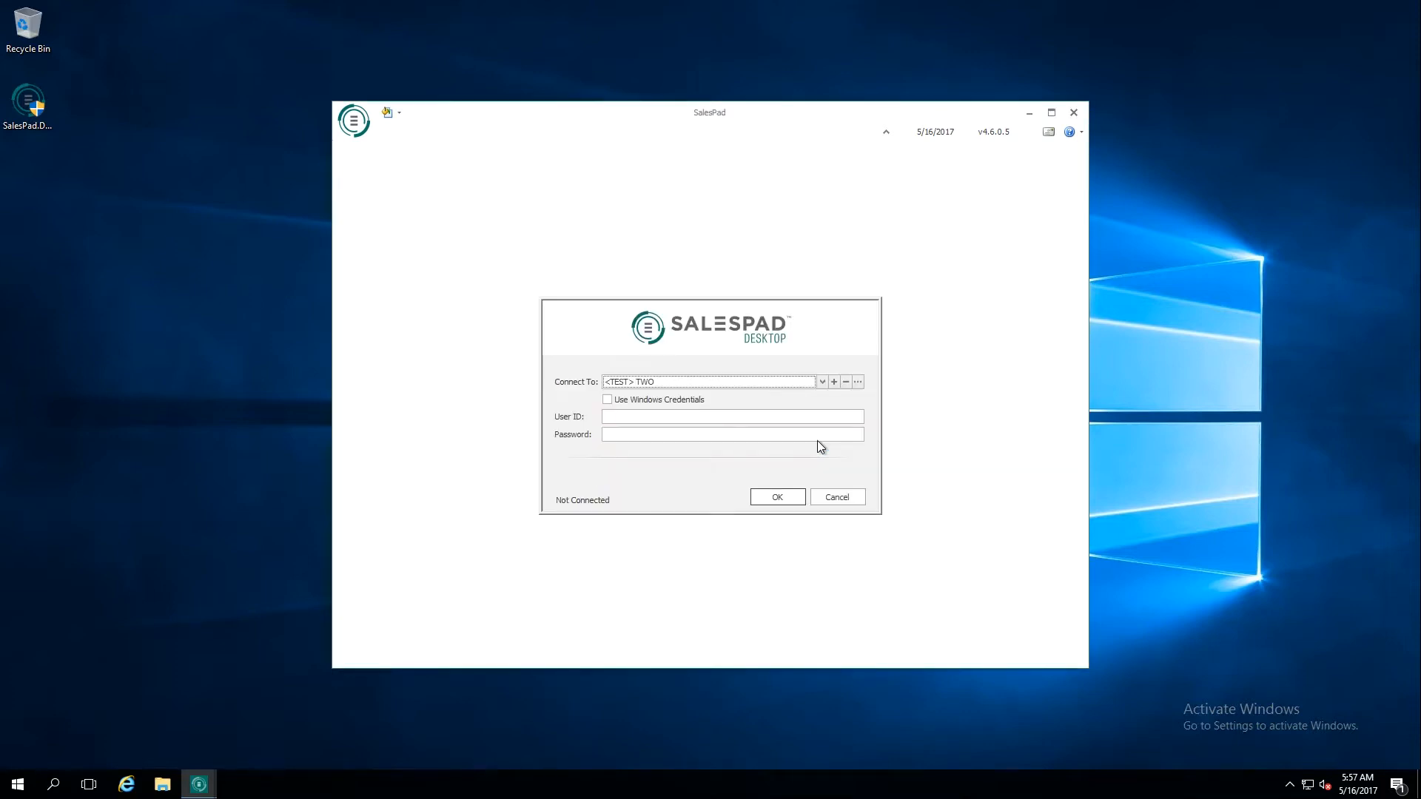
# - Submit the login with the <TEST> TWO connection to start the installation wizard for SPDB
pyautogui.click(696, 417)
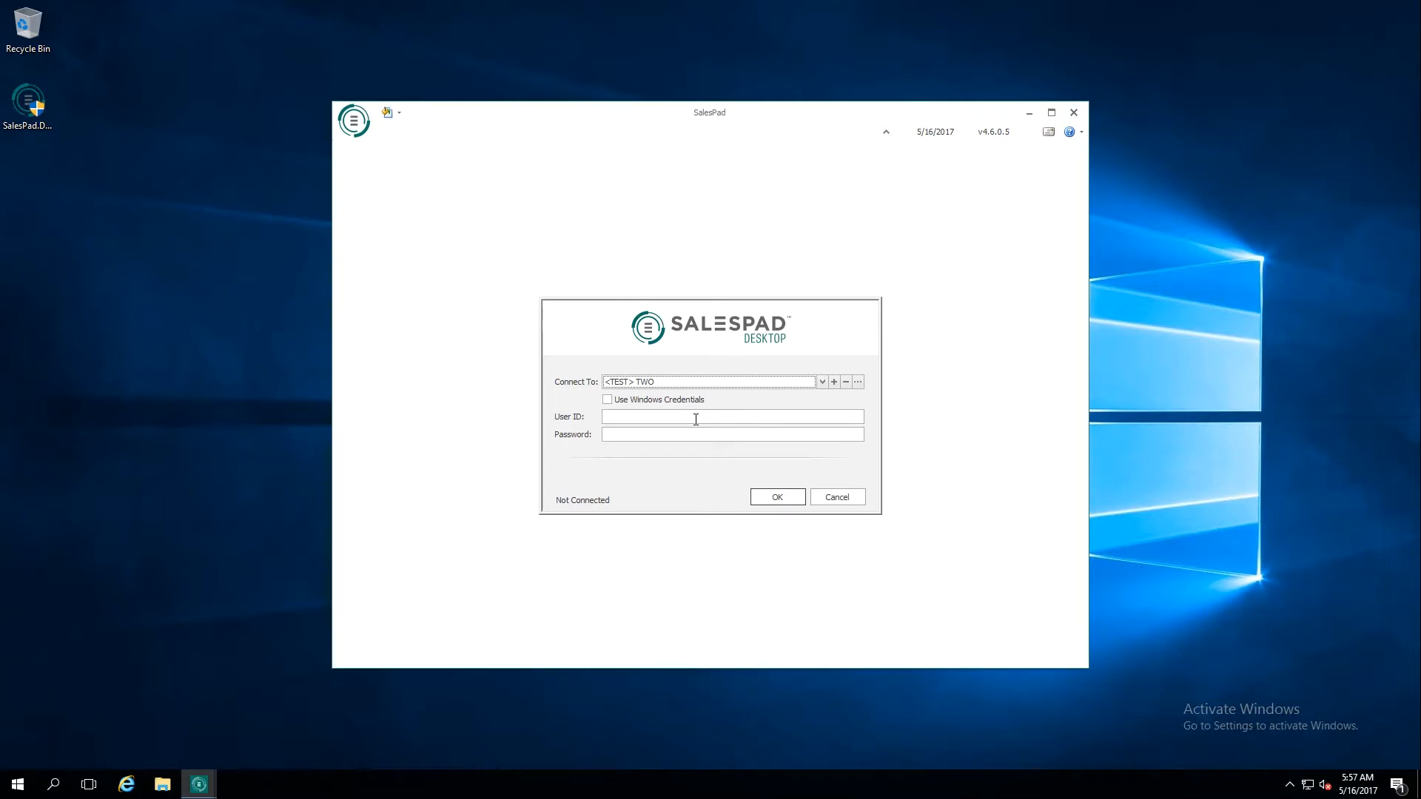
pyautogui.moveTo(660, 471)
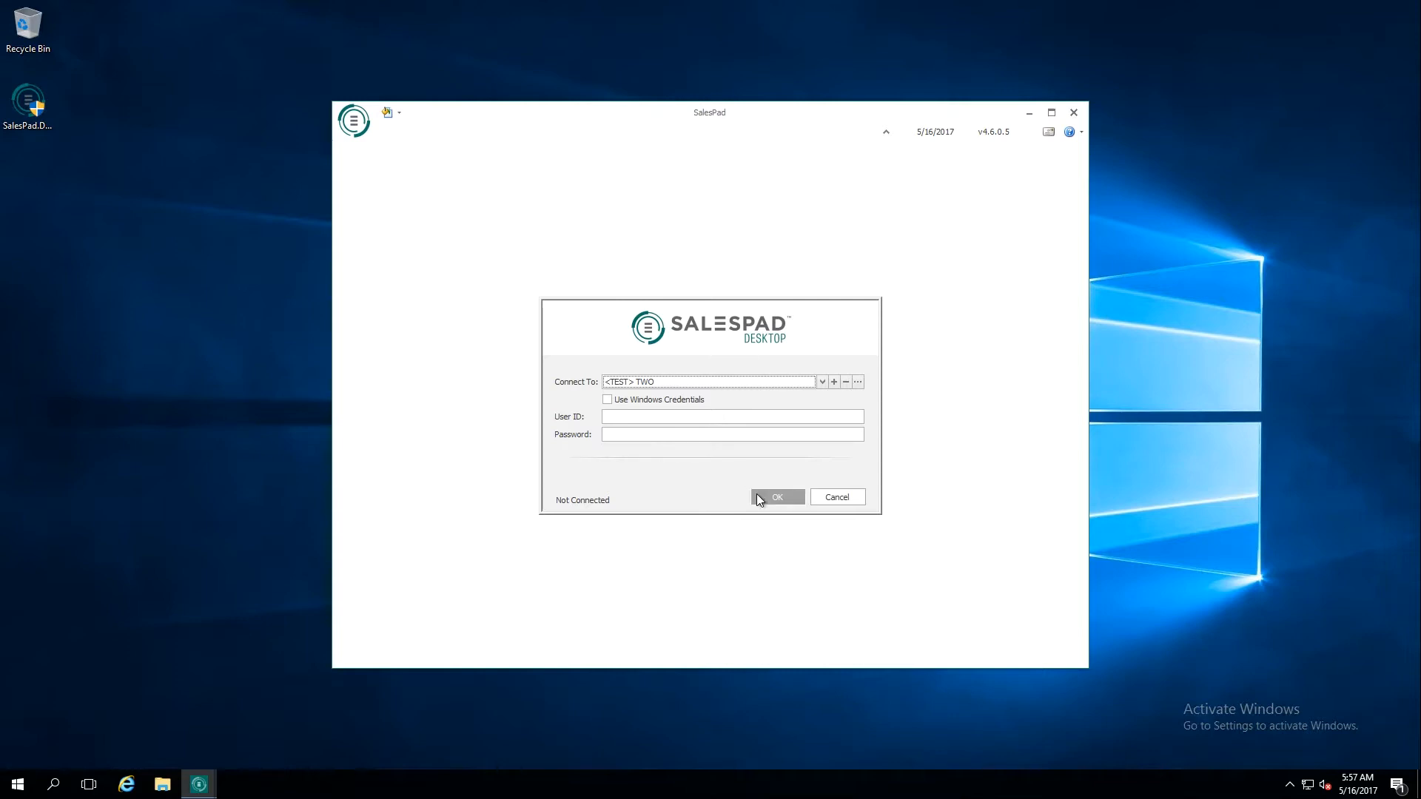
pyautogui.click(777, 498)
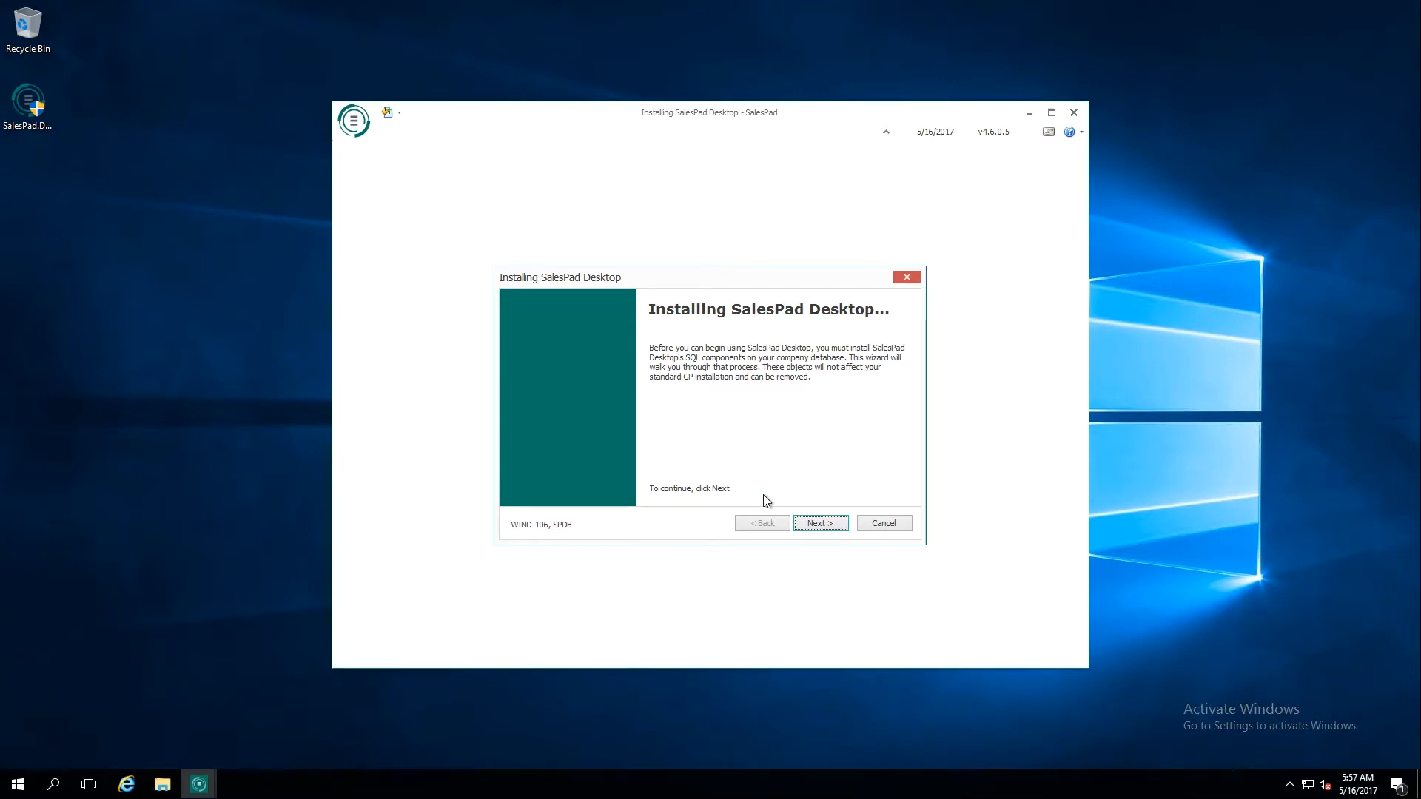
pyautogui.moveTo(897, 576)
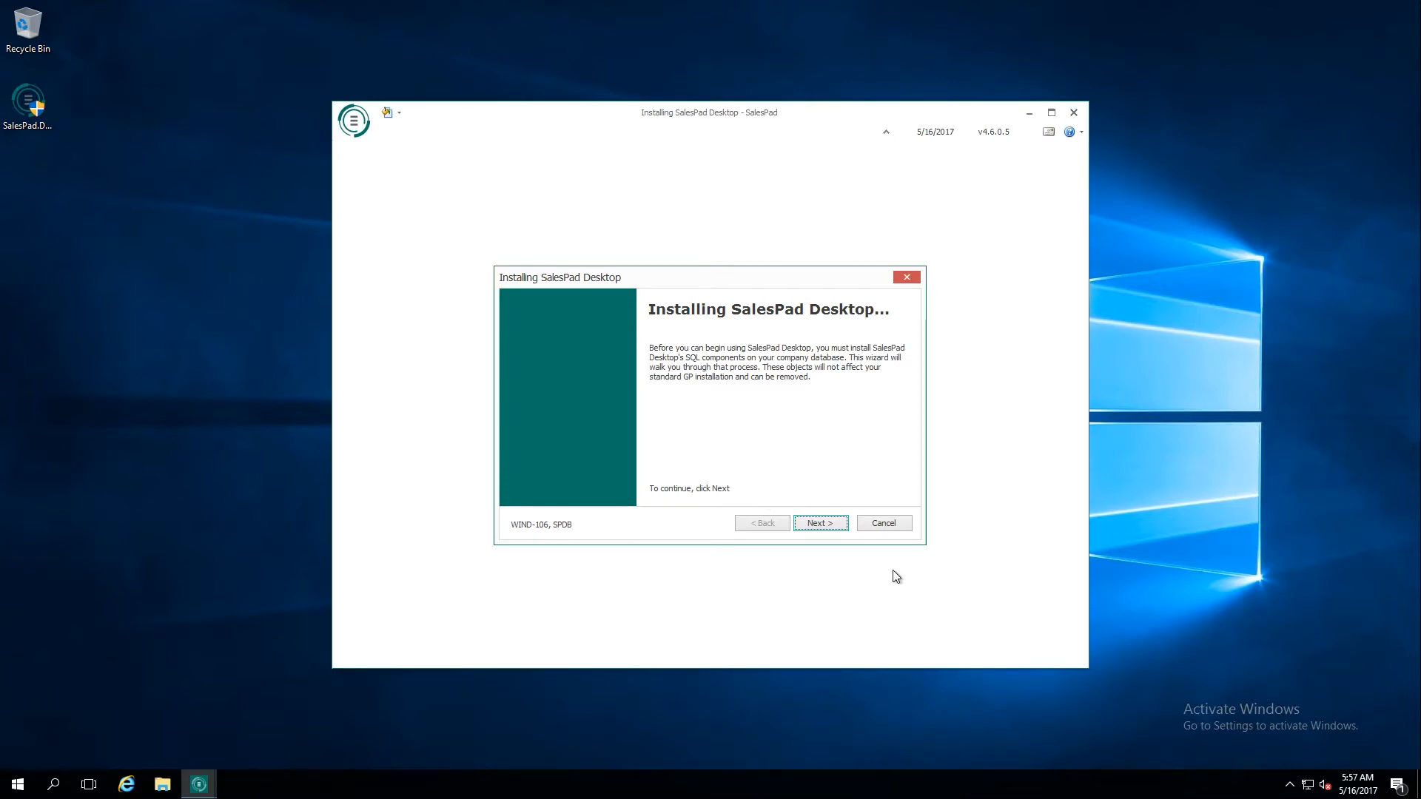
pyautogui.moveTo(791, 426)
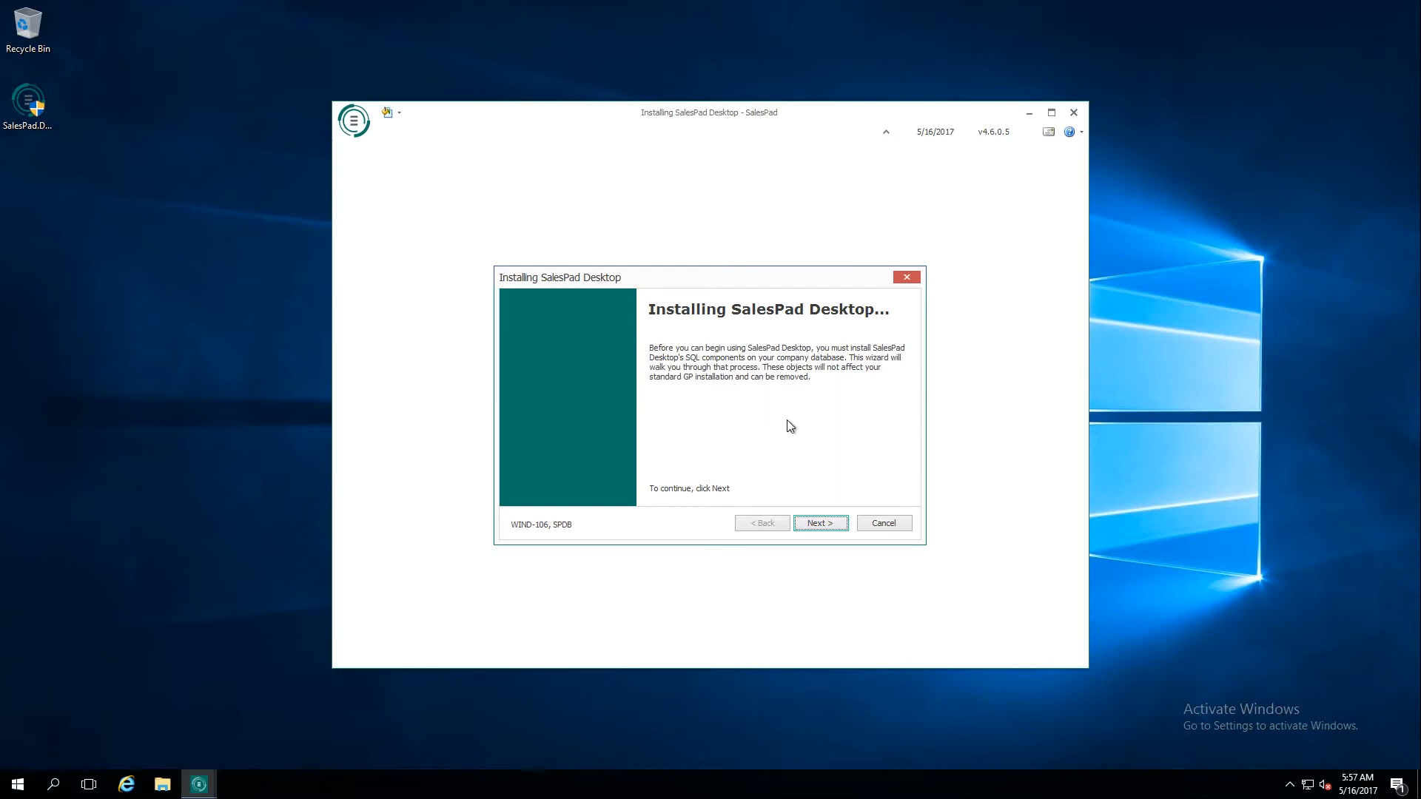
pyautogui.moveTo(801, 477)
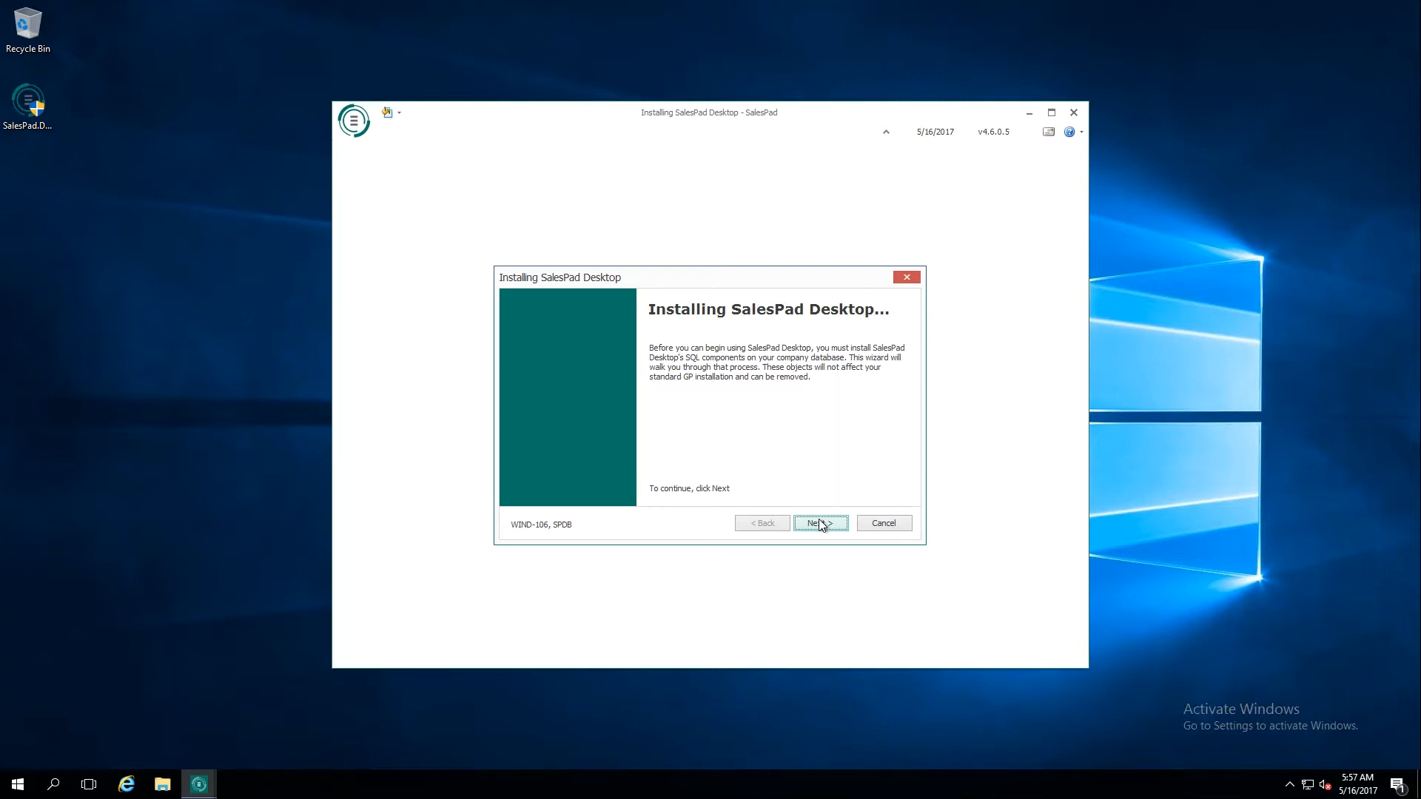
# - Advance past the installer welcome page to the database update step
pyautogui.click(819, 524)
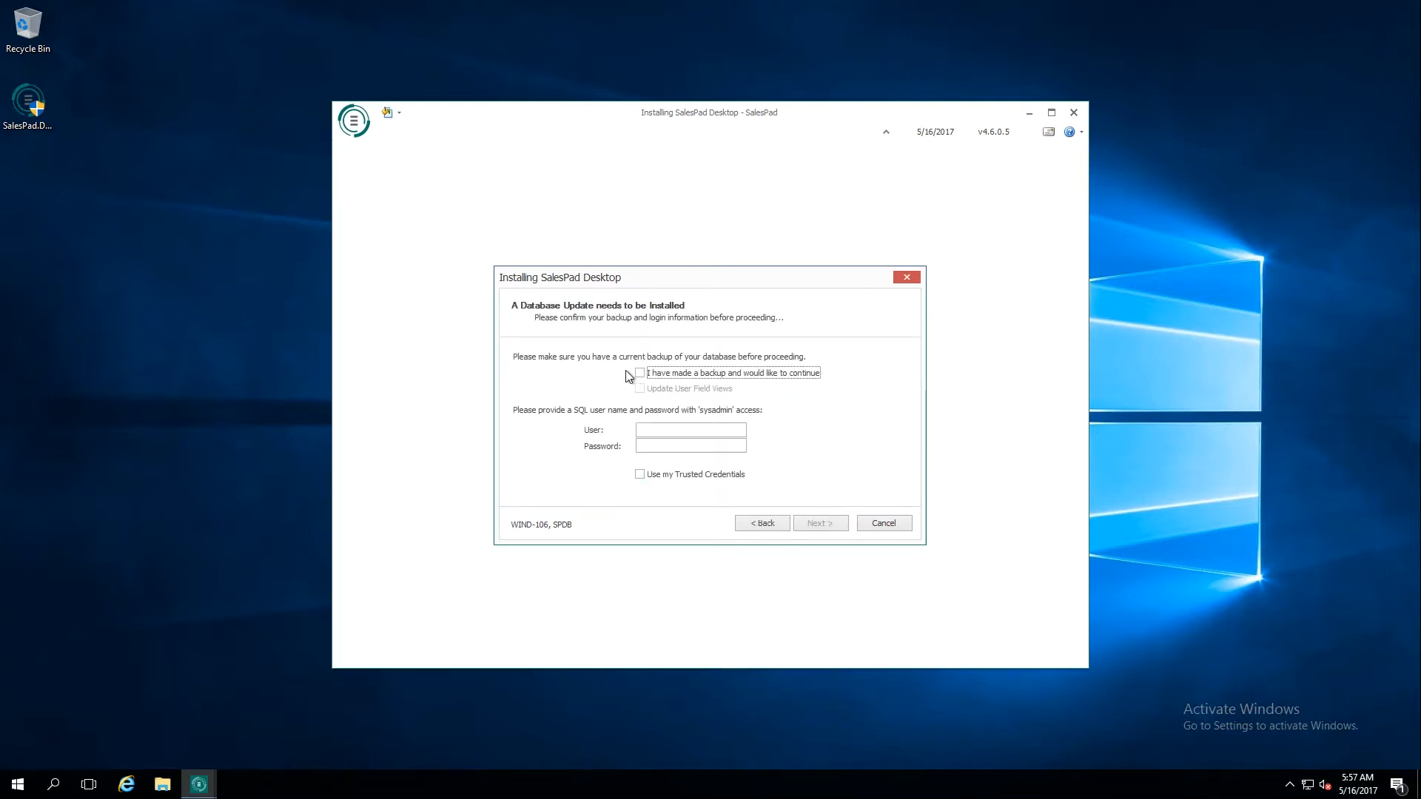
# - Confirm a database backup exists, enter sa as the sysadmin user and continue to Create Administrative User
pyautogui.click(639, 373)
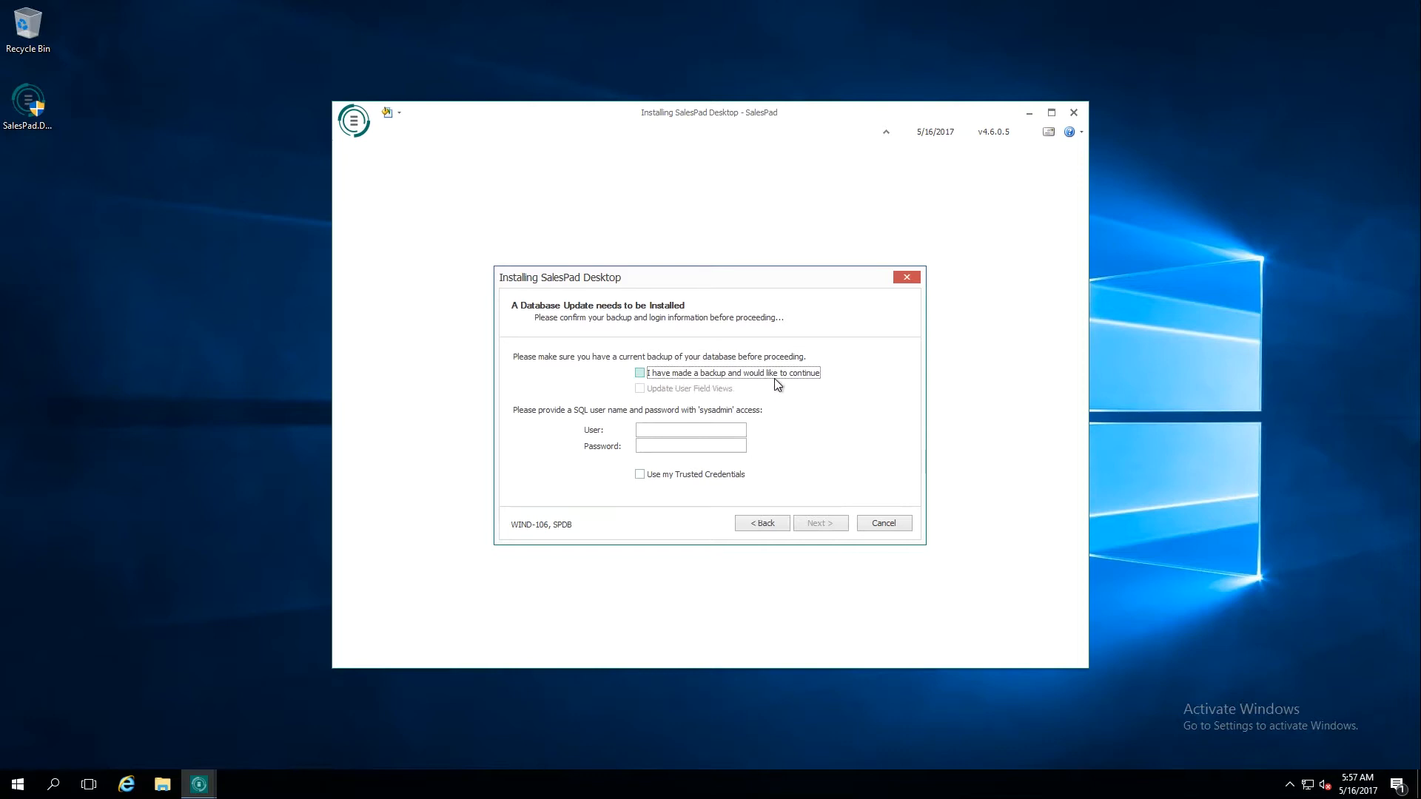
pyautogui.moveTo(802, 398)
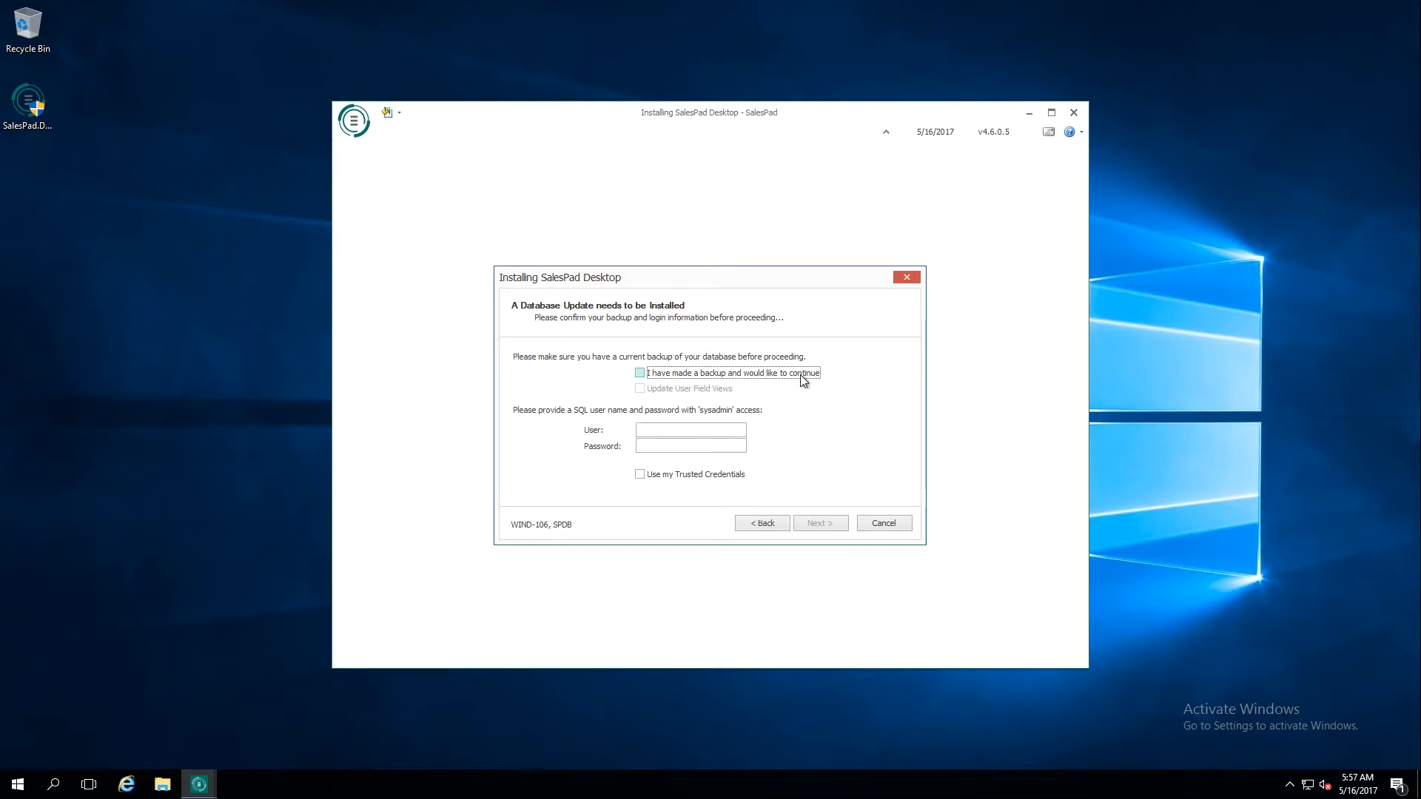
pyautogui.click(639, 373)
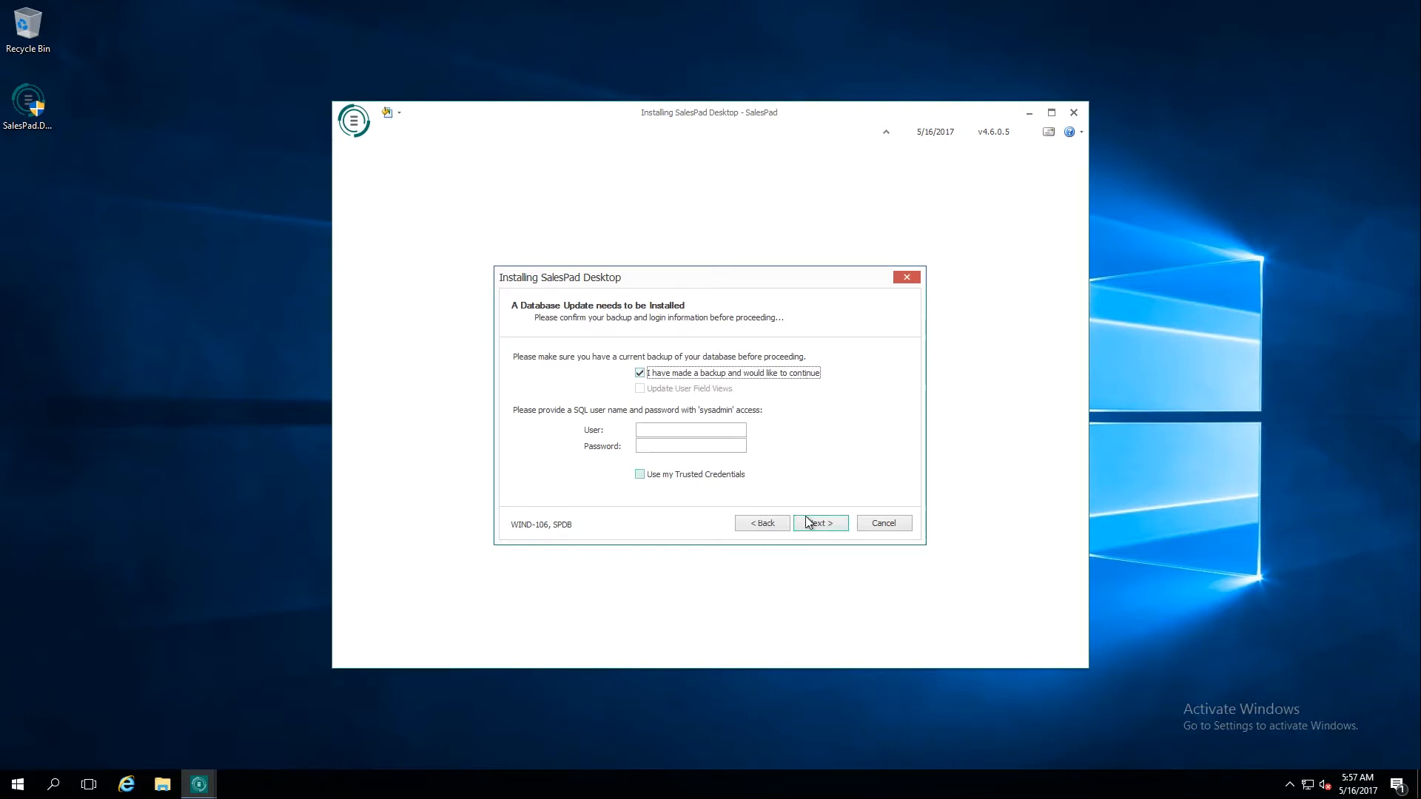
pyautogui.moveTo(713, 393)
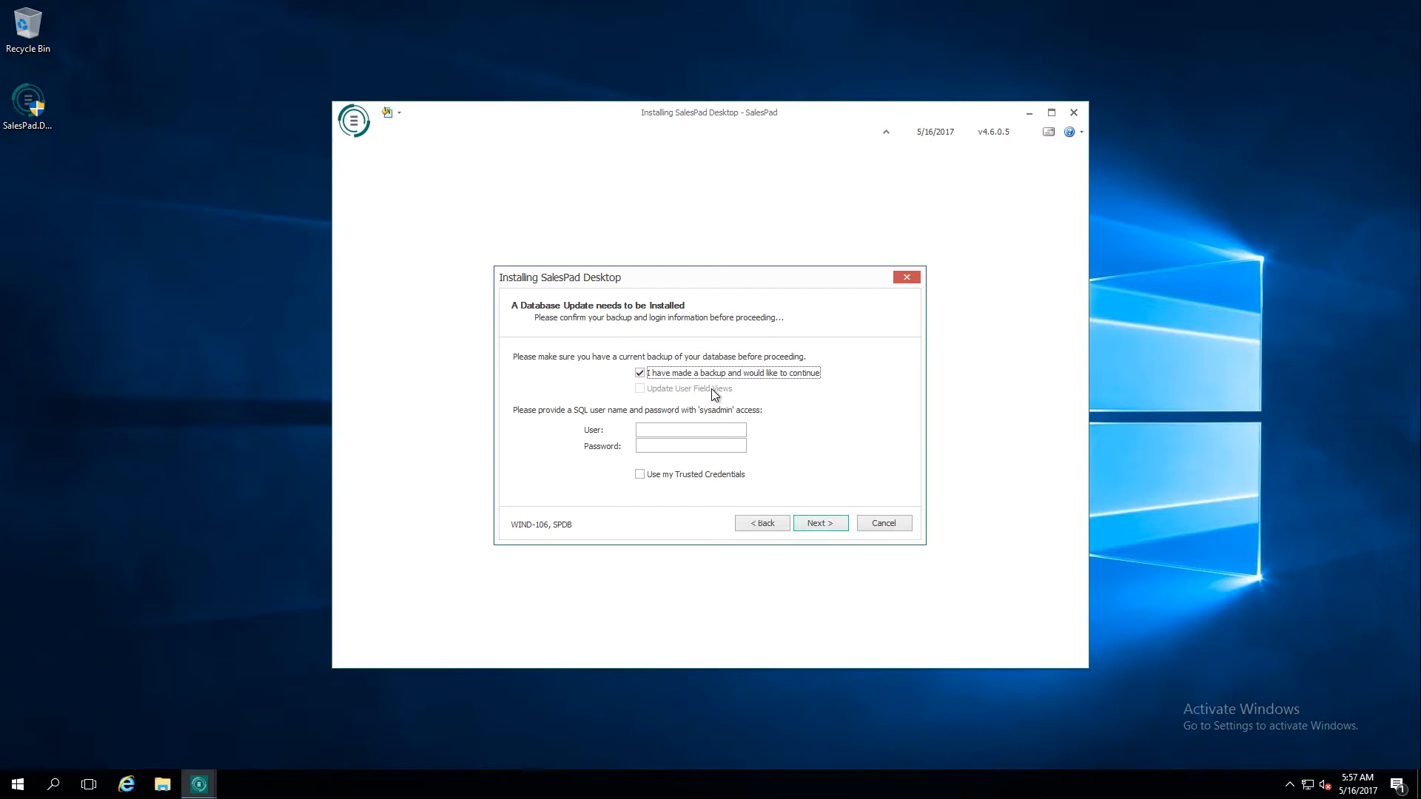
pyautogui.moveTo(698, 399)
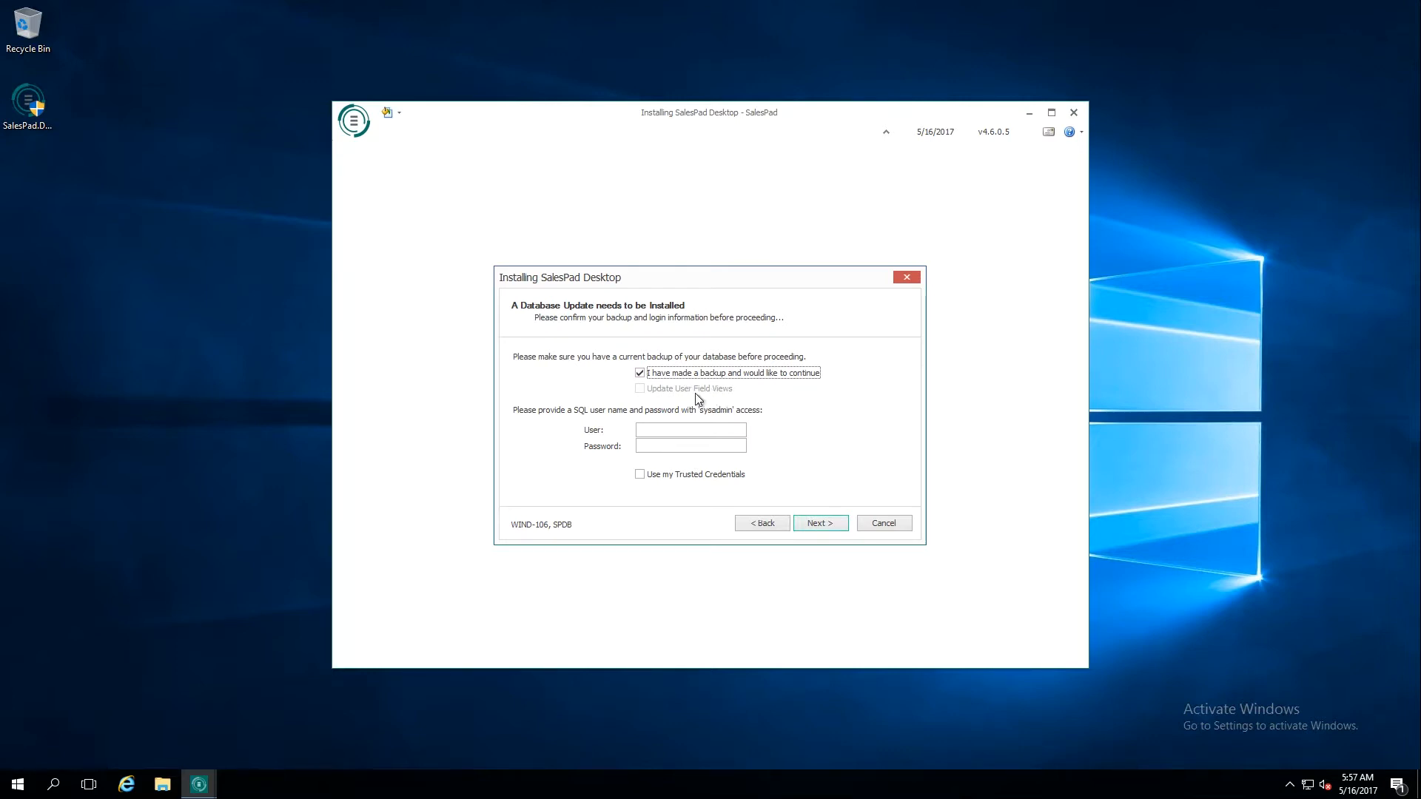
pyautogui.moveTo(669, 394)
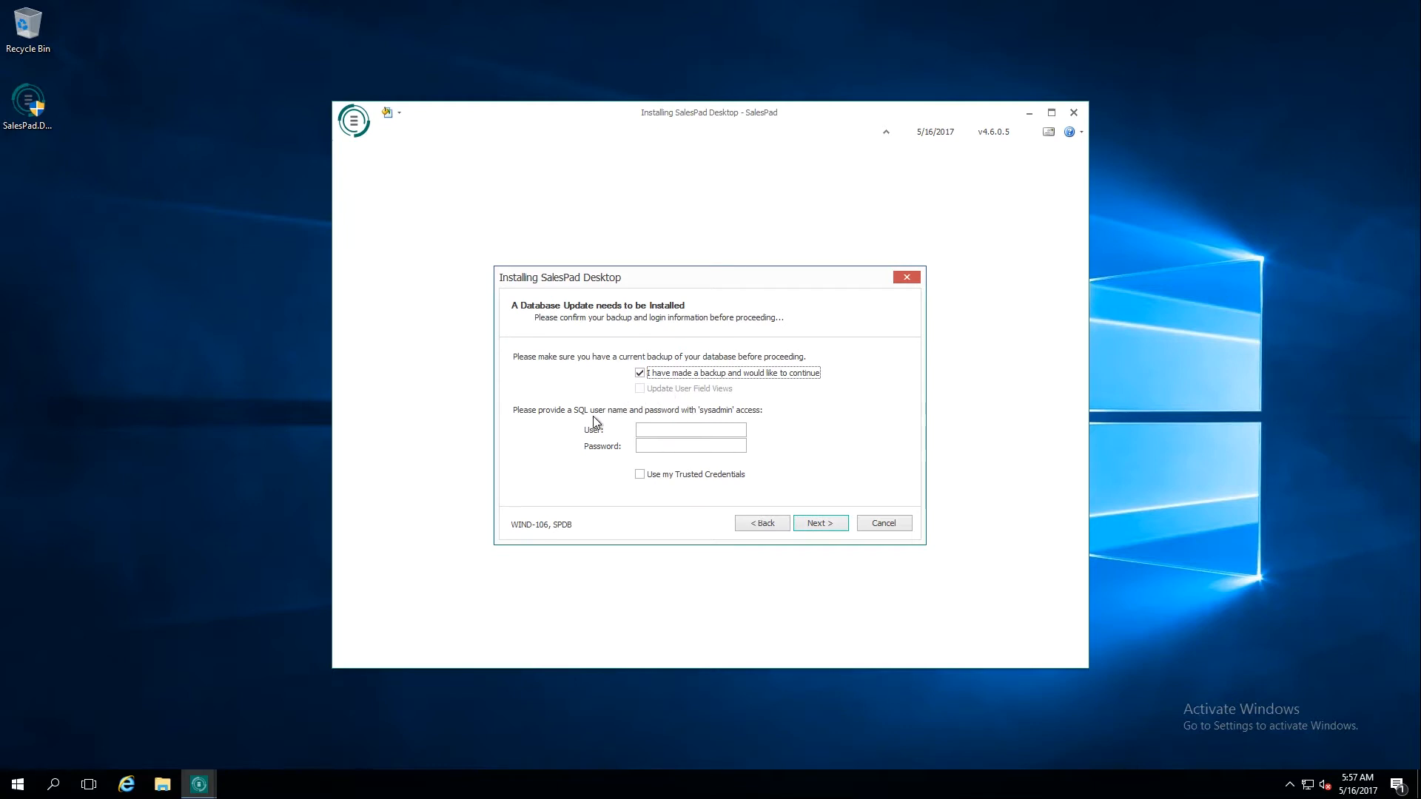
pyautogui.click(690, 429)
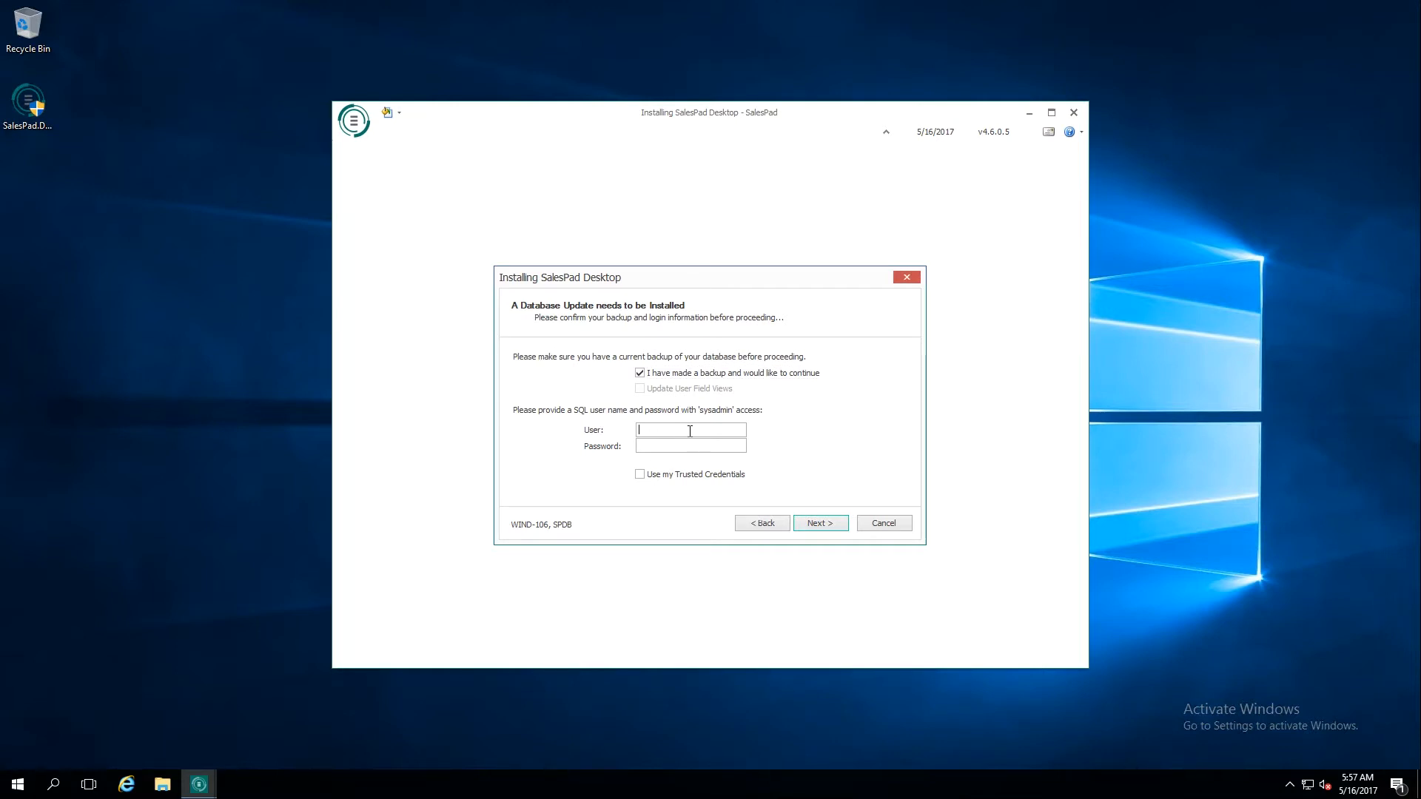
pyautogui.write('sa')
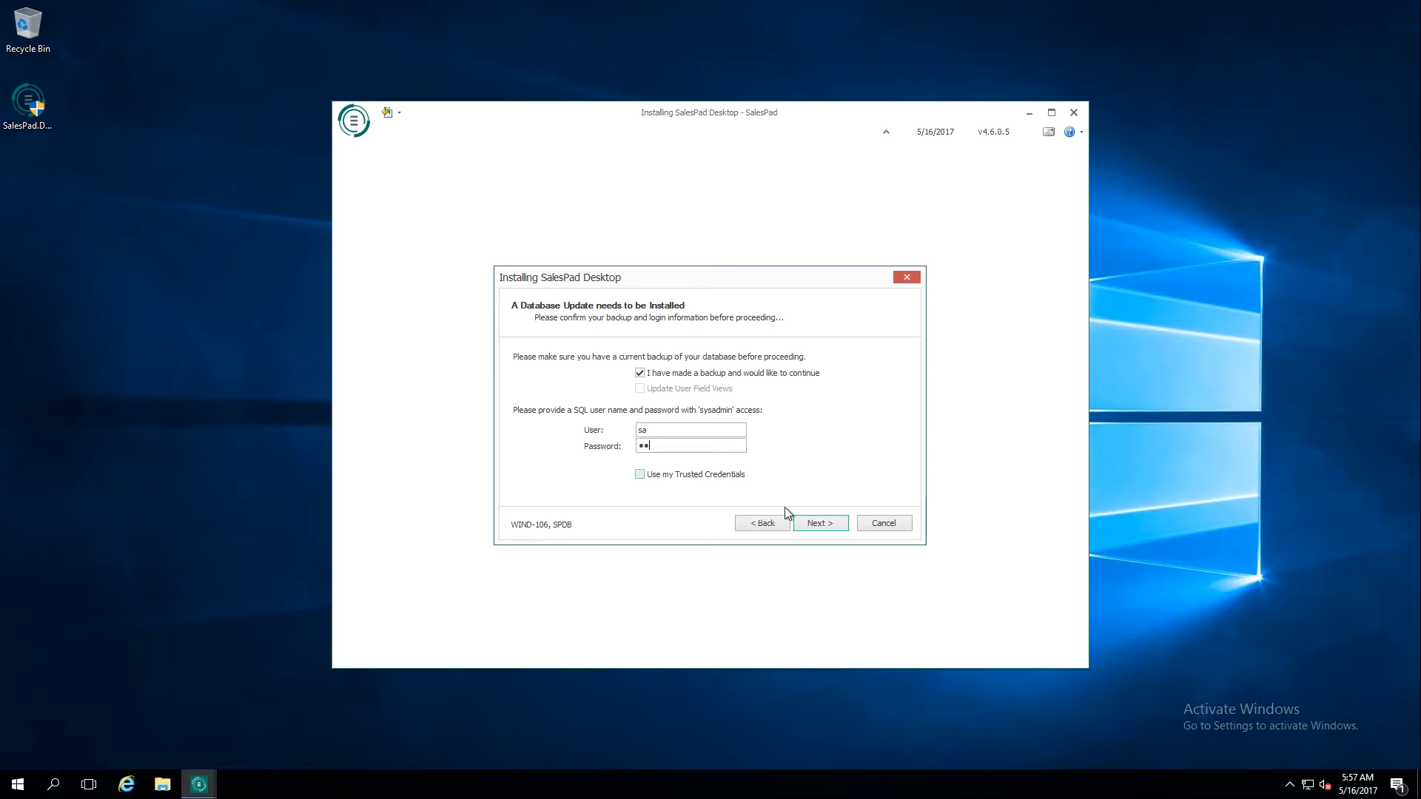
pyautogui.click(820, 524)
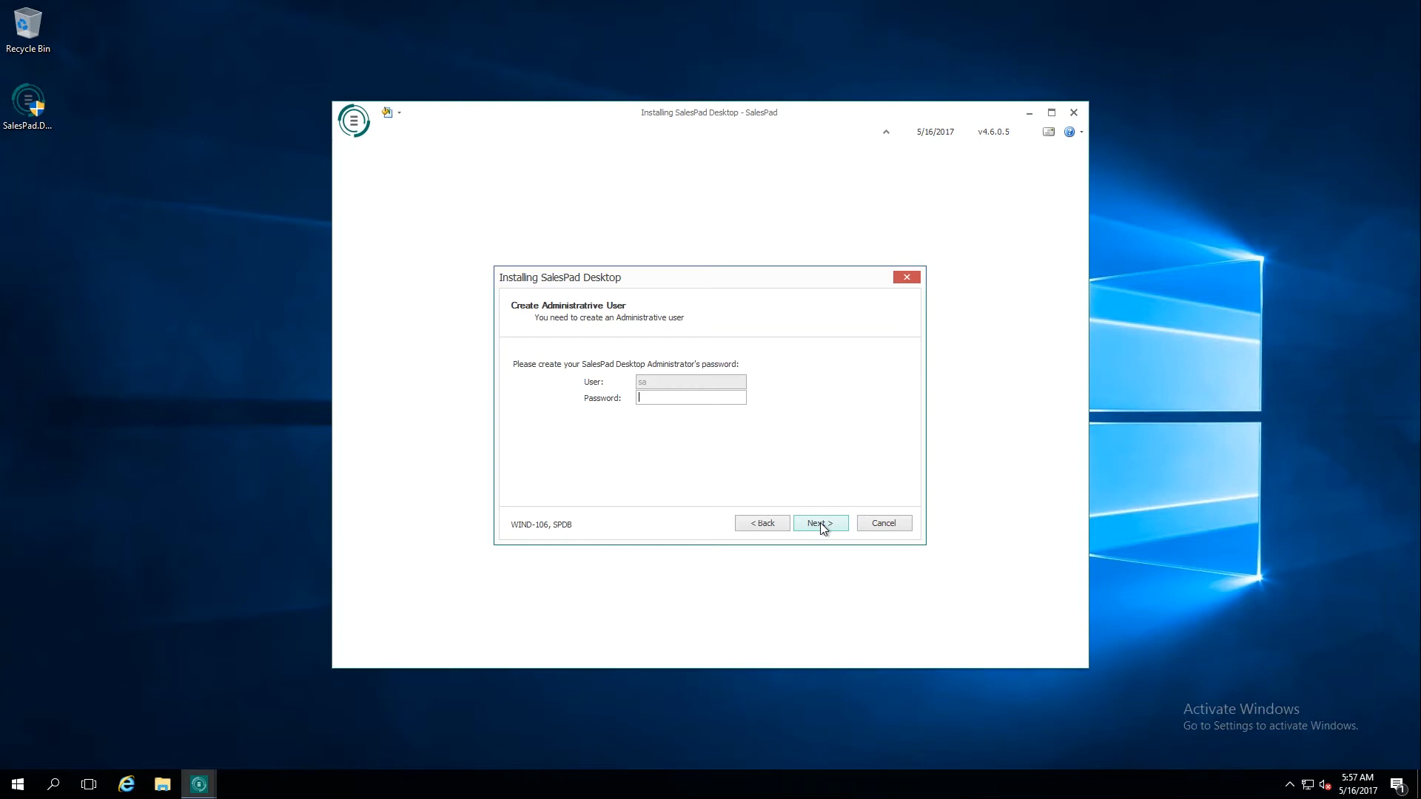
# - Enter the administrator password and run the database update on SPDB to success
pyautogui.write('**')
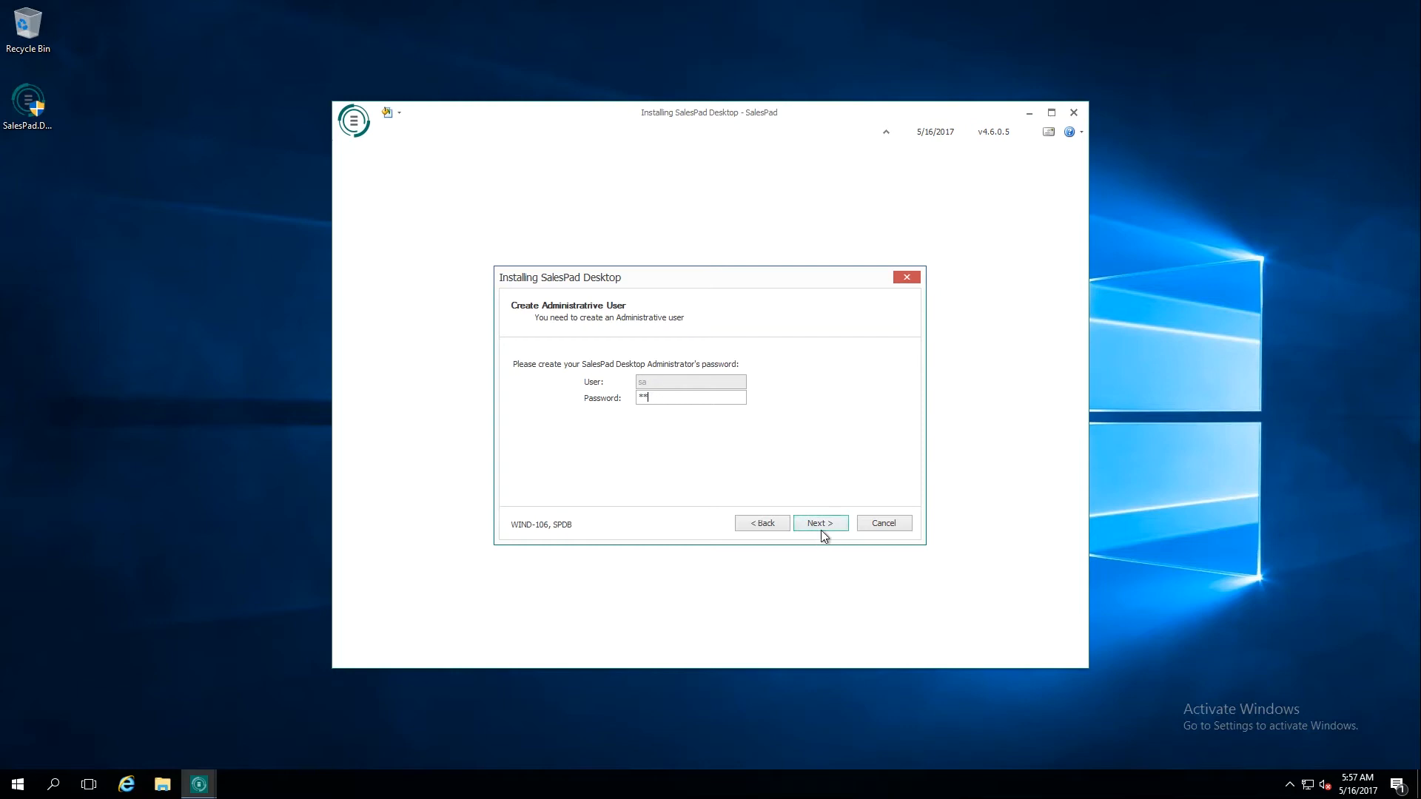
pyautogui.click(820, 522)
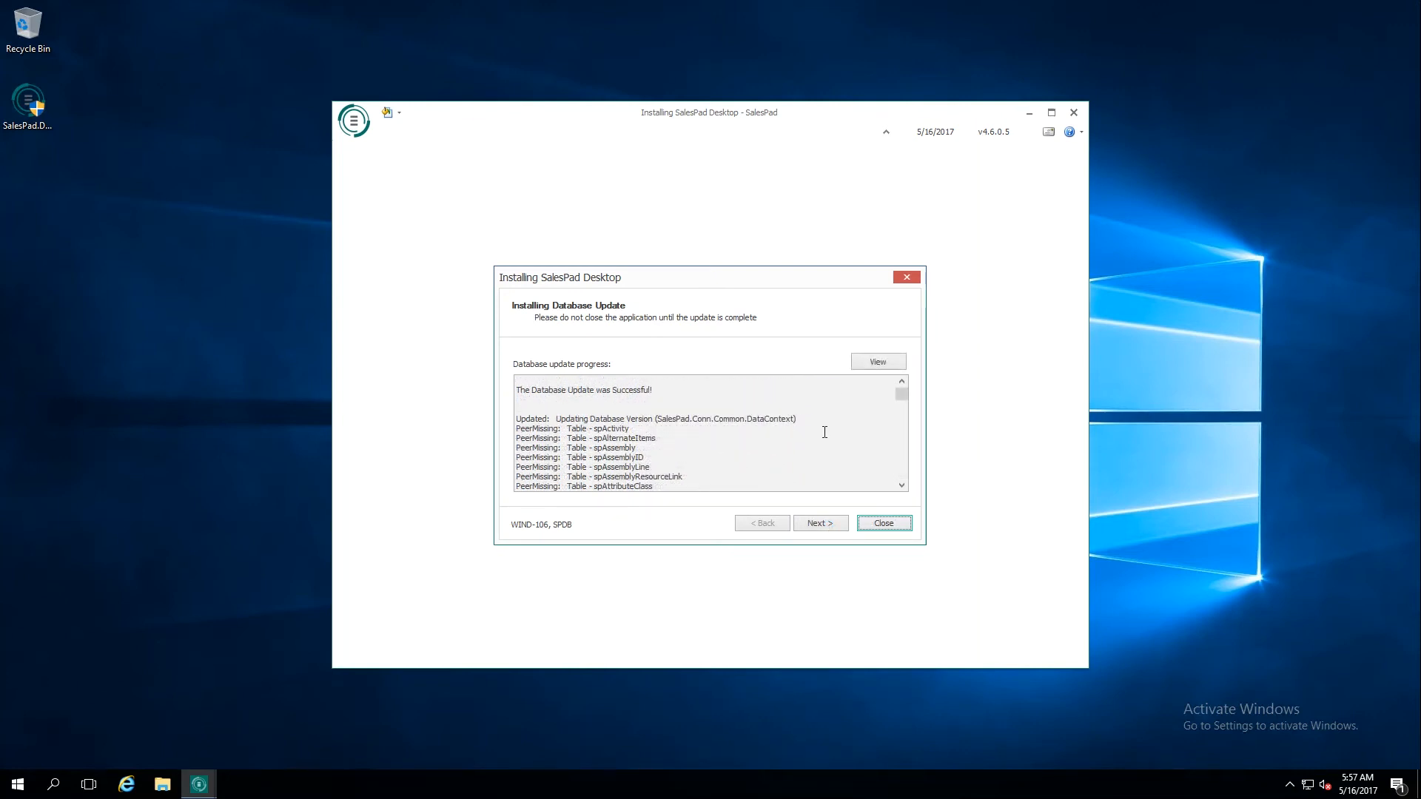
pyautogui.moveTo(663, 395)
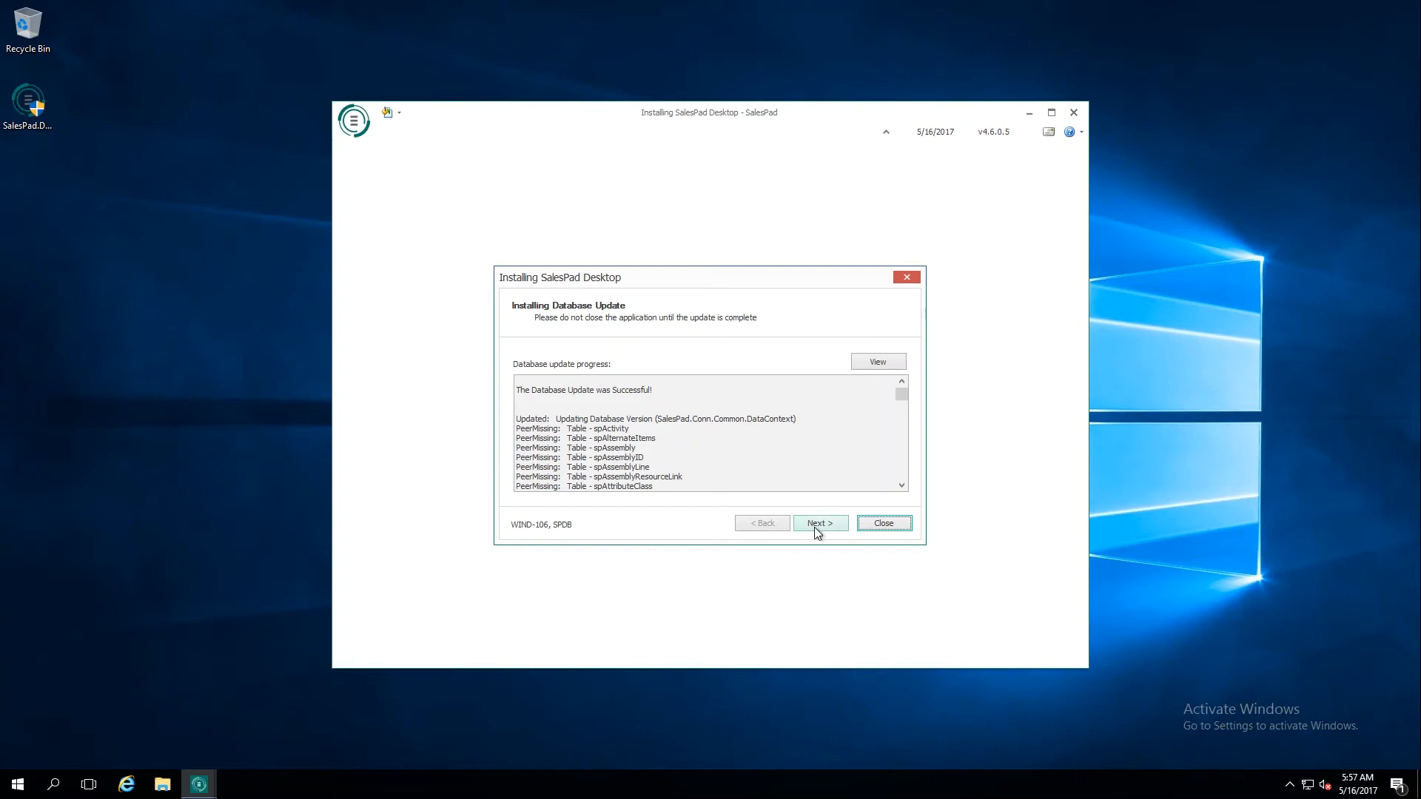
# - Continue from the successful update log to the Company Setup page
pyautogui.click(820, 524)
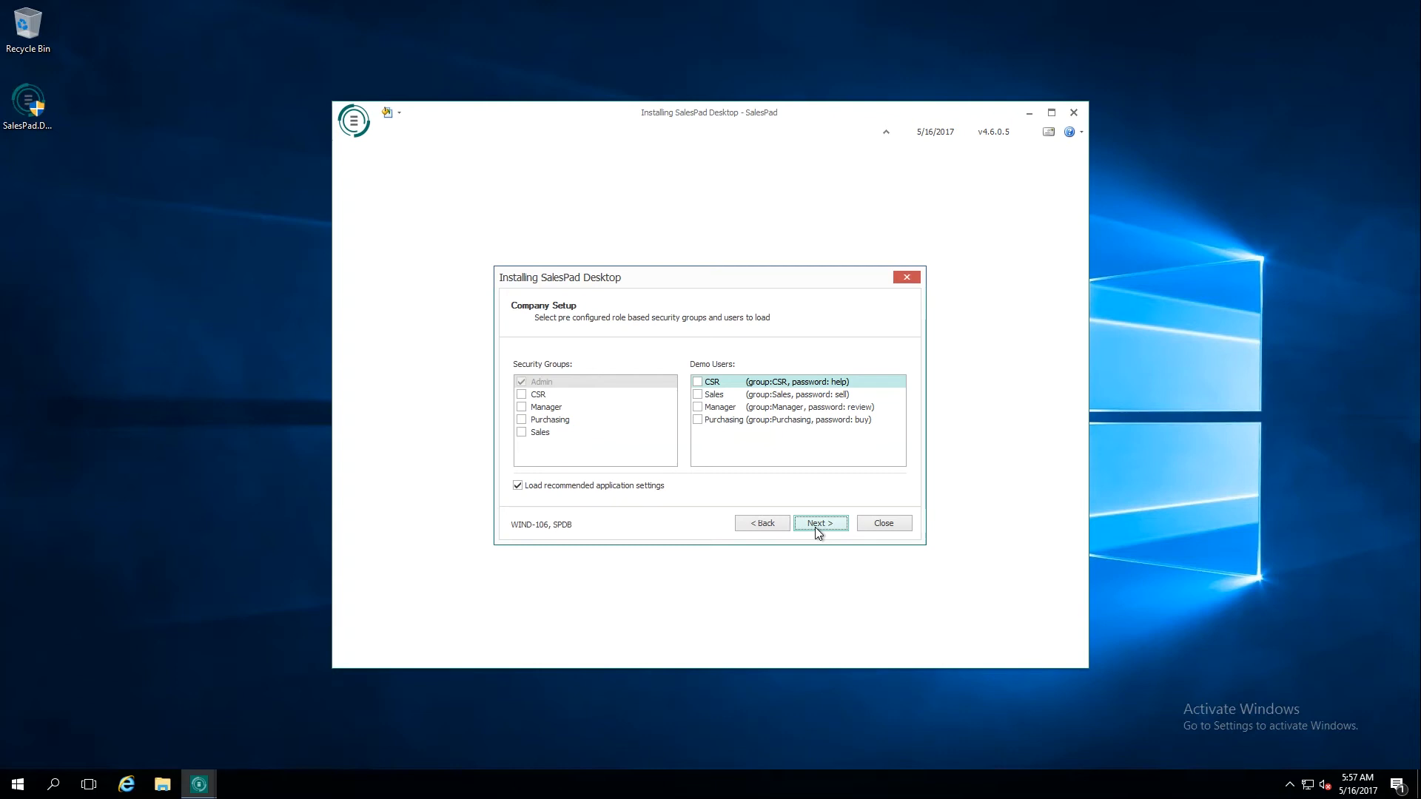
pyautogui.moveTo(530, 406)
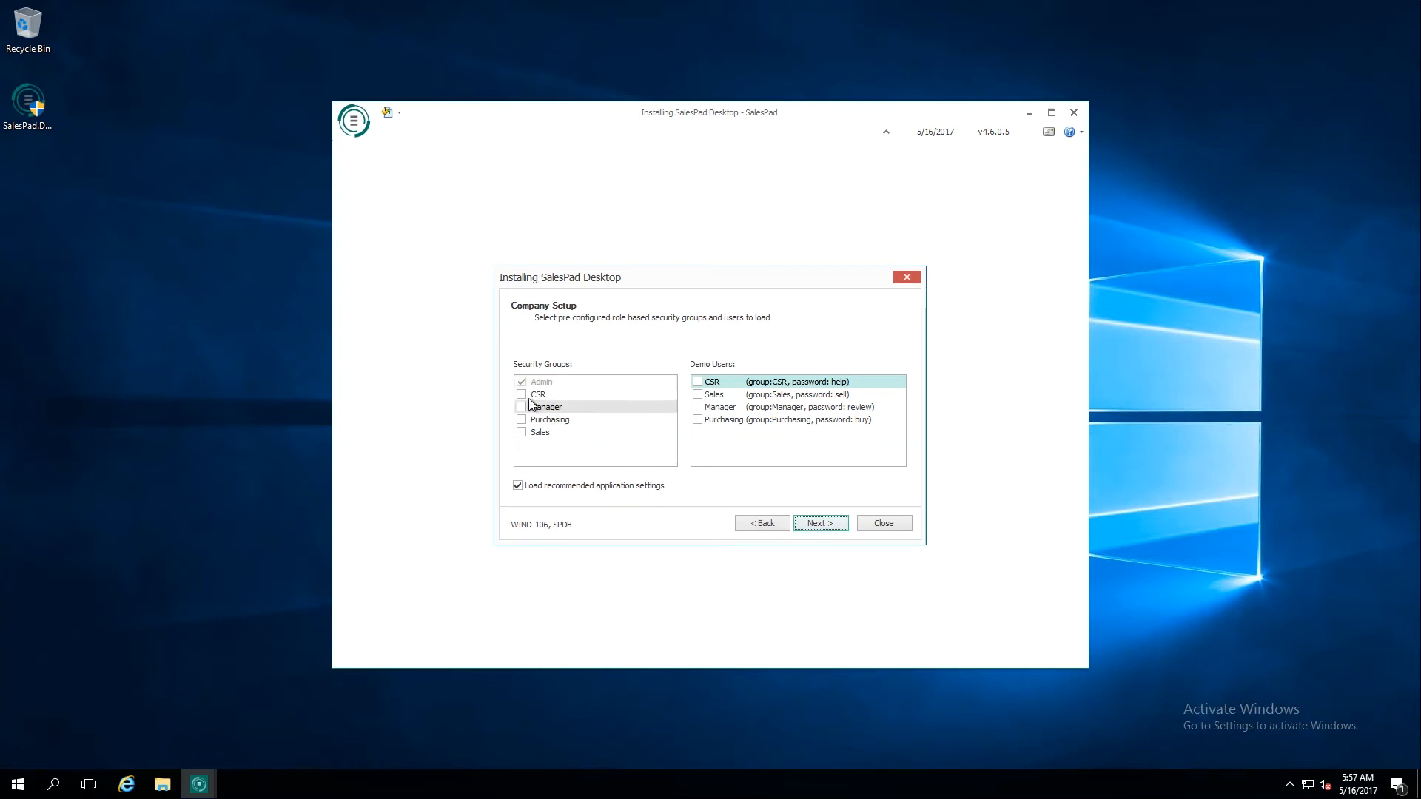
# - Include the CSR, Manager, Purchasing and Sales security groups and finish the database update
pyautogui.click(521, 406)
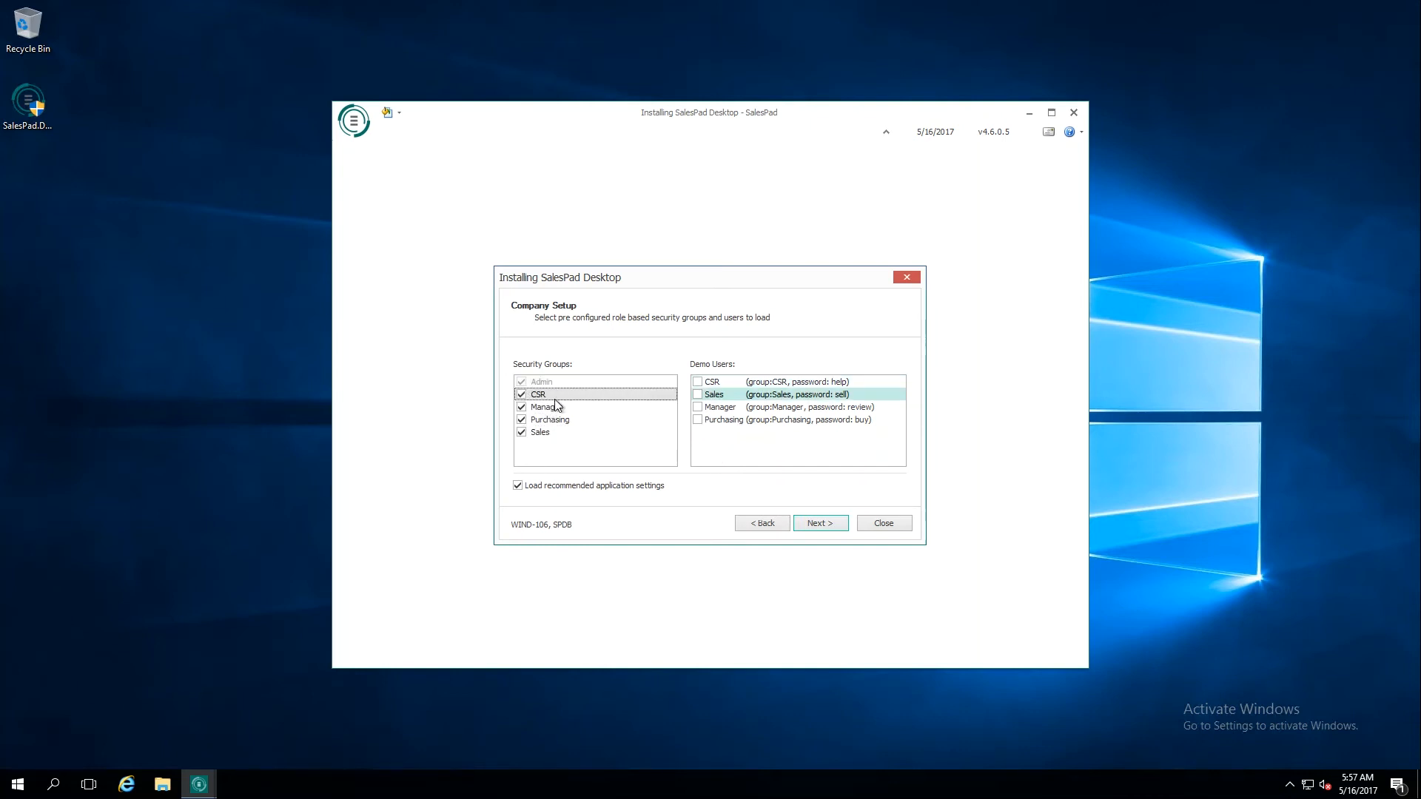
pyautogui.moveTo(565, 395)
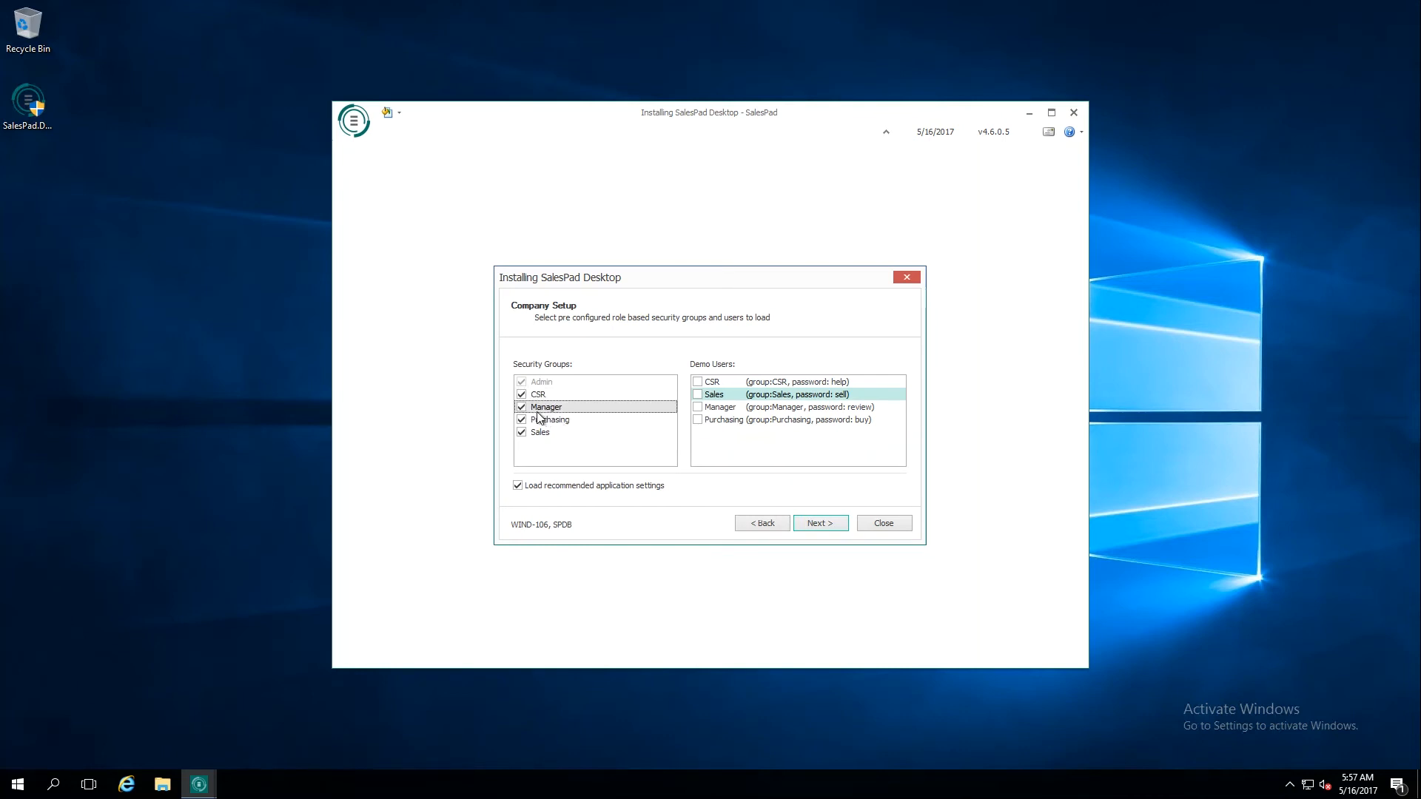
pyautogui.click(551, 420)
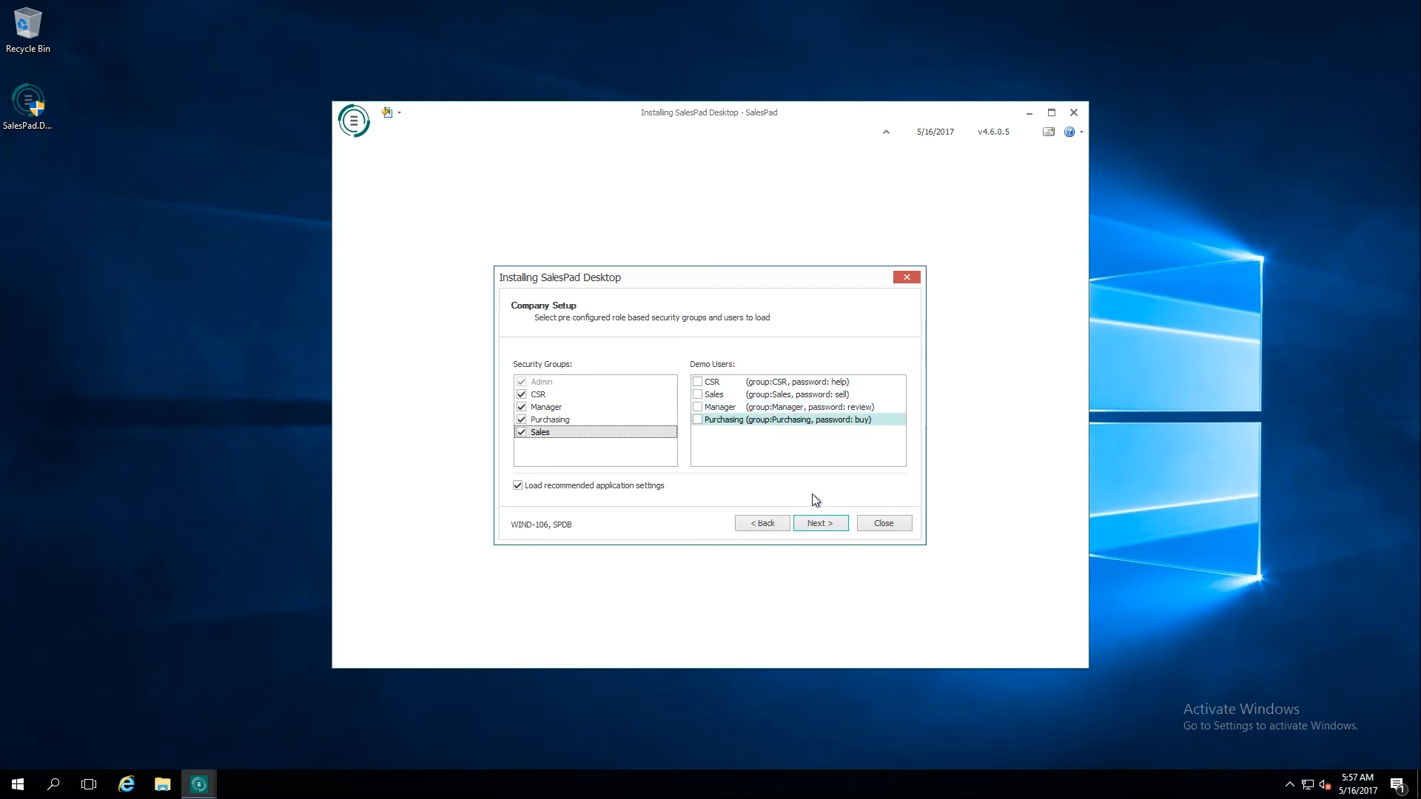
pyautogui.click(820, 524)
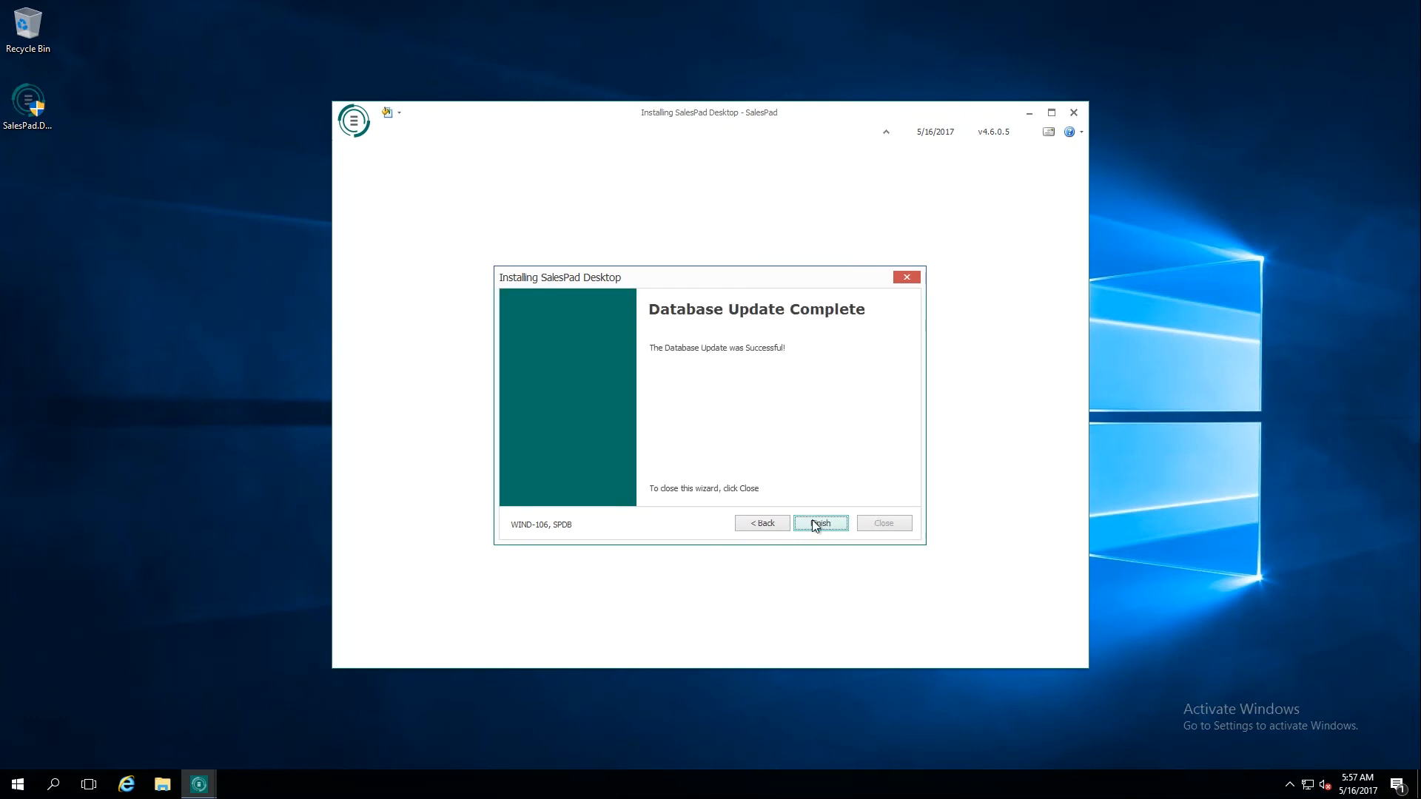
# - Close the completed wizard and log in to SalesPad as sa
pyautogui.click(820, 524)
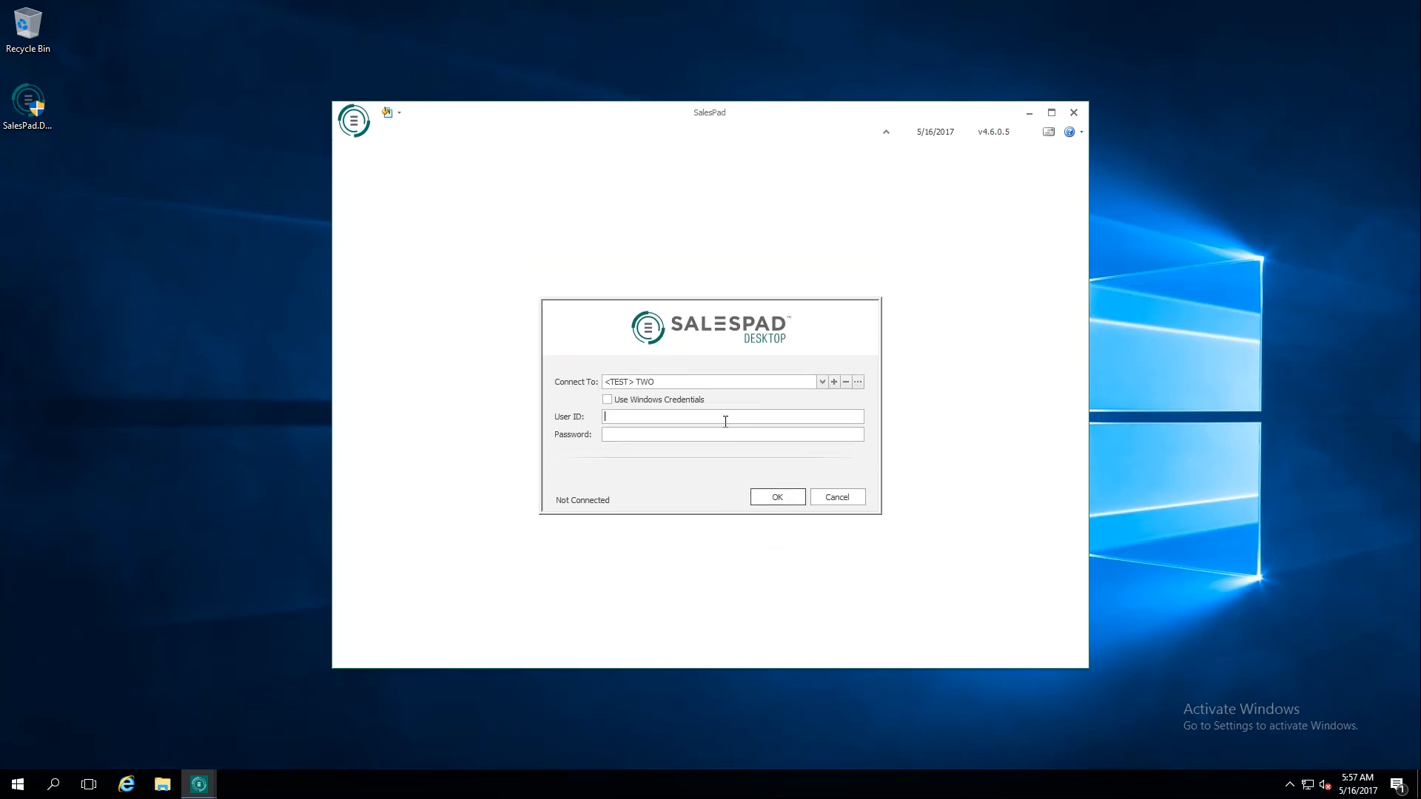
pyautogui.write('sa')
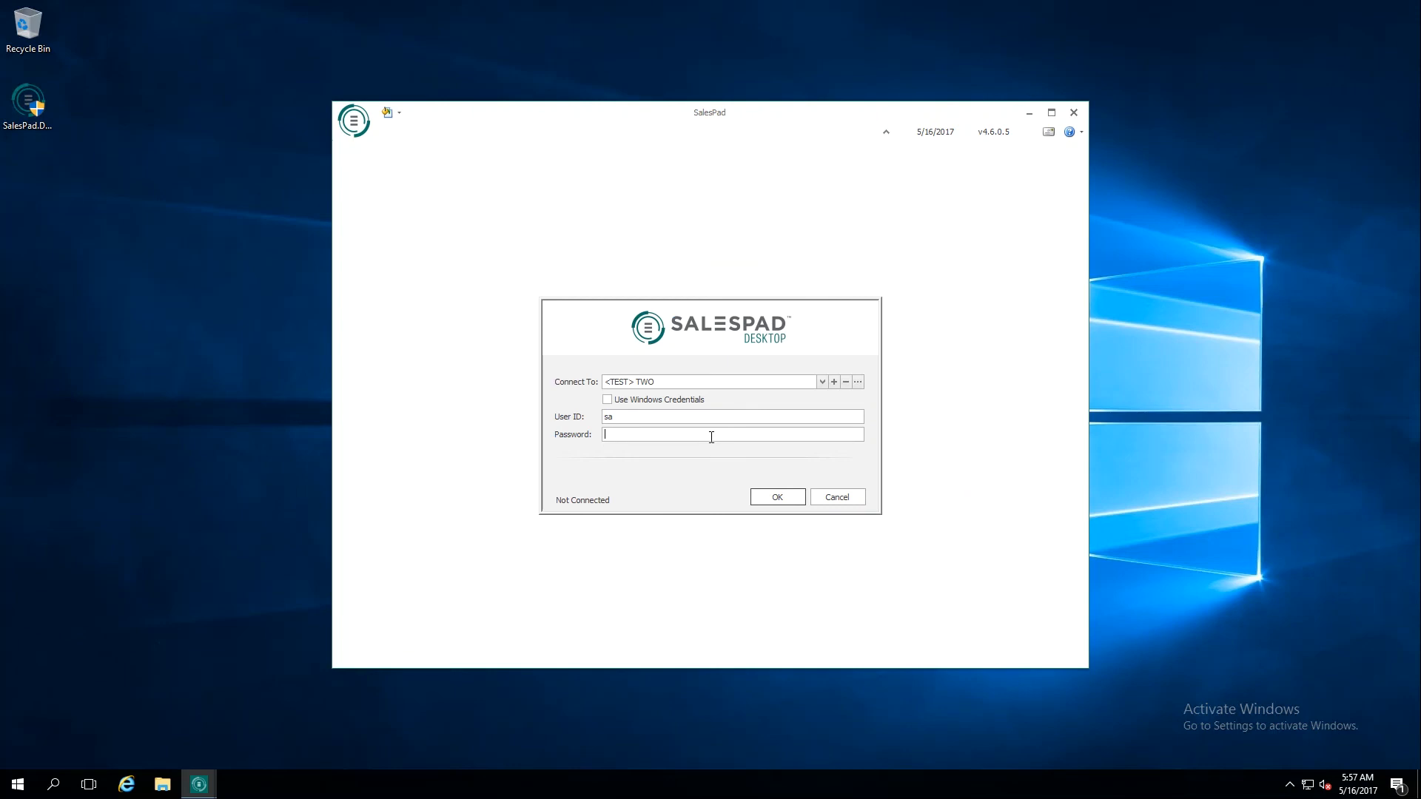
pyautogui.click(777, 497)
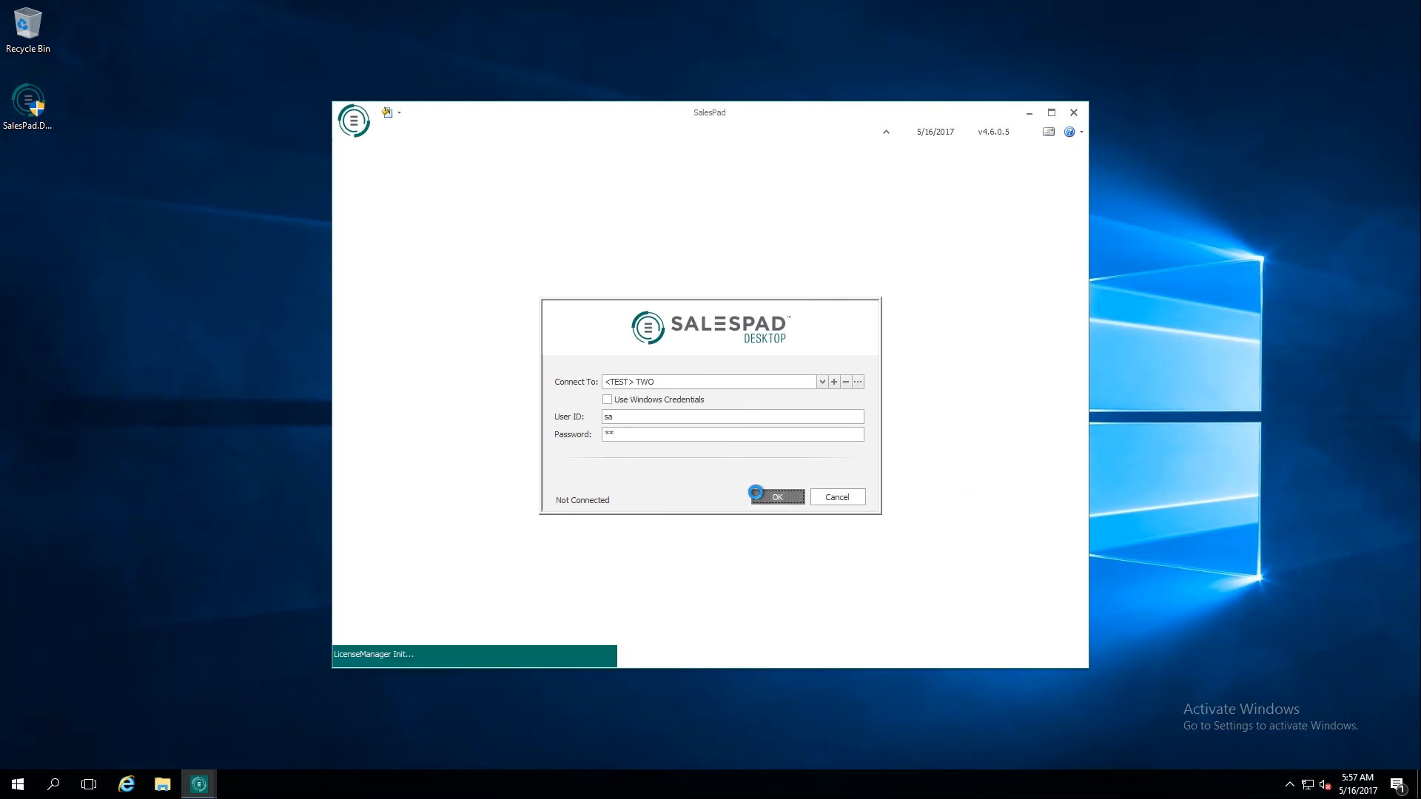
pyautogui.click(775, 497)
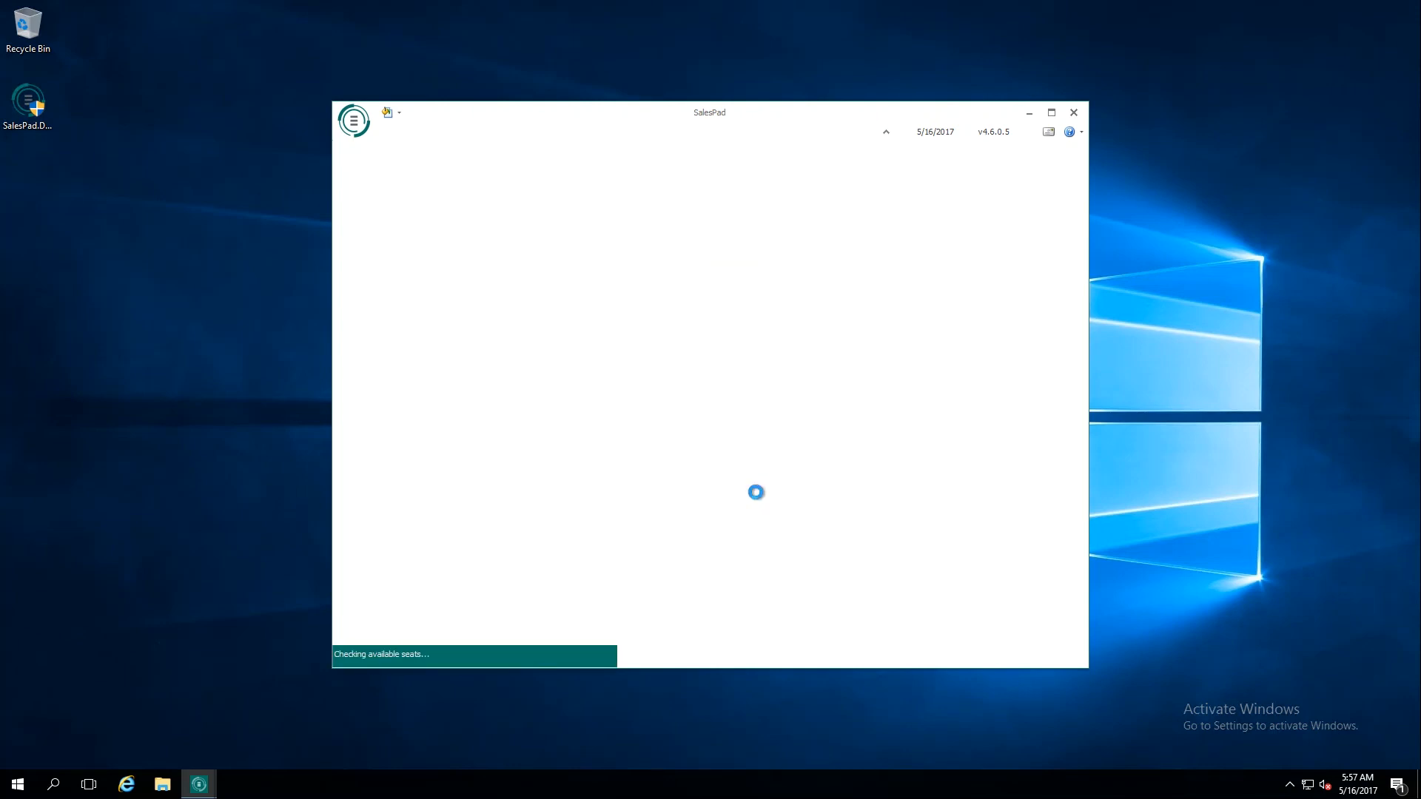